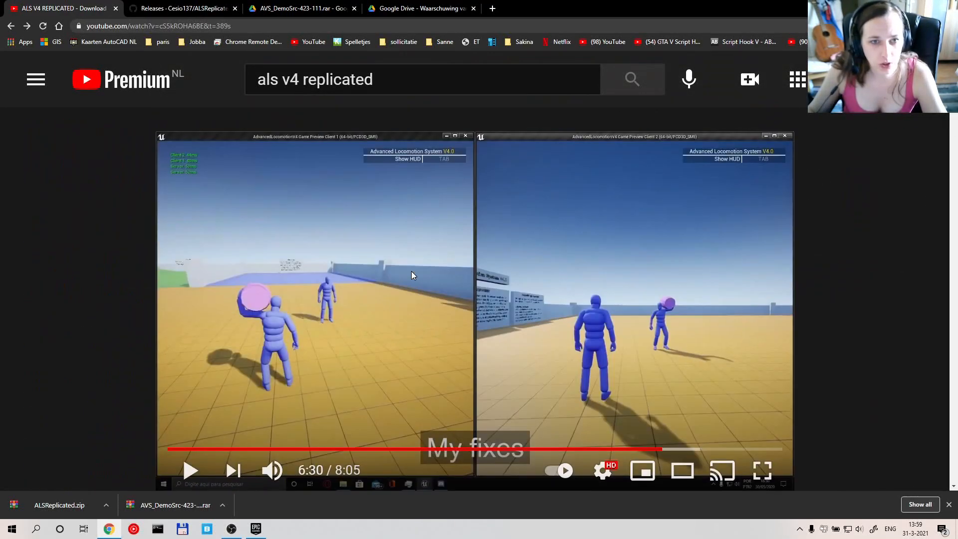
pyautogui.moveTo(129, 115)
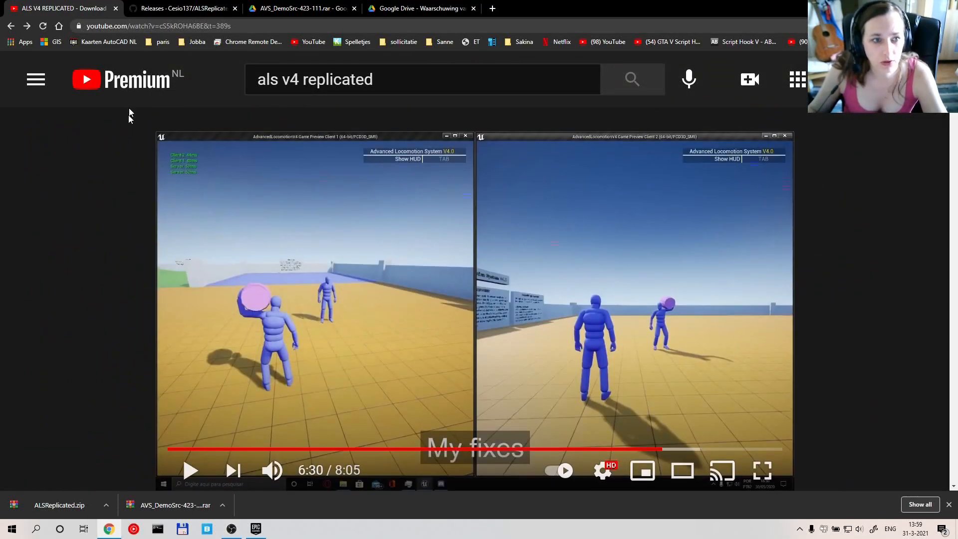
pyautogui.moveTo(550, 198)
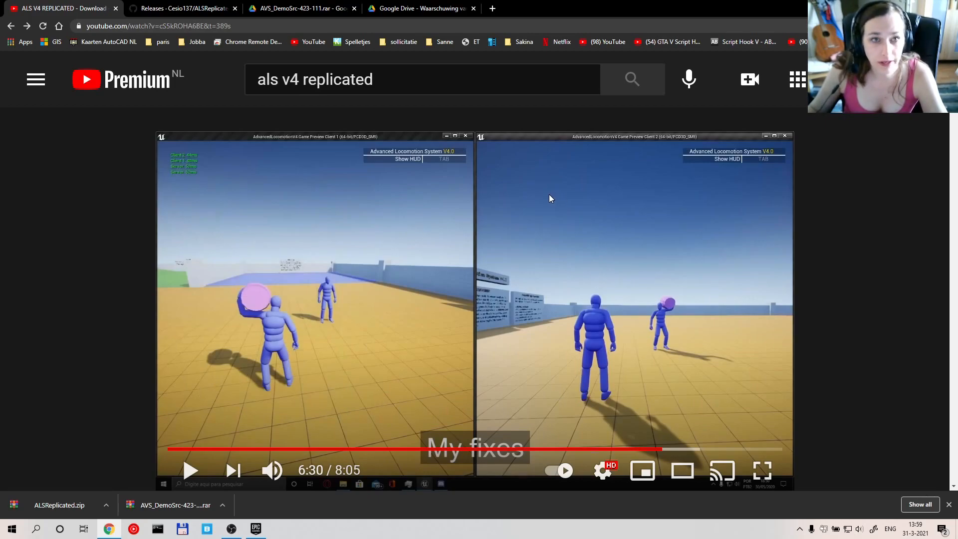
pyautogui.moveTo(348, 239)
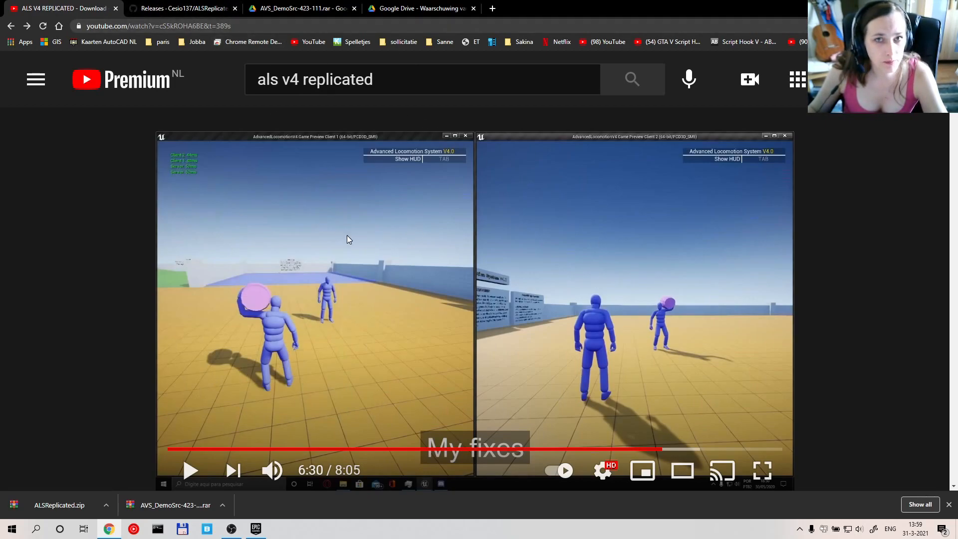
pyautogui.moveTo(334, 258)
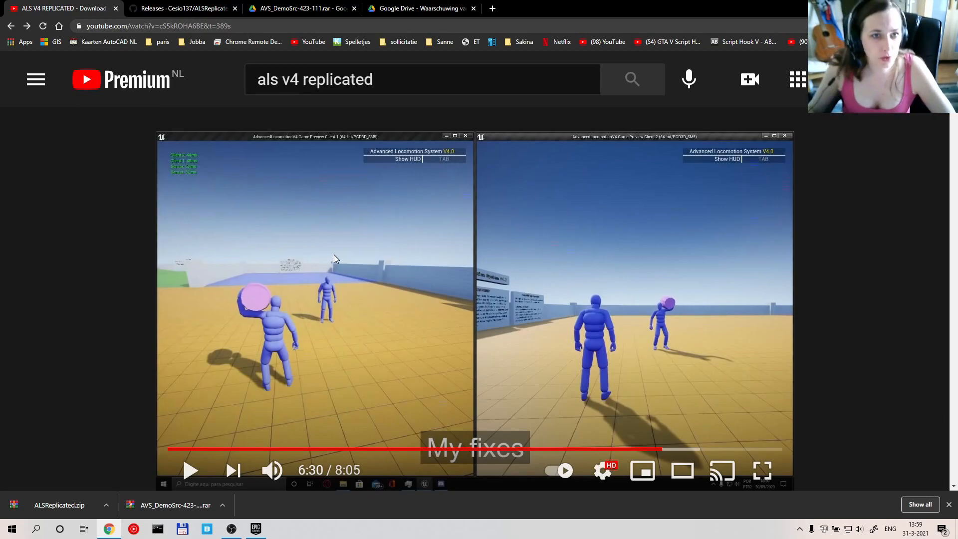
pyautogui.moveTo(337, 260)
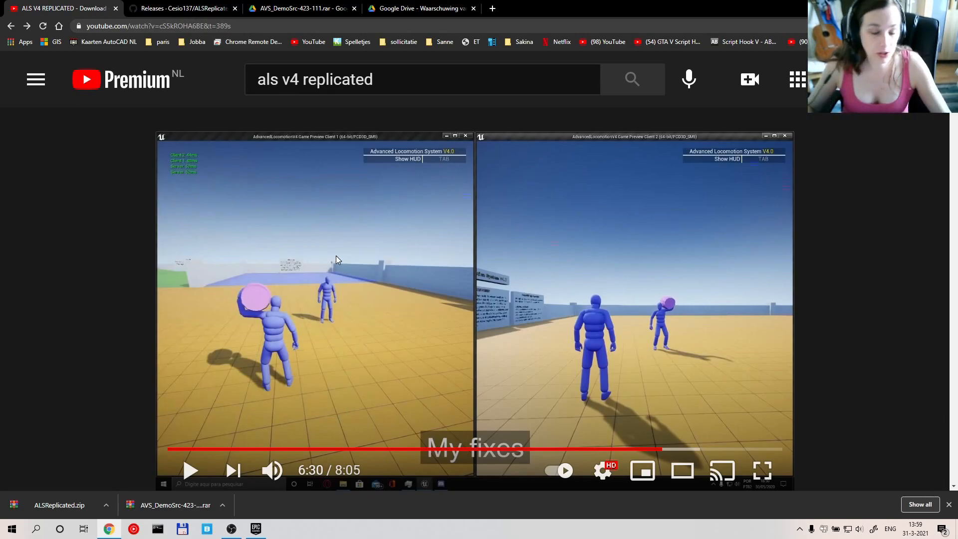
# - Select the YouTube URL and scroll to the ALS V4 Replicated description's download link
pyautogui.click(152, 26)
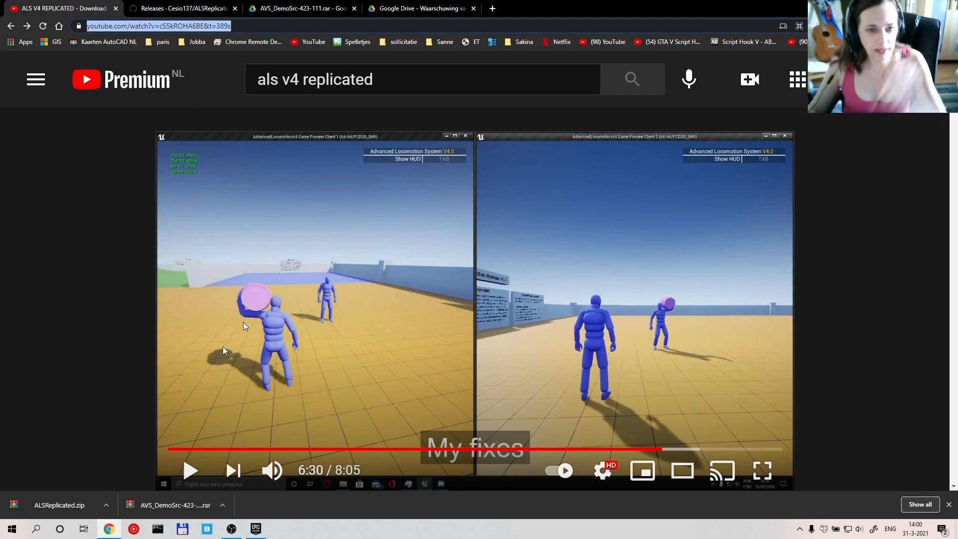
pyautogui.scroll(-3)
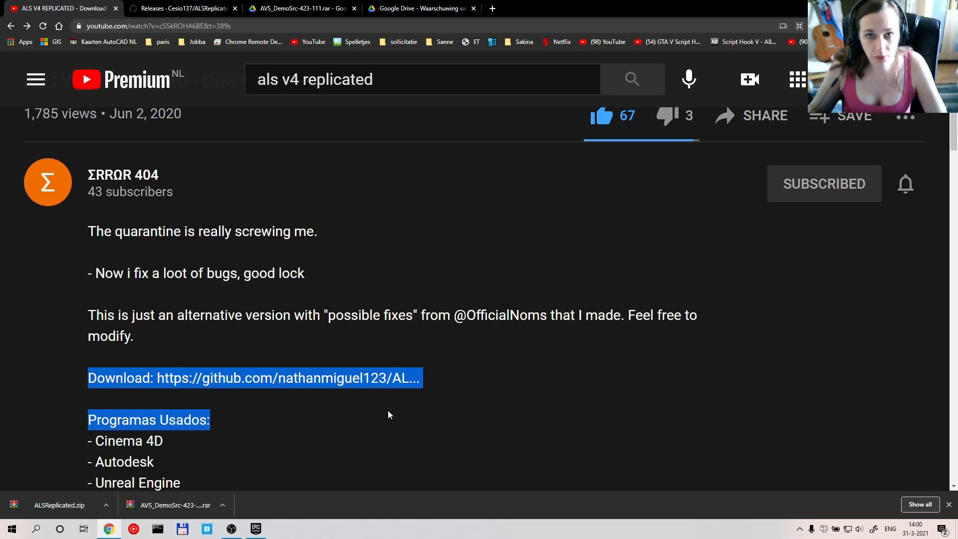
pyautogui.scroll(3)
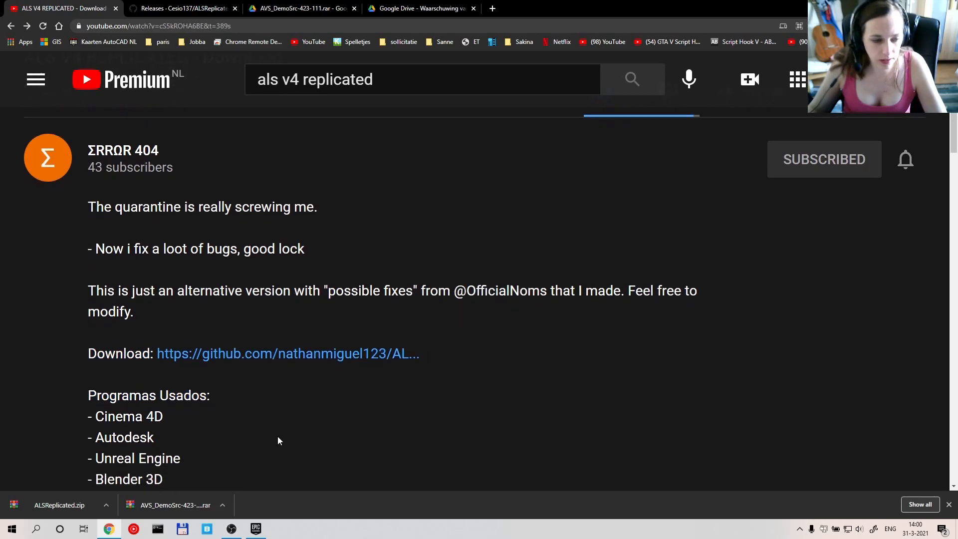
pyautogui.scroll(-3)
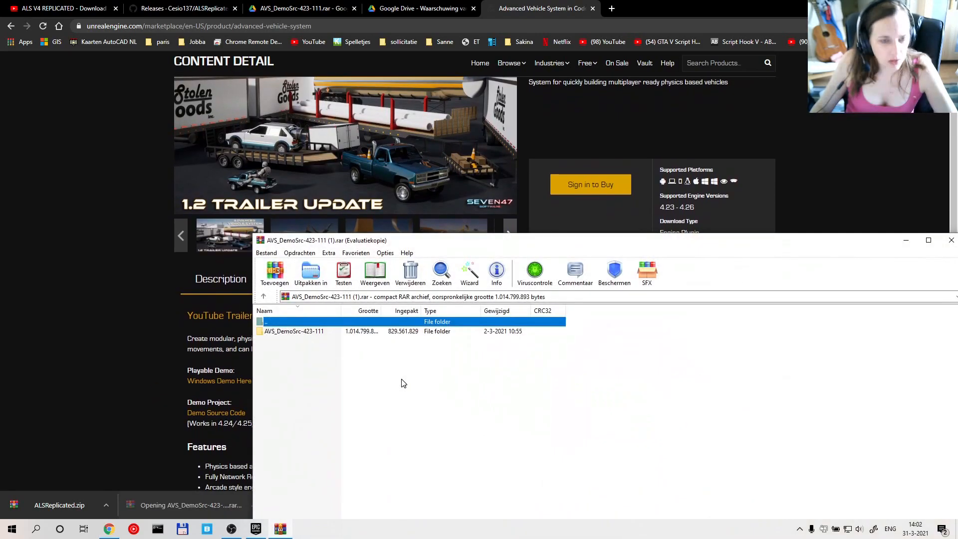
# - Open the AVS_DemoSrc-423-111 archive in WinRAR and dismiss the licence reminder
pyautogui.doubleClick(293, 331)
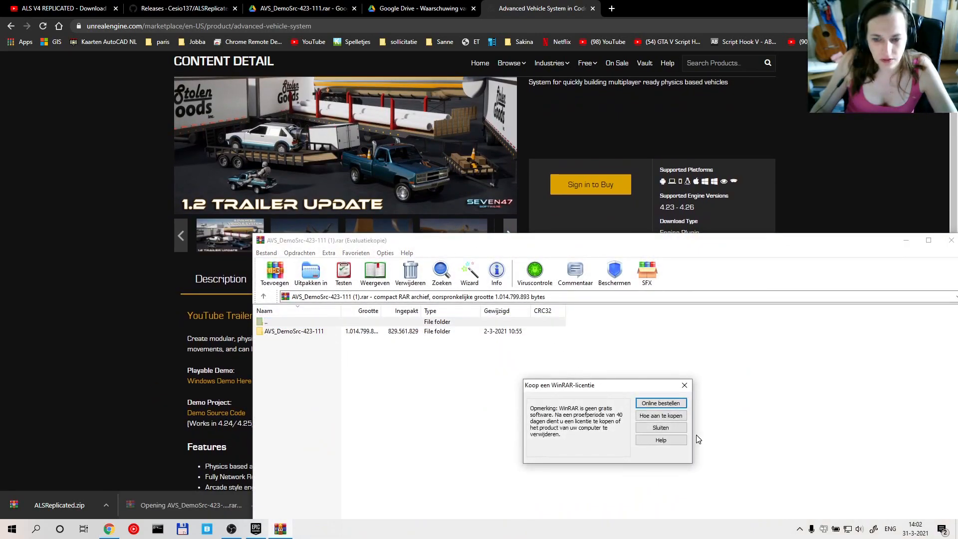
pyautogui.click(660, 427)
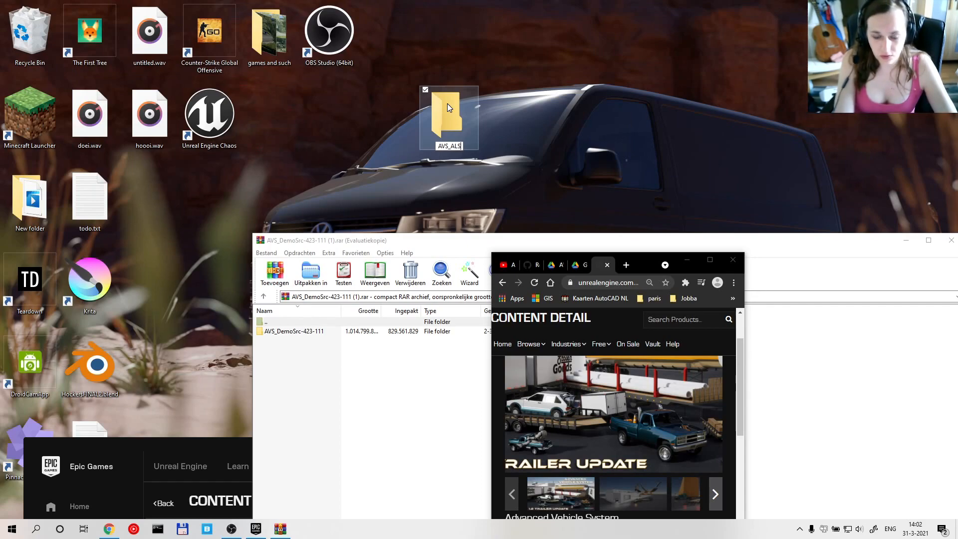
# - Name the folder AVS_ALS_tut, launch VehicleSystem.uproject, then open the ALSReplicated project
pyautogui.write('_tut')
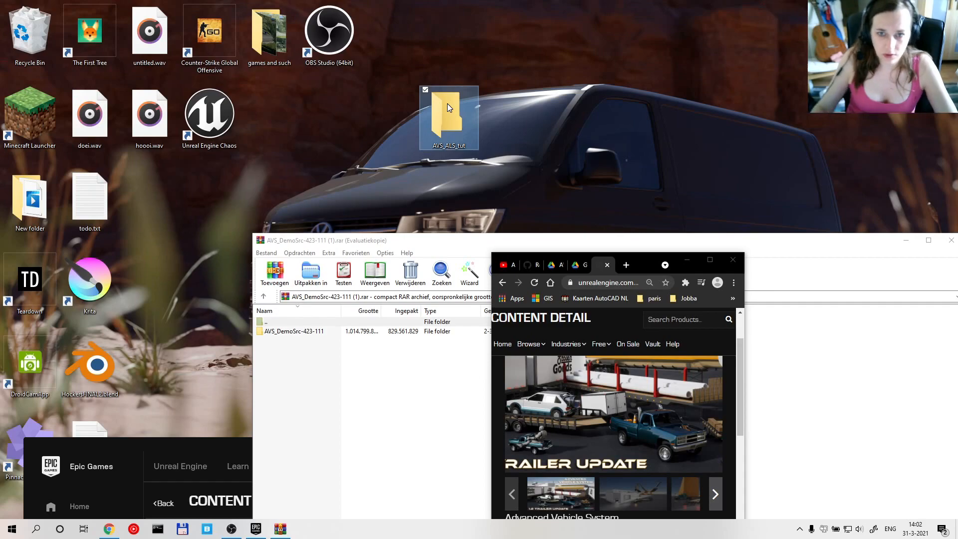
pyautogui.doubleClick(448, 116)
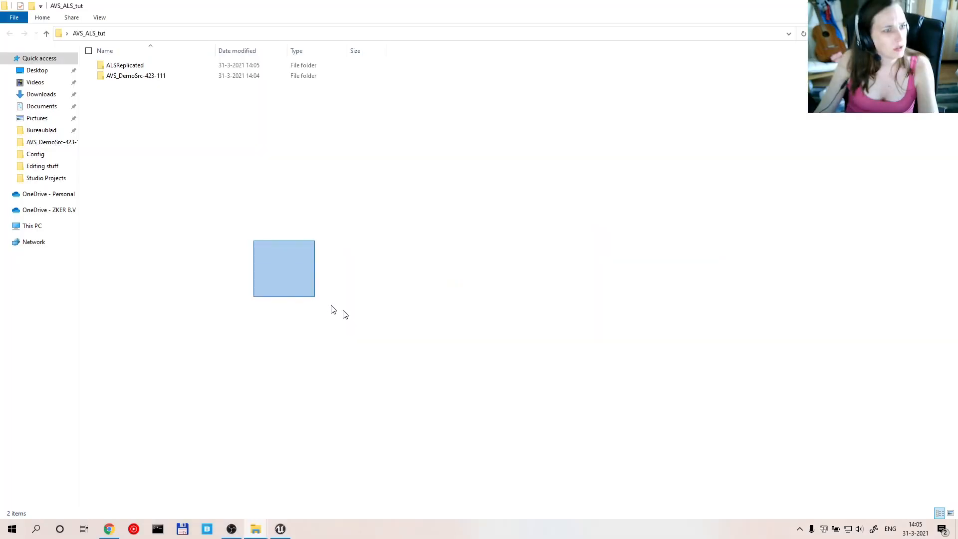
pyautogui.click(135, 76)
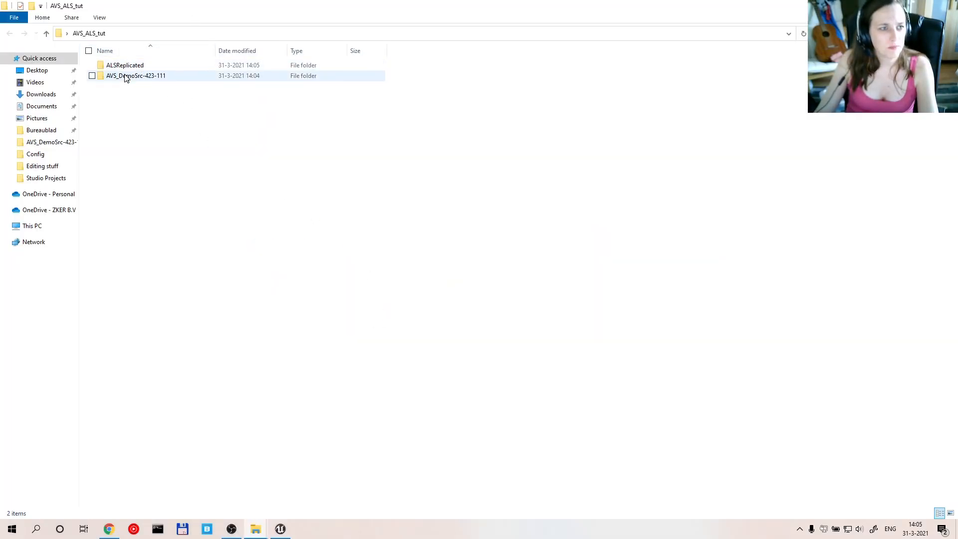
pyautogui.doubleClick(136, 75)
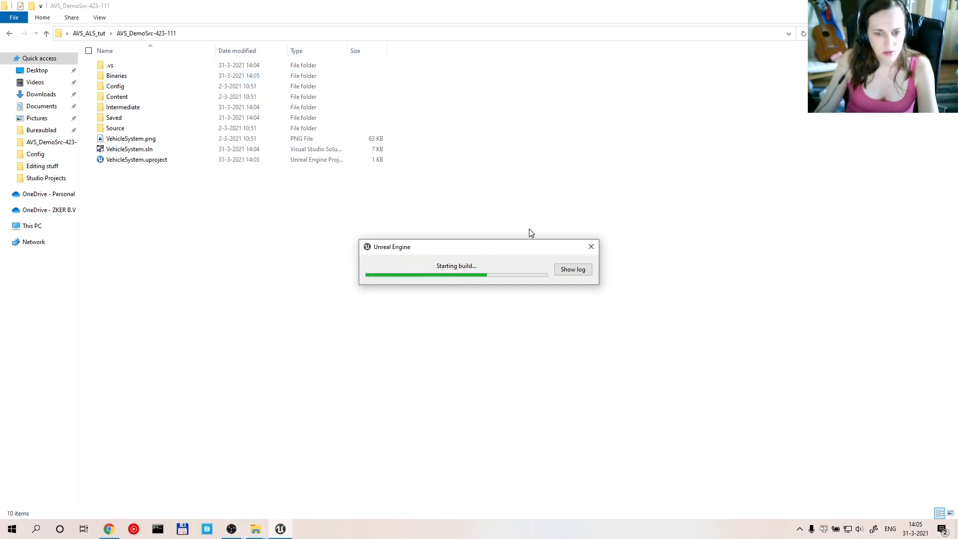
pyautogui.moveTo(455, 246); pyautogui.dragTo(476, 319)
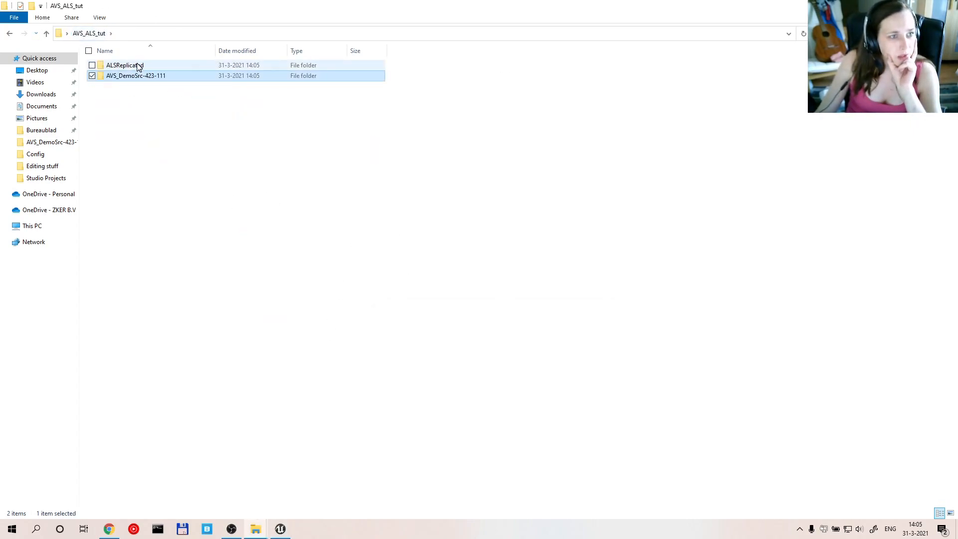
pyautogui.doubleClick(125, 64)
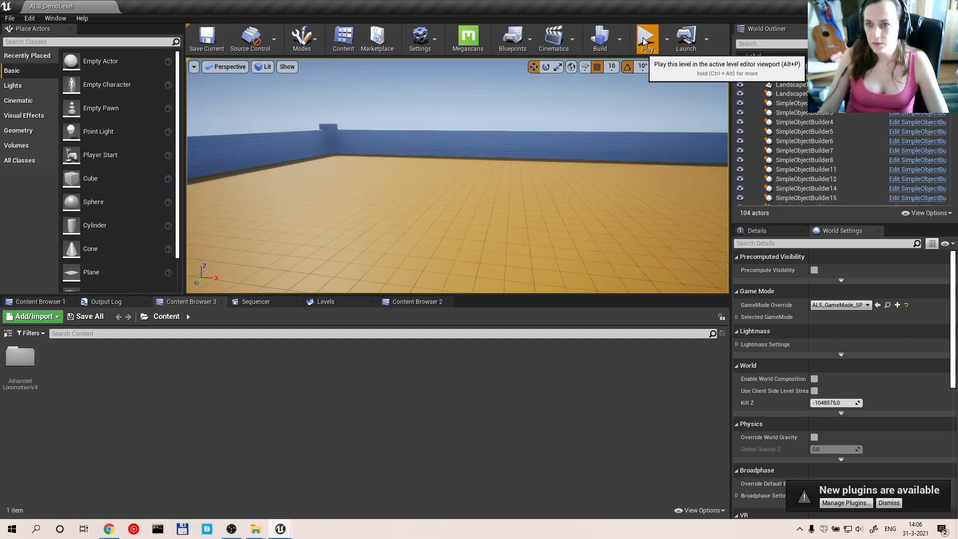
# - Play ALS_DemoLevel, then play-test DemoLevel_Simple in VehicleSystem with the mannequin
pyautogui.click(647, 37)
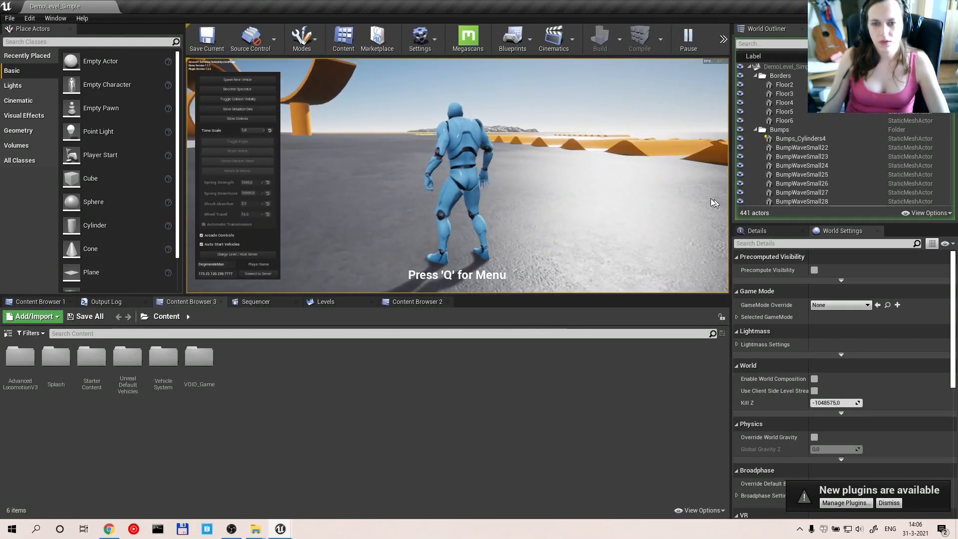
pyautogui.click(237, 79)
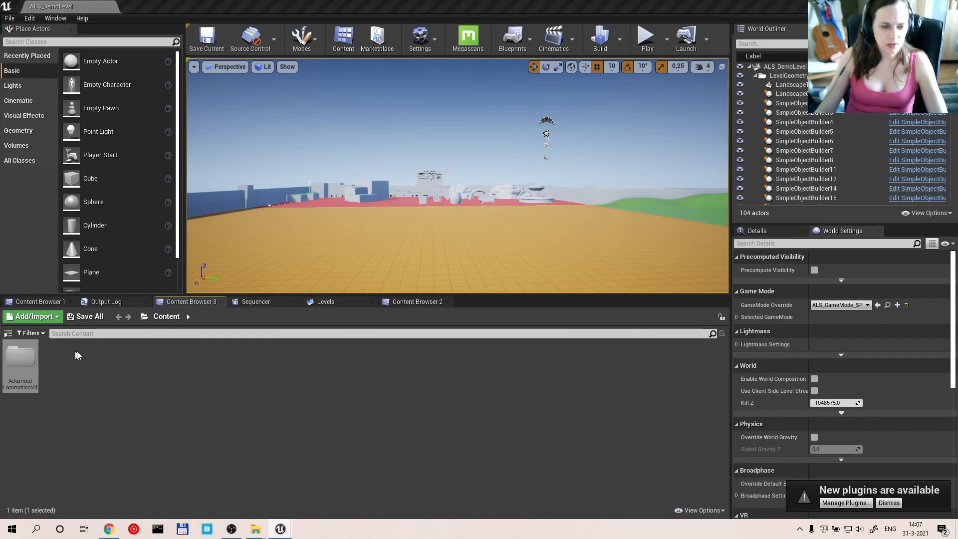
# - Choose Migrate from the AdvancedLocomotionV4 folder's context menu in the Content Browser
pyautogui.click(102, 429)
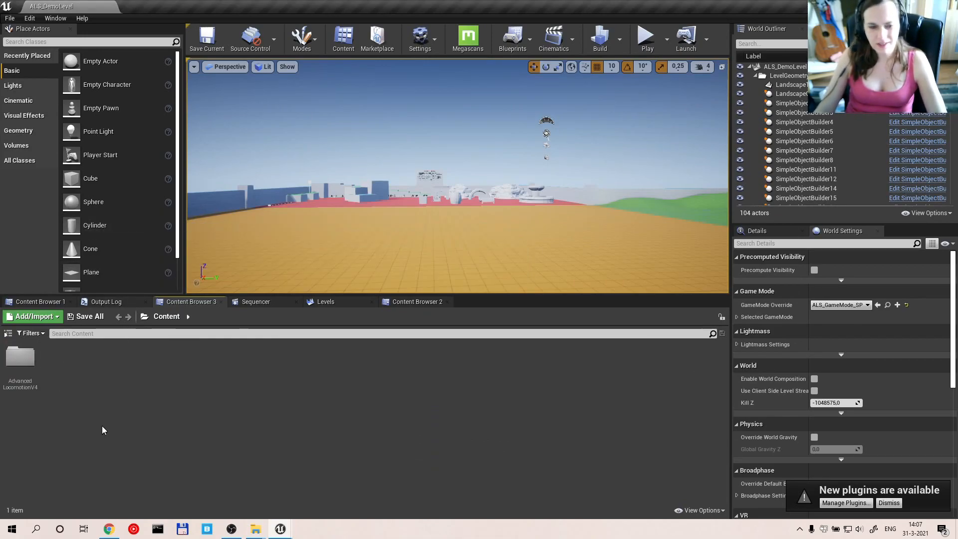
pyautogui.rightClick(20, 360)
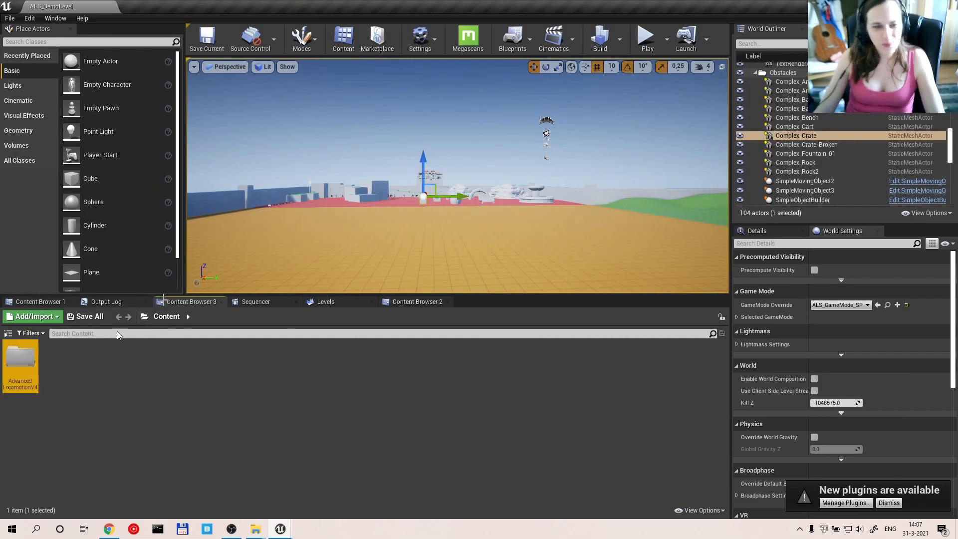
pyautogui.click(237, 395)
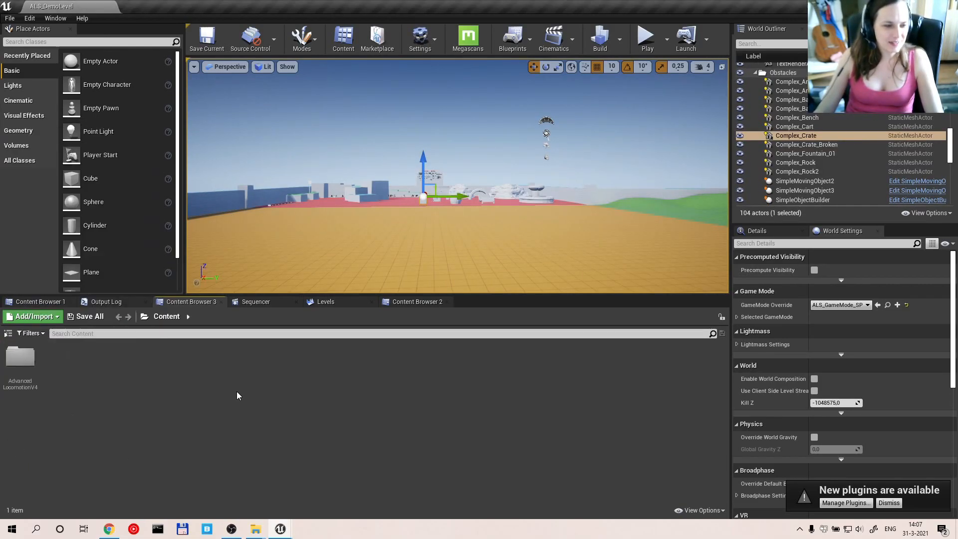
pyautogui.rightClick(20, 360)
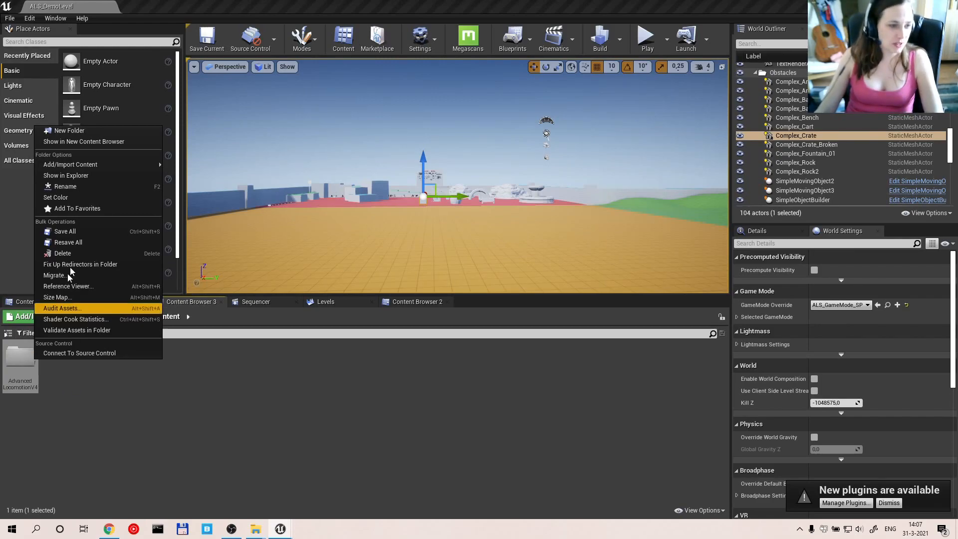
pyautogui.moveTo(67, 286)
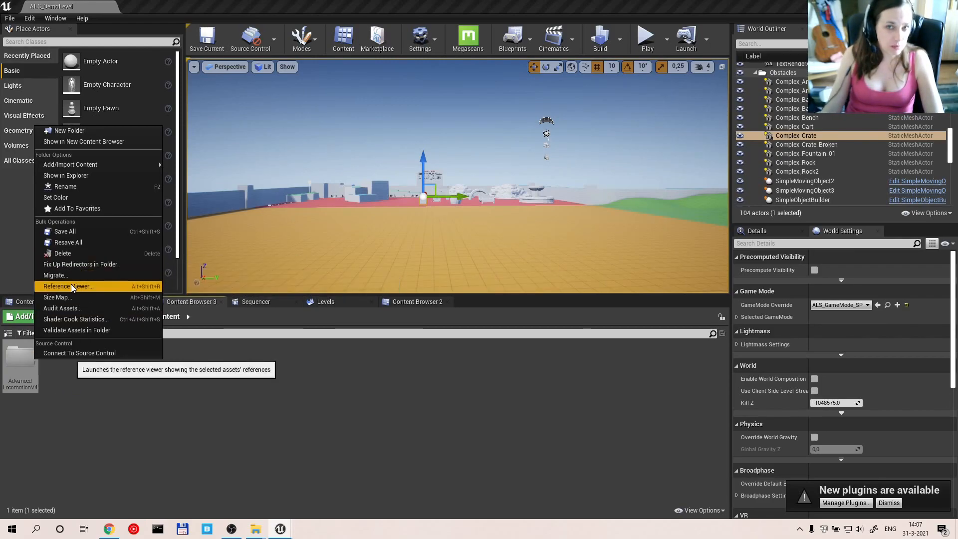
pyautogui.moveTo(76, 275)
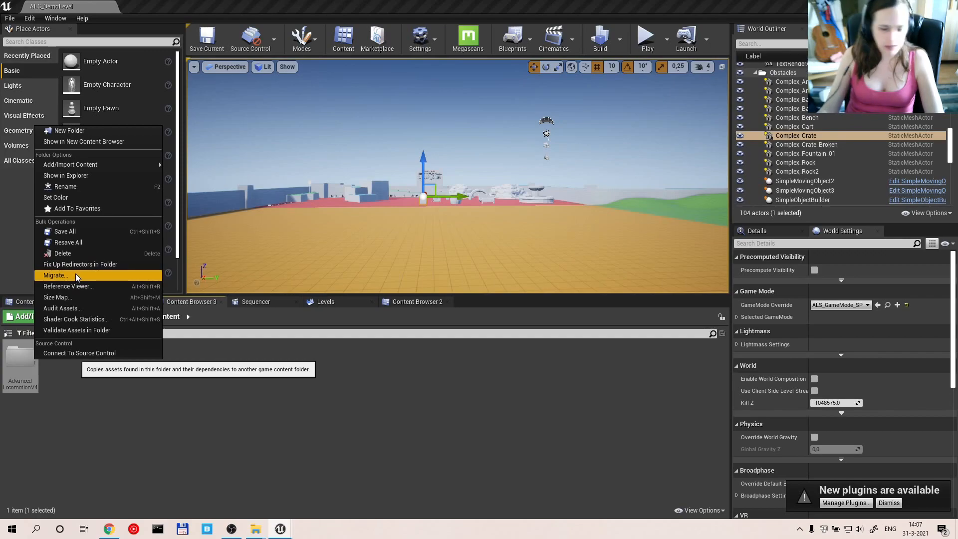
pyautogui.click(54, 275)
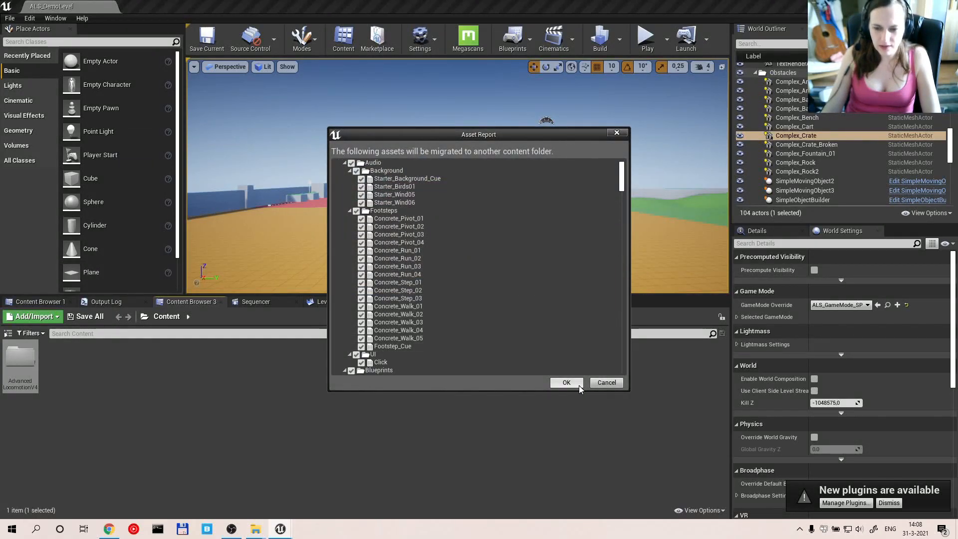
# - Confirm the asset report and migrate into AVS_DemoSrc-423-111's Content folder
pyautogui.scroll(-3)
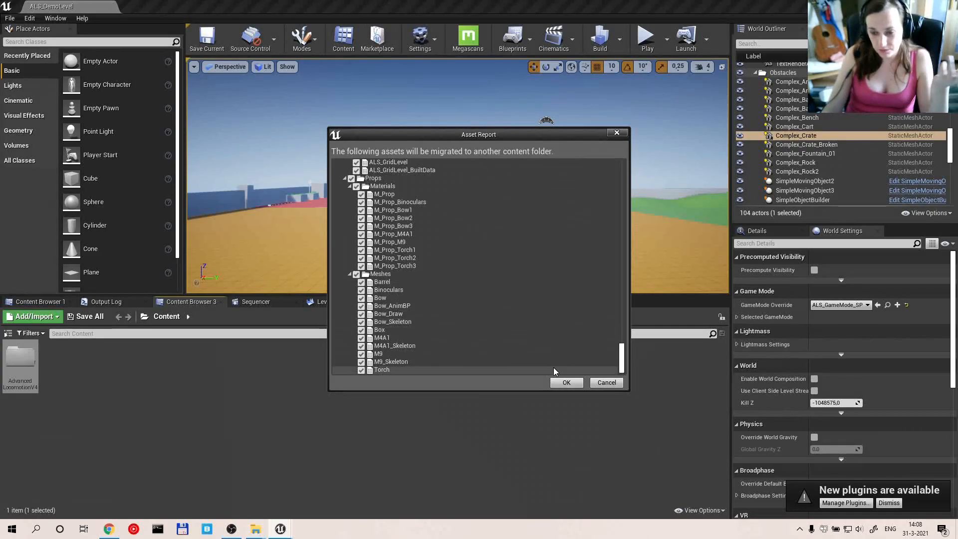
pyautogui.click(565, 381)
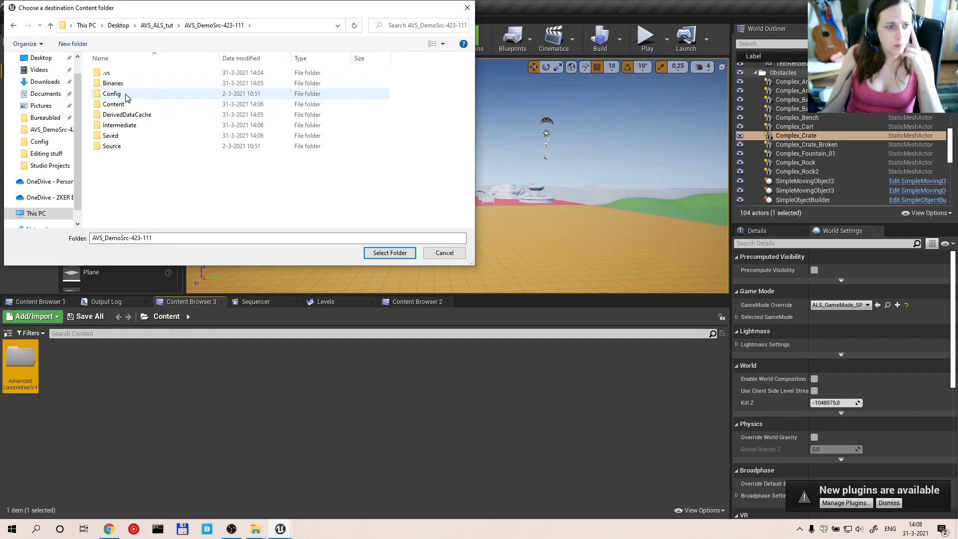
pyautogui.doubleClick(114, 104)
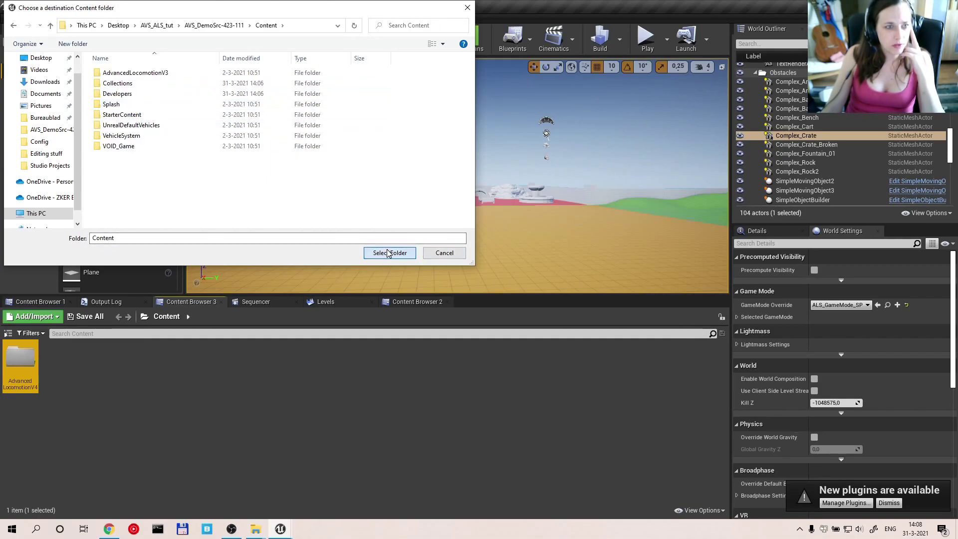
pyautogui.click(389, 252)
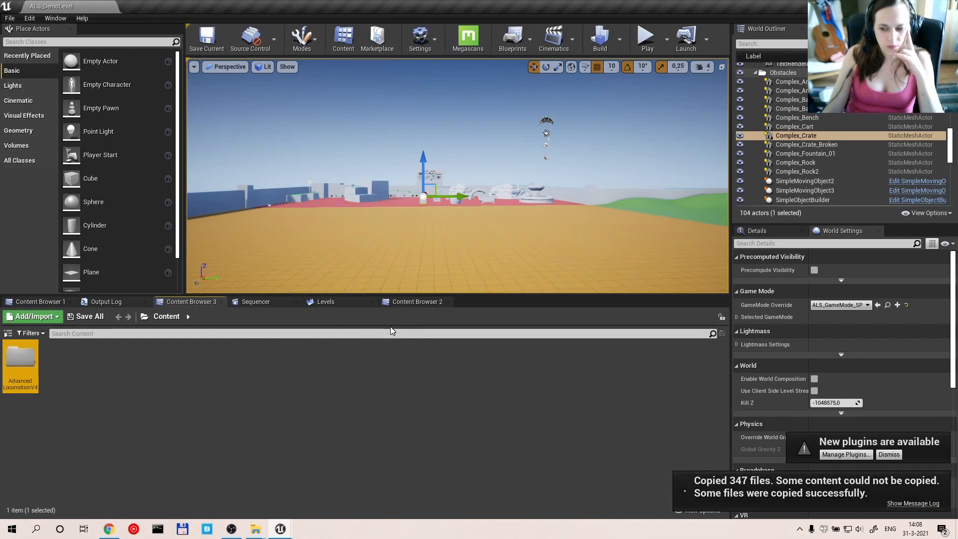
# - Bring up the VehicleSystem editor from the taskbar and maximize it
pyautogui.click(912, 504)
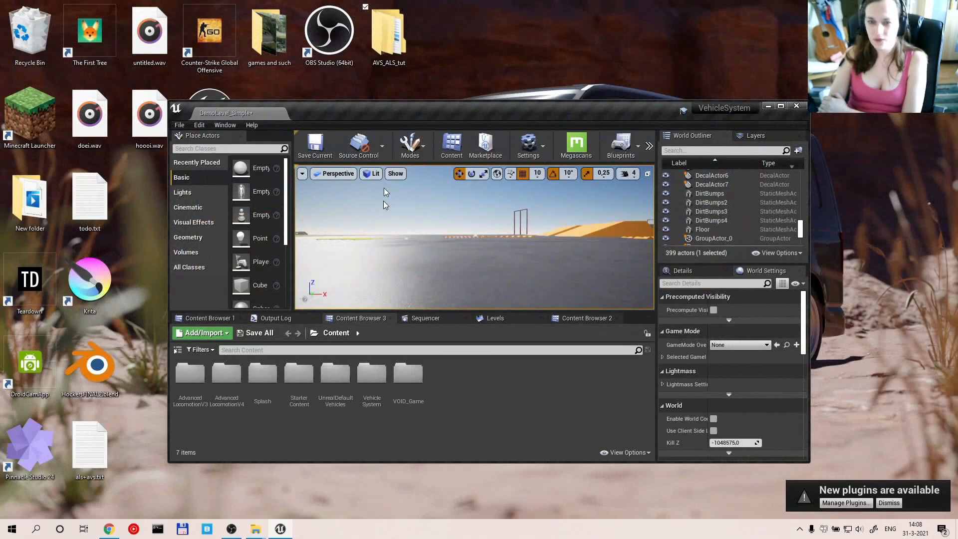
pyautogui.click(781, 105)
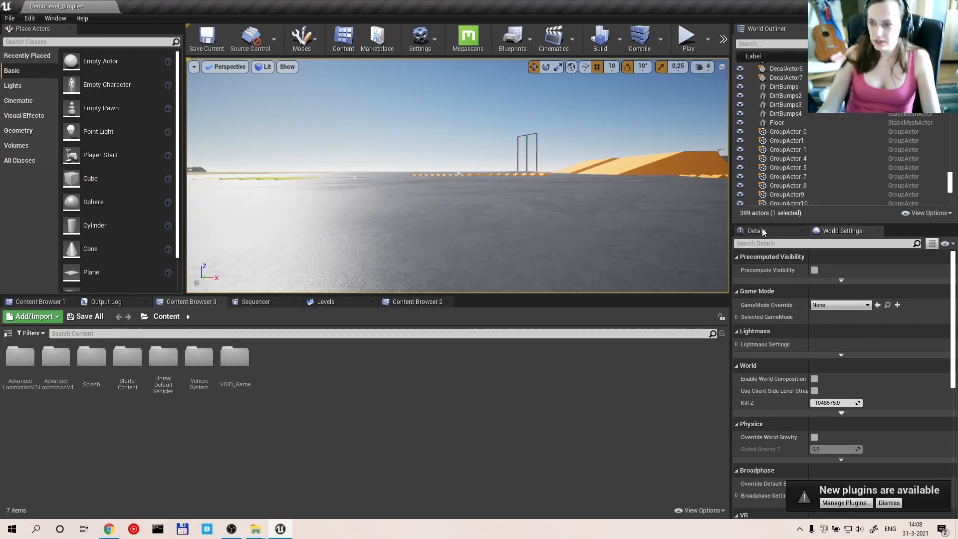
# - Set the level's World Settings GameMode Override to ALS_GameMode_SP
pyautogui.click(757, 231)
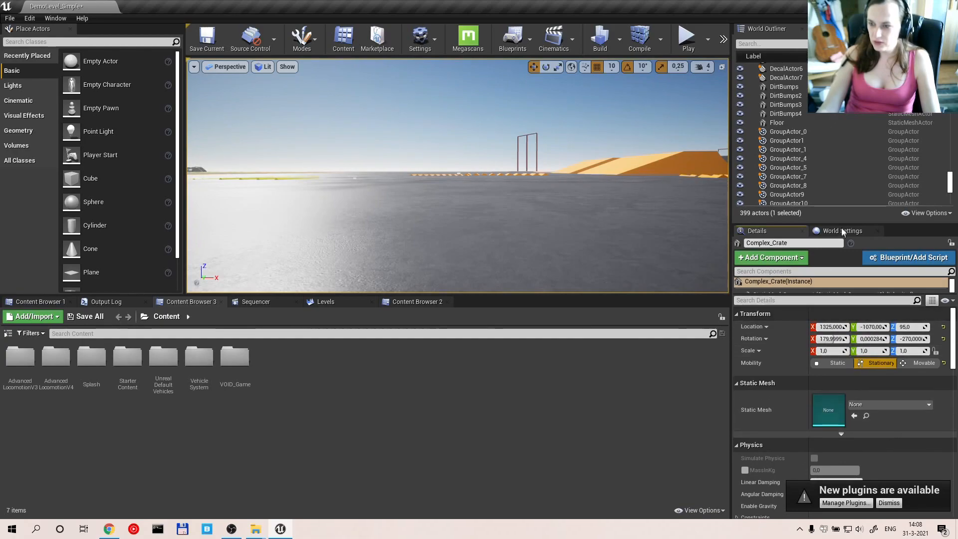
pyautogui.click(842, 230)
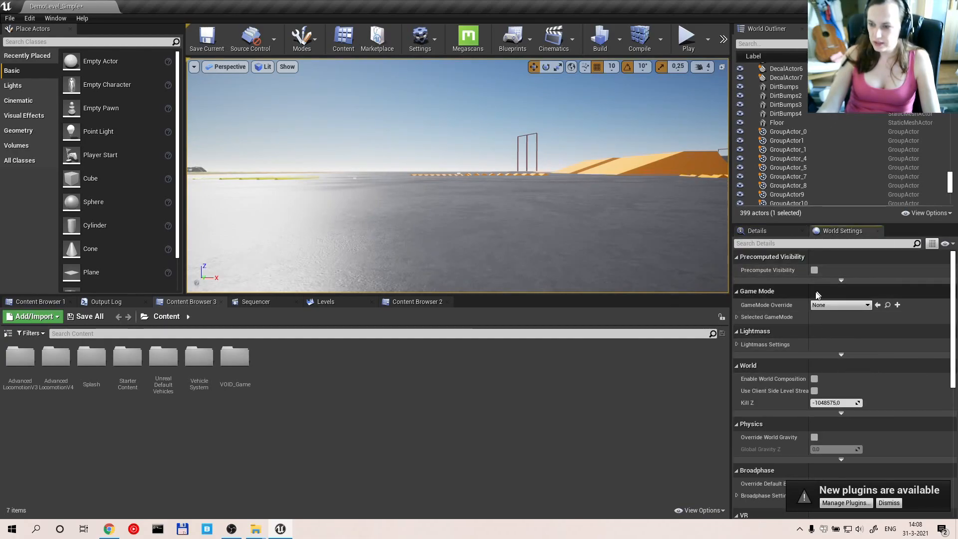
pyautogui.click(737, 317)
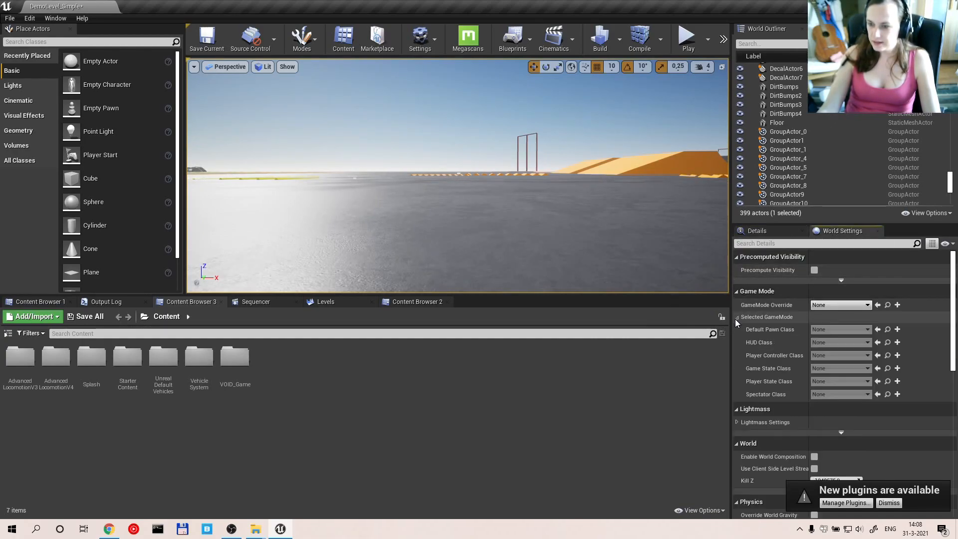
pyautogui.click(841, 304)
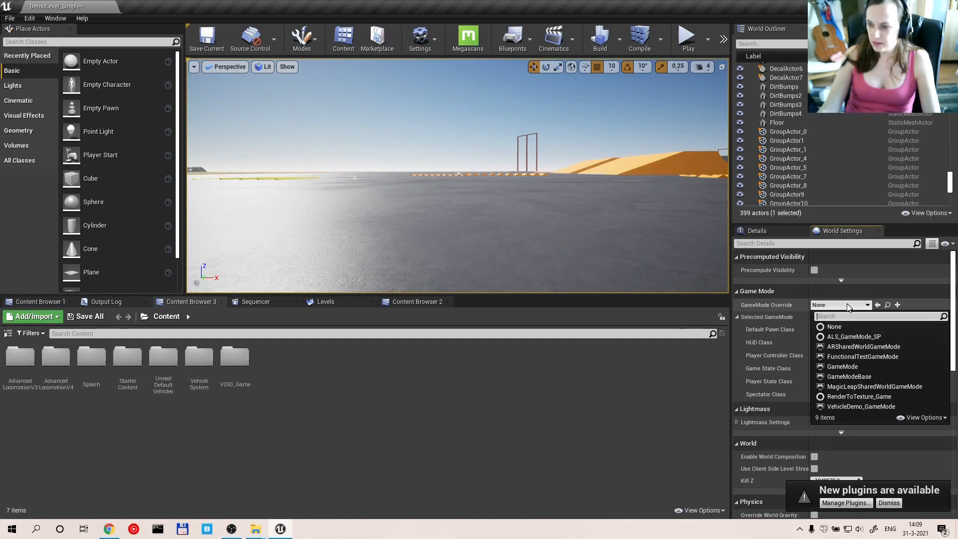
pyautogui.moveTo(862, 406)
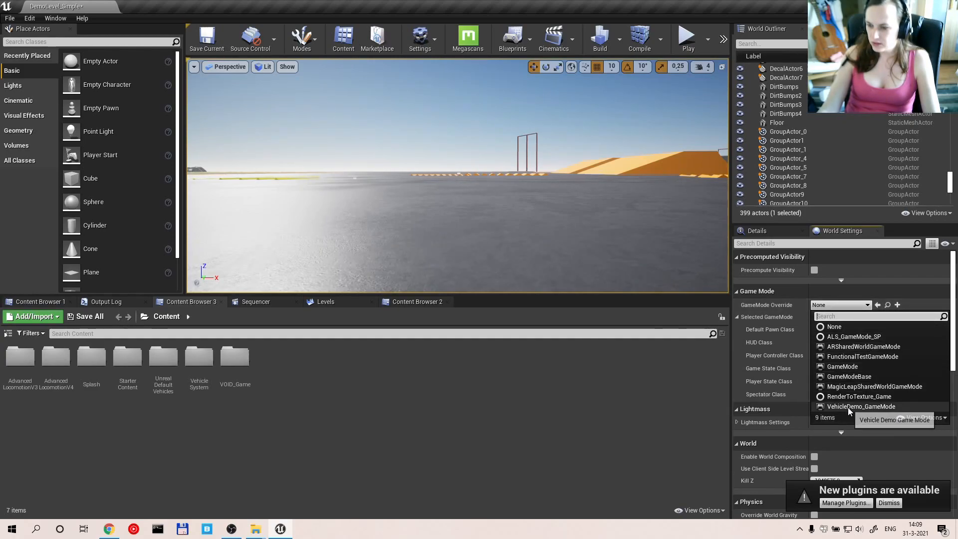
pyautogui.moveTo(854, 337)
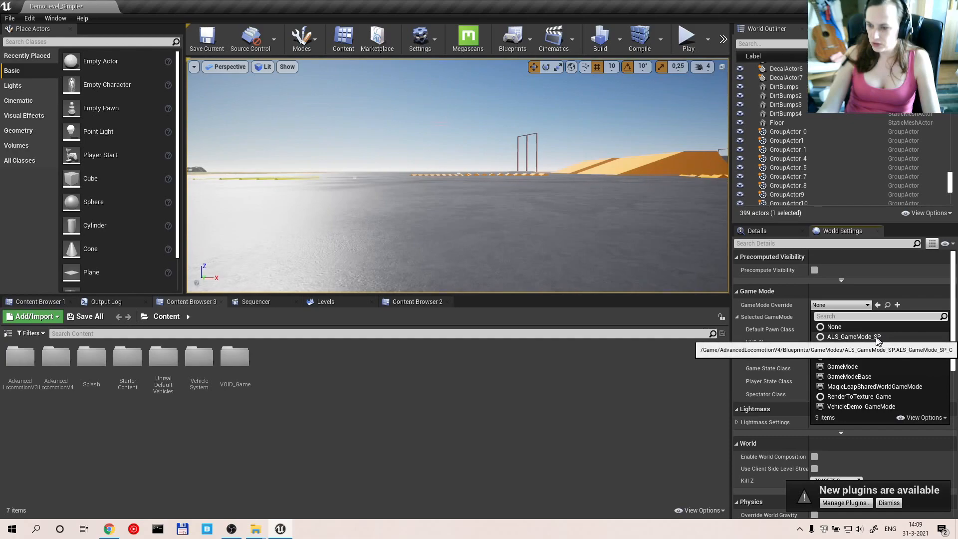
pyautogui.click(853, 337)
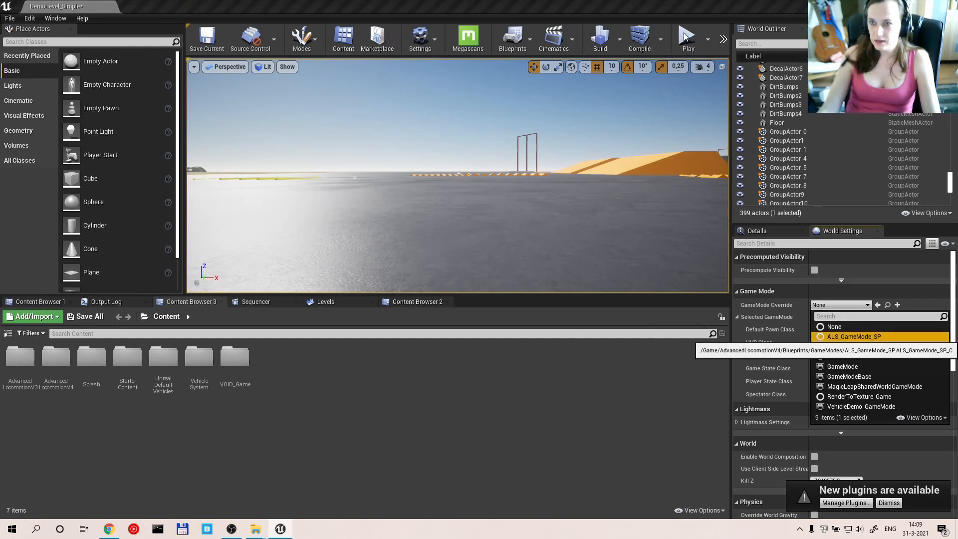
pyautogui.click(688, 36)
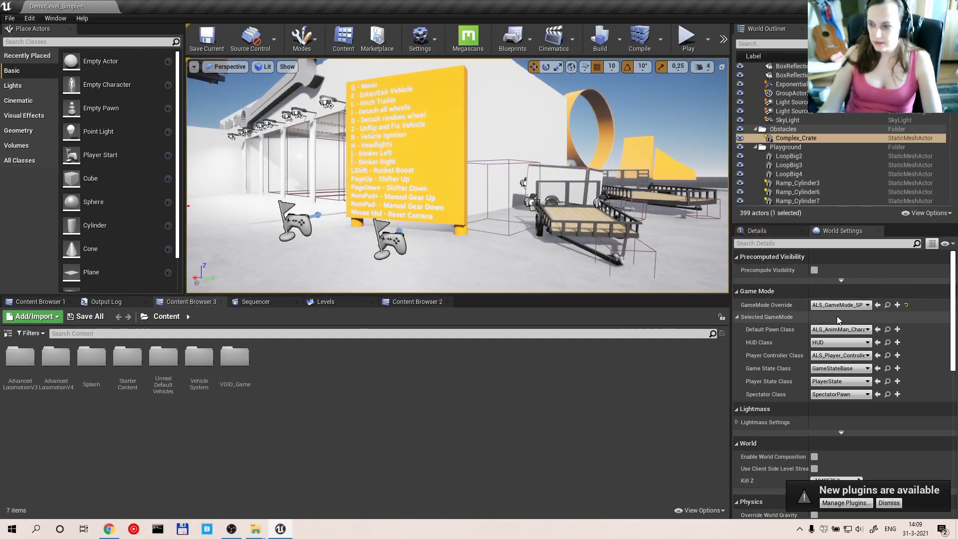
pyautogui.click(867, 304)
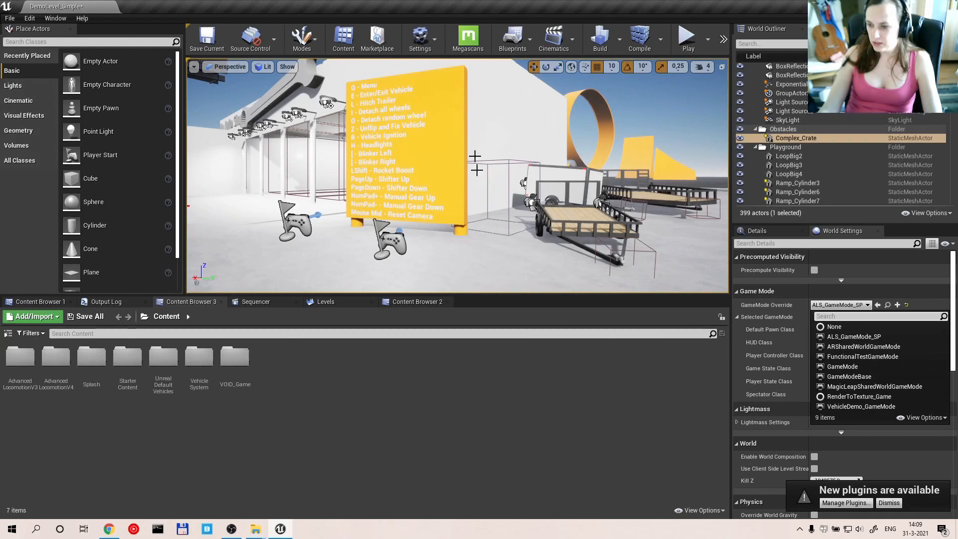
pyautogui.click(854, 336)
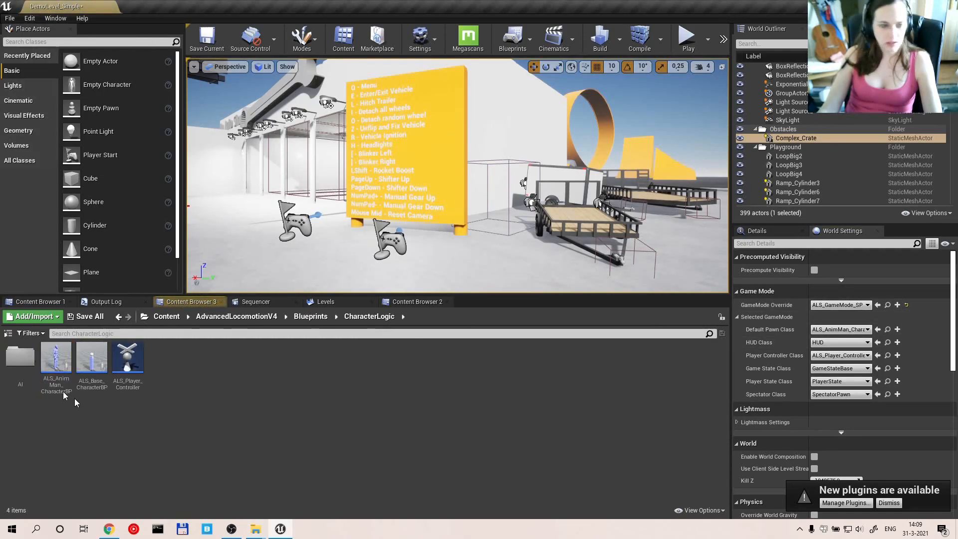
# - Open ALS_Base_CharacterBP from CharacterLogic and maximize its blueprint editor
pyautogui.click(55, 357)
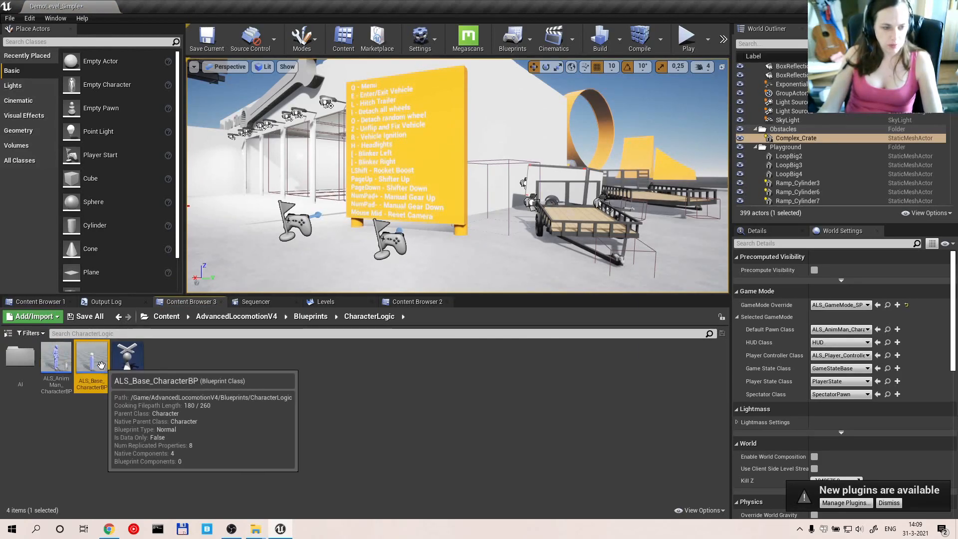
pyautogui.doubleClick(91, 357)
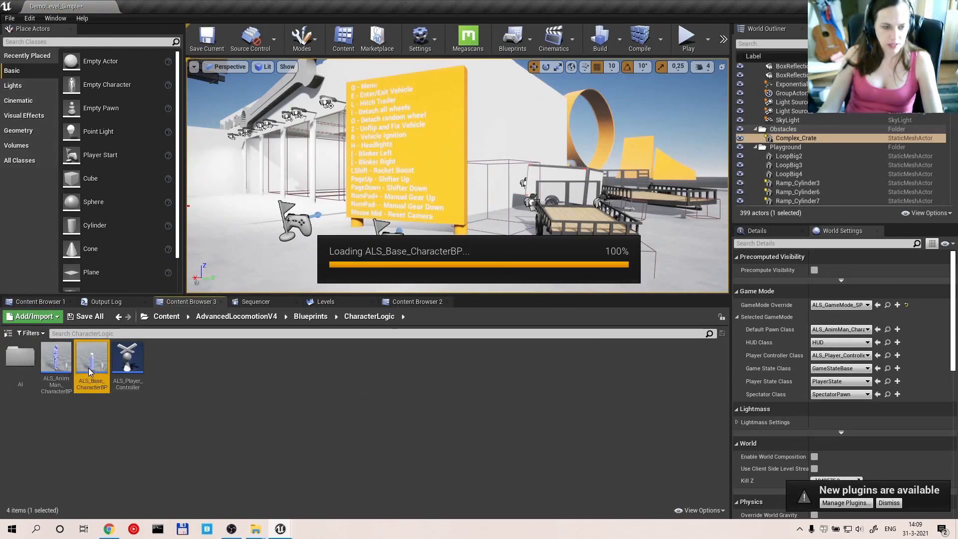
pyautogui.doubleClick(92, 357)
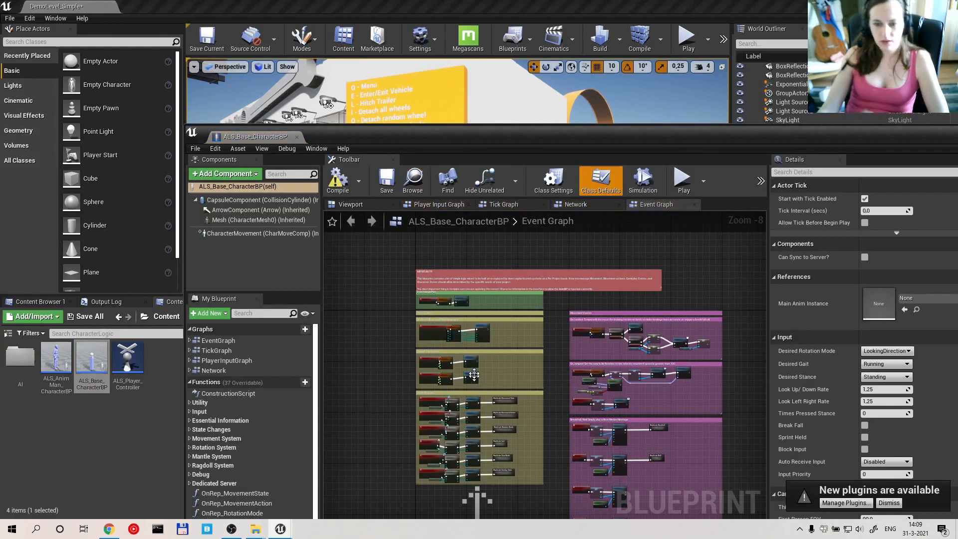
pyautogui.moveTo(450, 146)
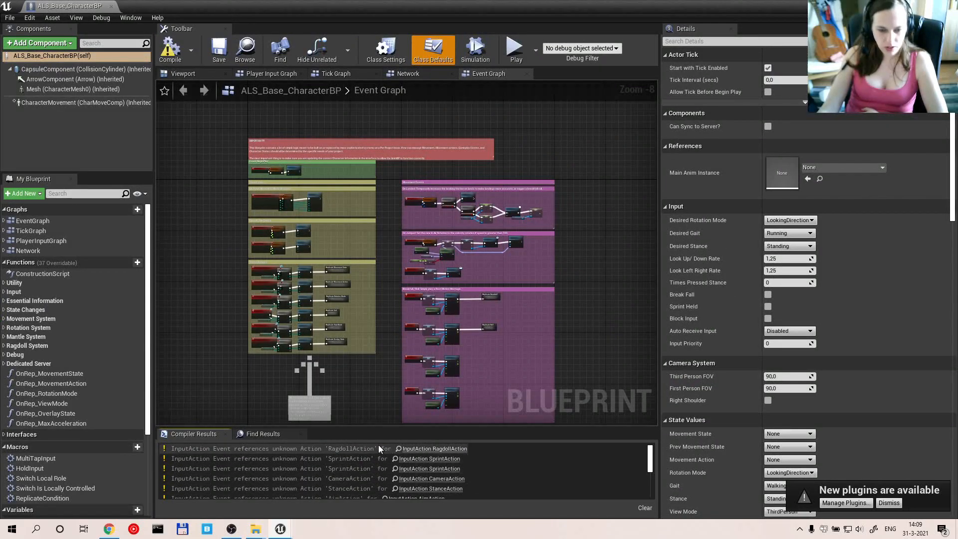
pyautogui.moveTo(435, 448)
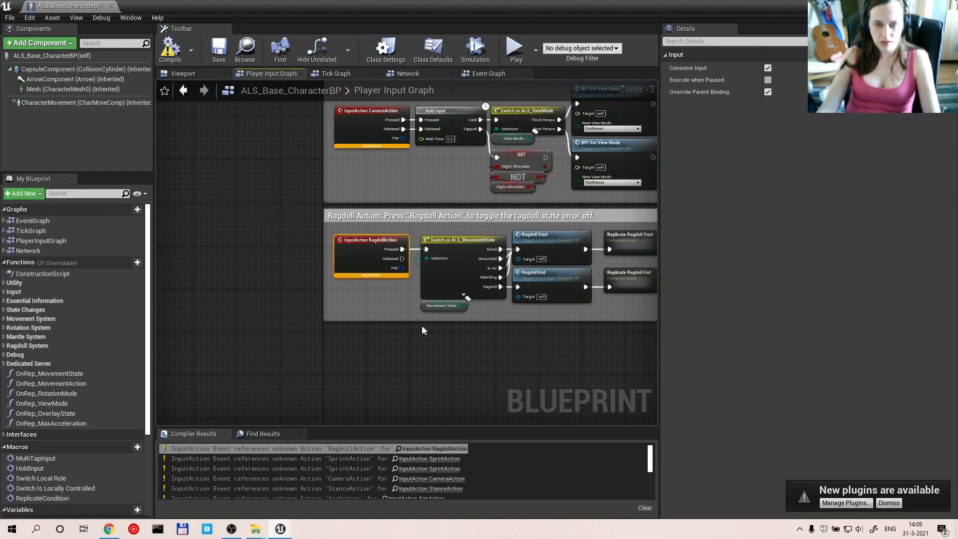
# - Add a new action mapping under Project Settings > Input > Action Mappings
pyautogui.click(29, 17)
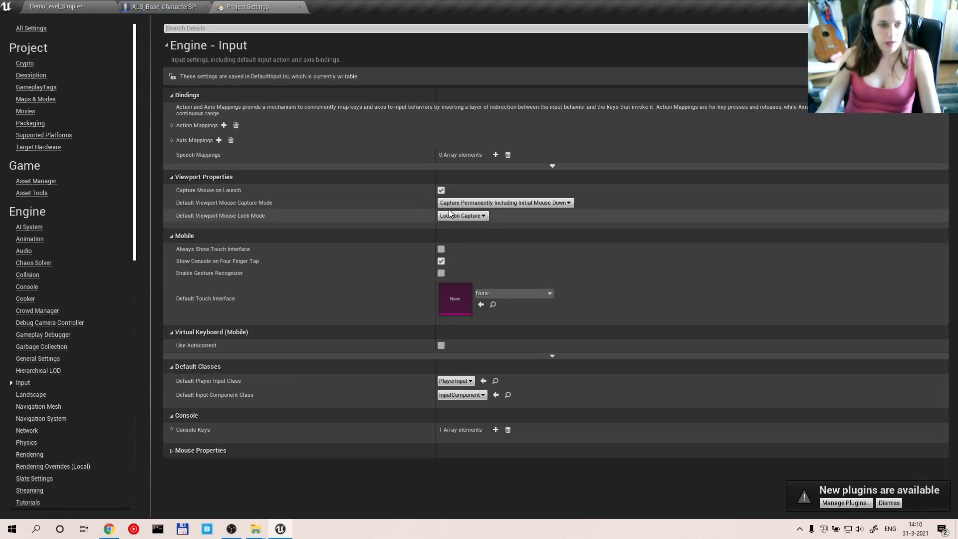
pyautogui.click(172, 125)
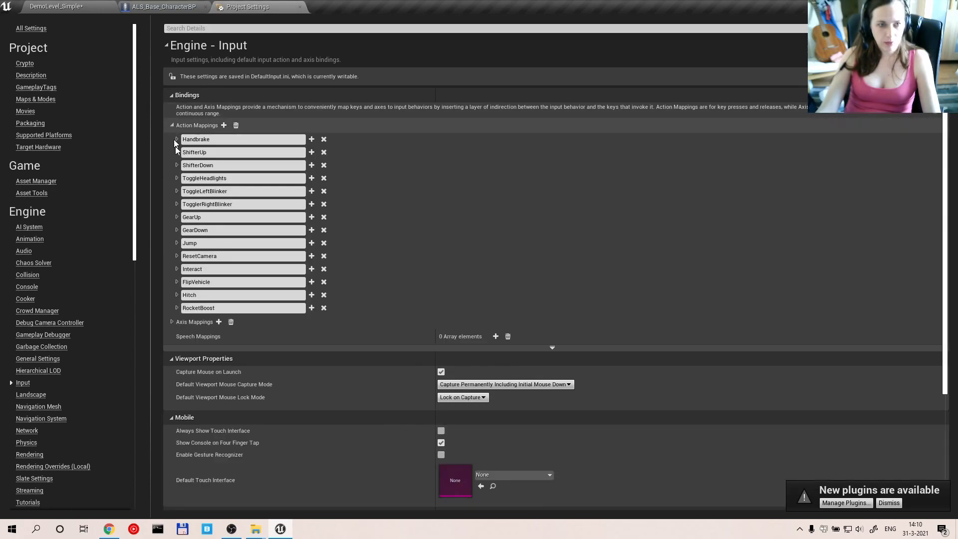
pyautogui.moveTo(223, 125)
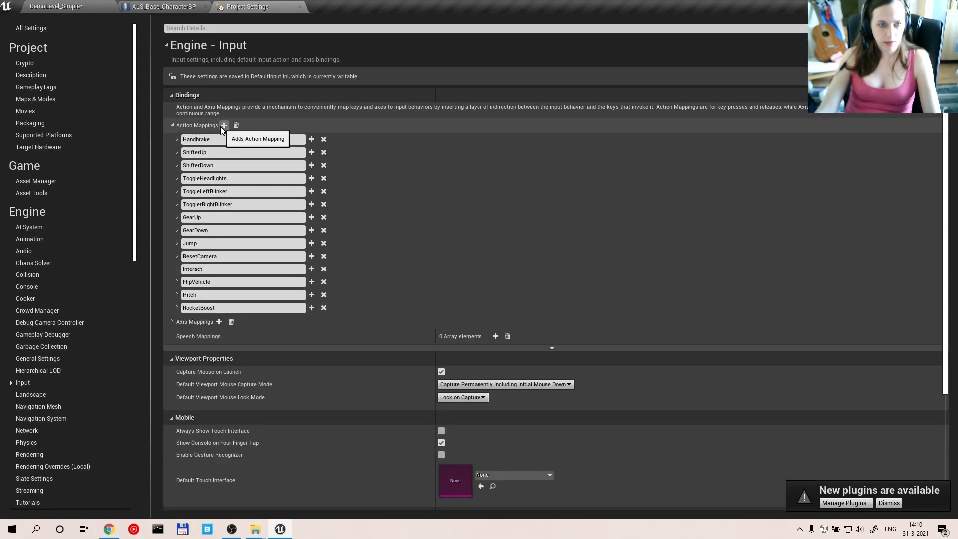
pyautogui.click(223, 125)
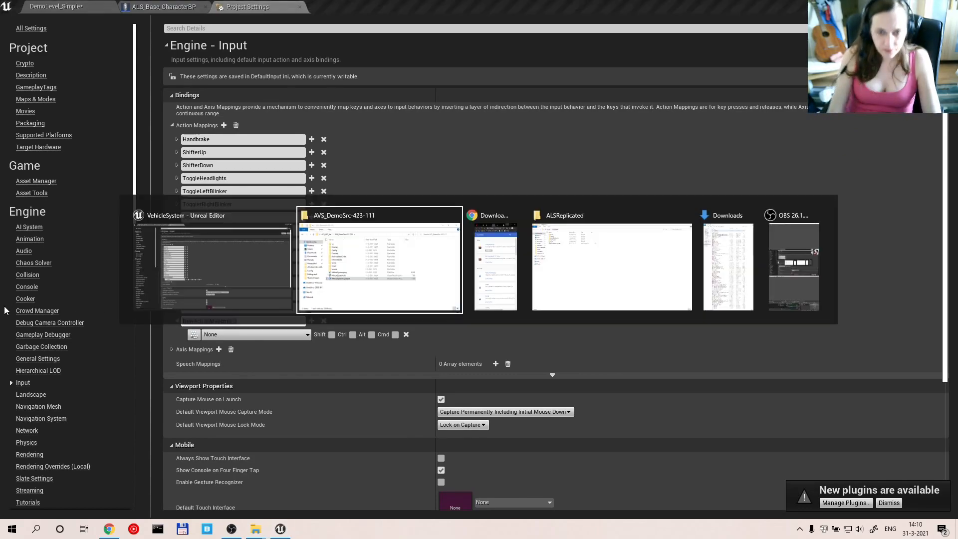
# - Return to the character blueprint's Player Input Graph, then switch to another window
pyautogui.click(146, 6)
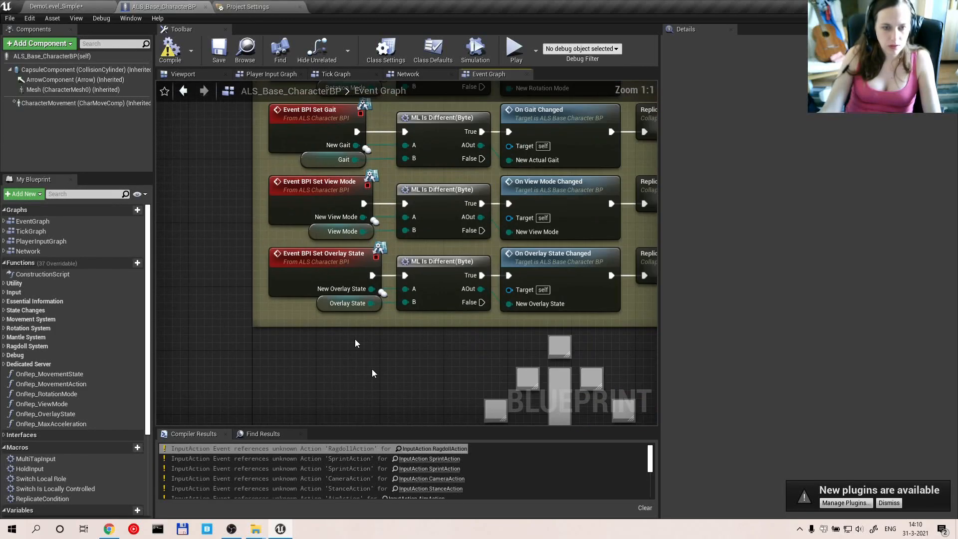
pyautogui.click(270, 74)
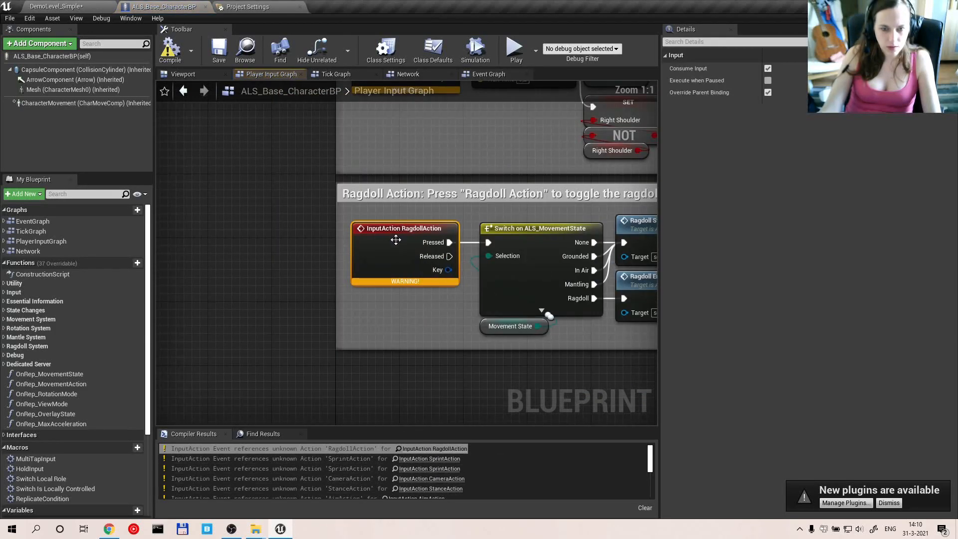
pyautogui.moveTo(398, 243)
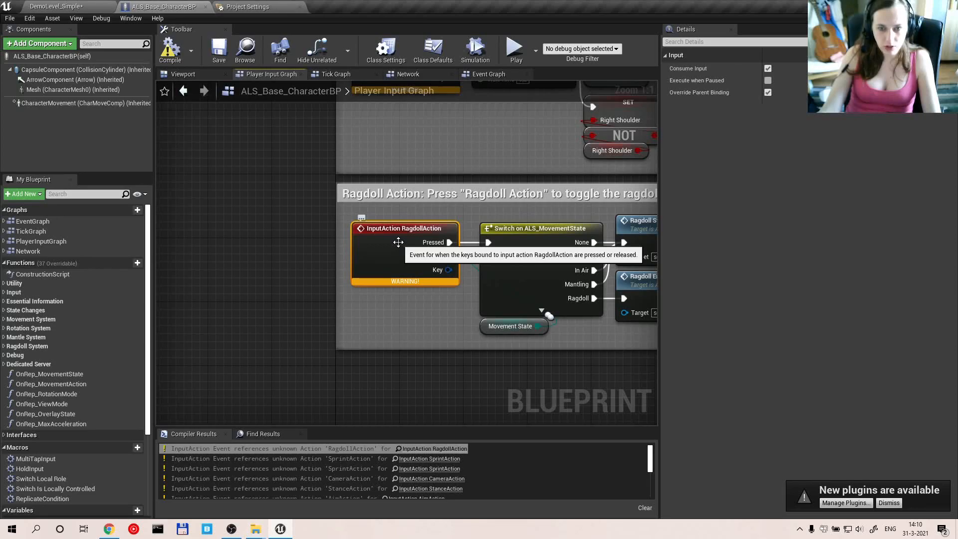
pyautogui.moveTo(416, 231)
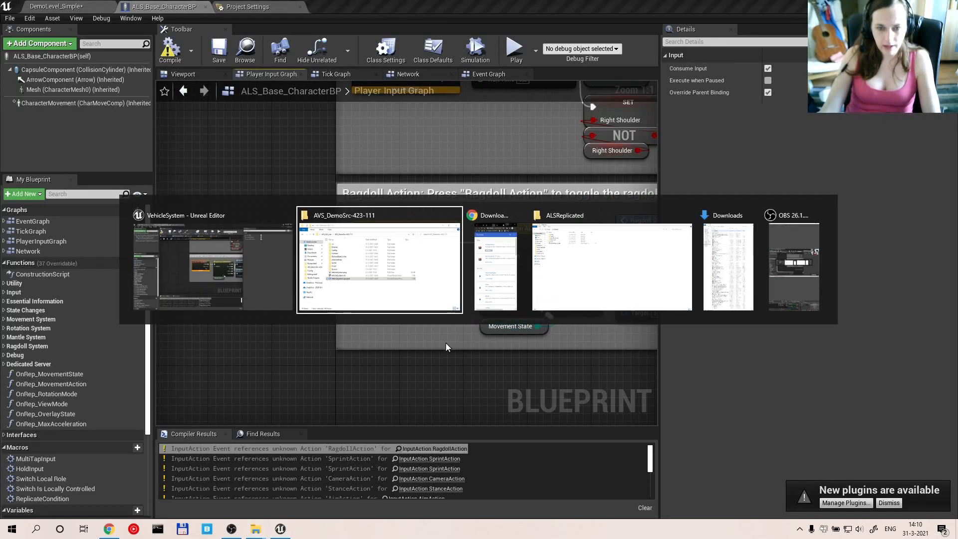
pyautogui.click(249, 7)
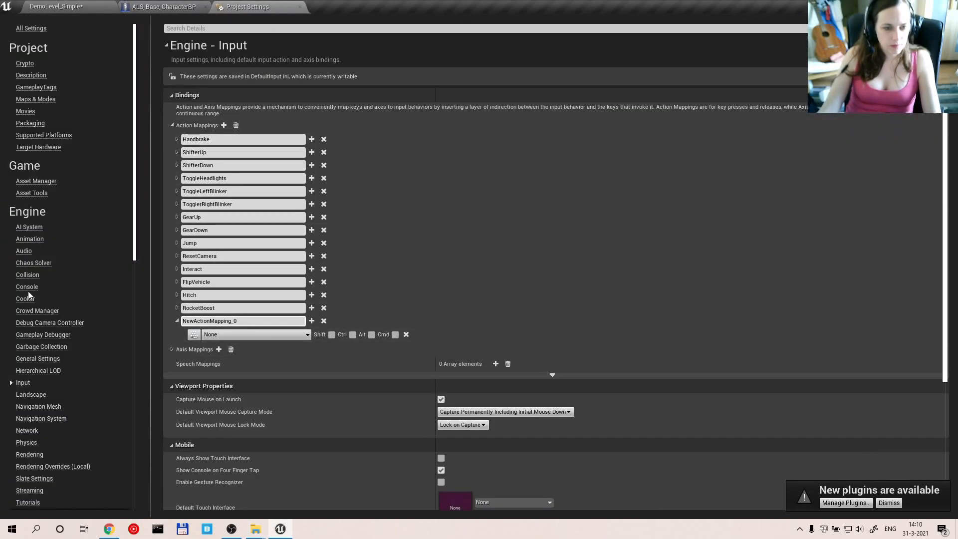
# - Rename NewActionMapping_0 to RaggdollAction and assign it the X key
pyautogui.tripleClick(243, 321)
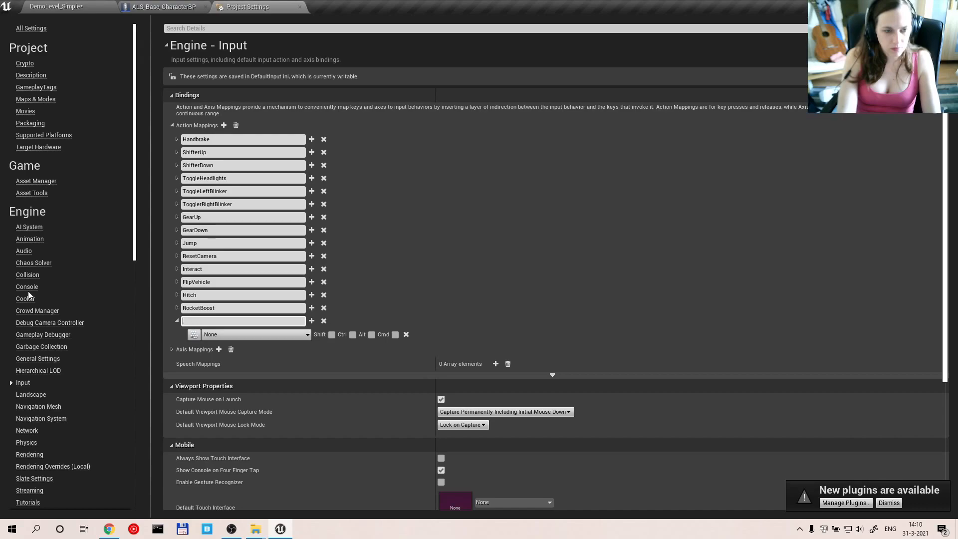
pyautogui.write('Ragd')
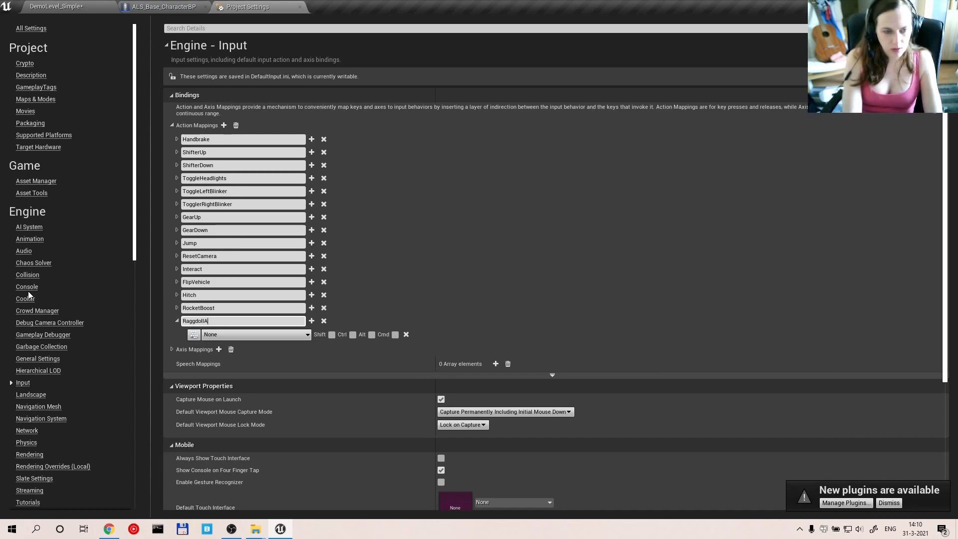
pyautogui.write('ction')
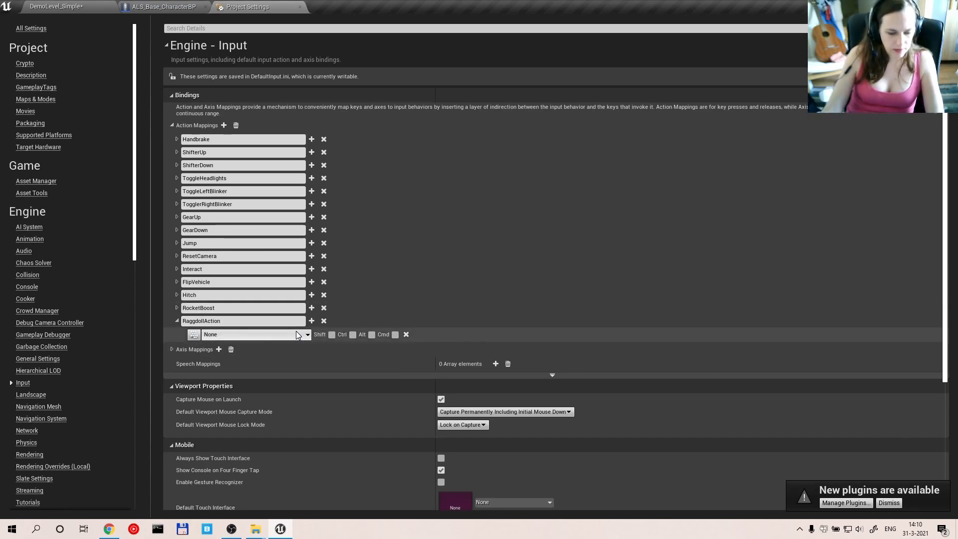
pyautogui.click(305, 334)
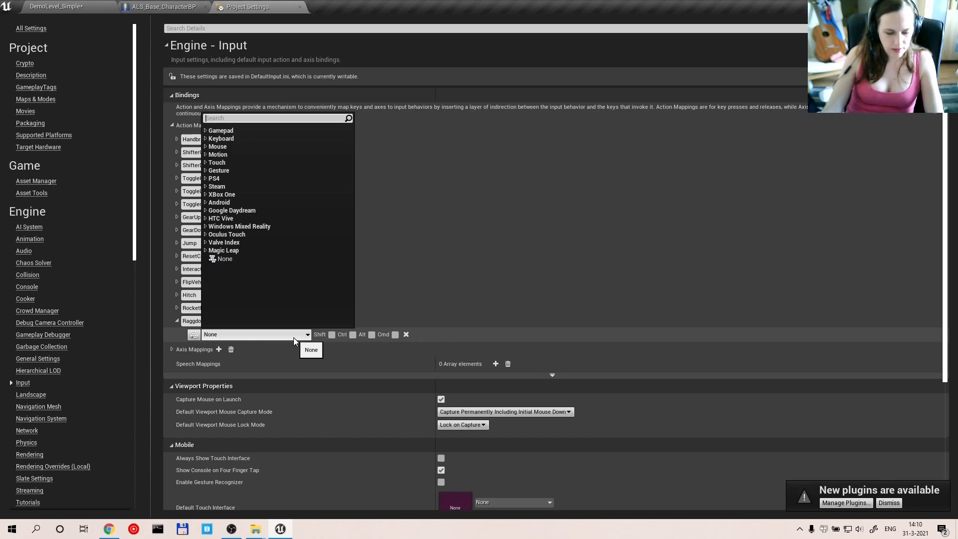
pyautogui.write('x')
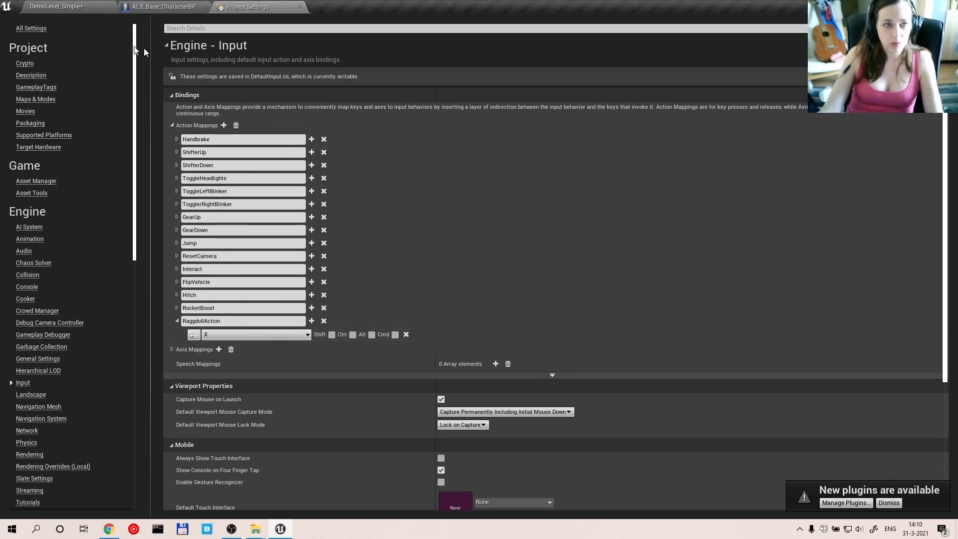
pyautogui.moveTo(617, 386)
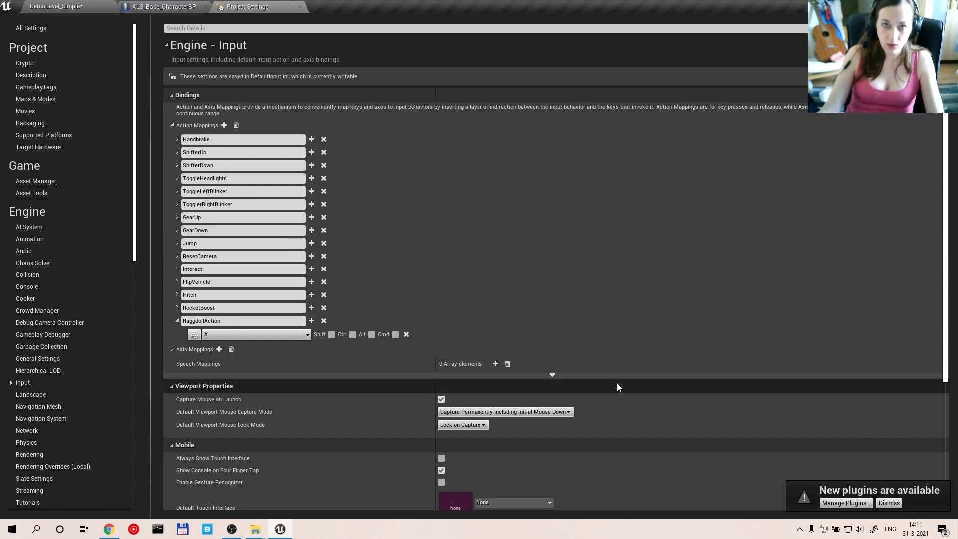
pyautogui.moveTo(161, 7)
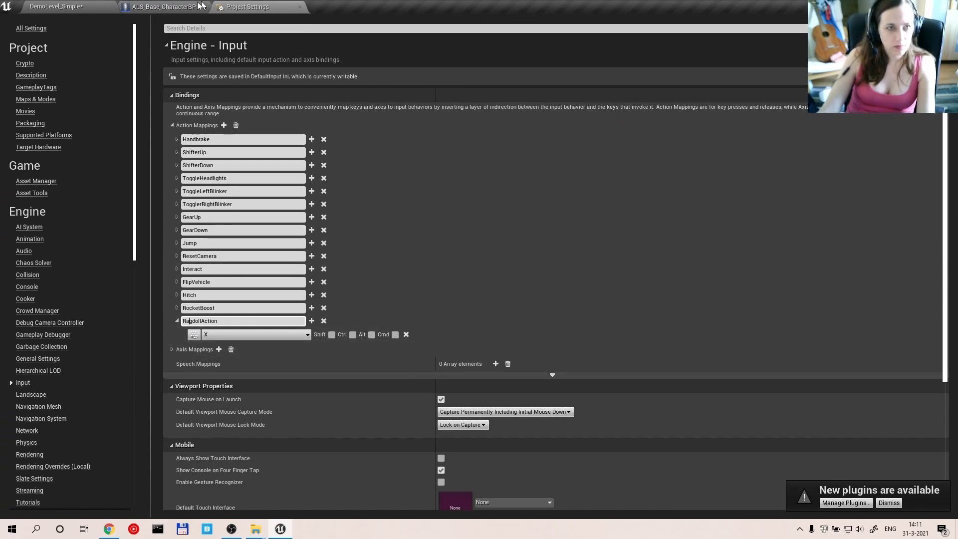
# - Switch to ALS_Base_CharacterBP and scroll the Player Input Graph to the warning-flagged AimAction event
pyautogui.click(160, 6)
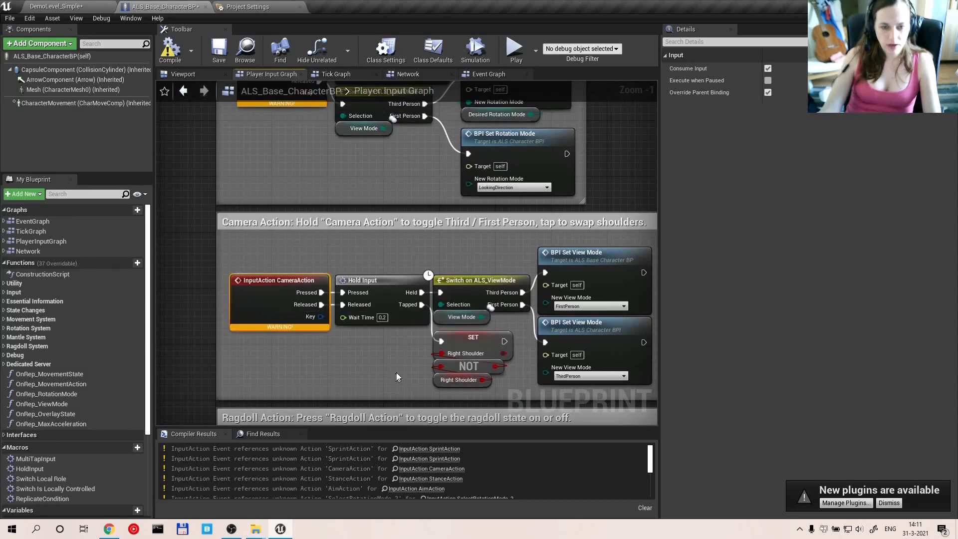
pyautogui.scroll(-3)
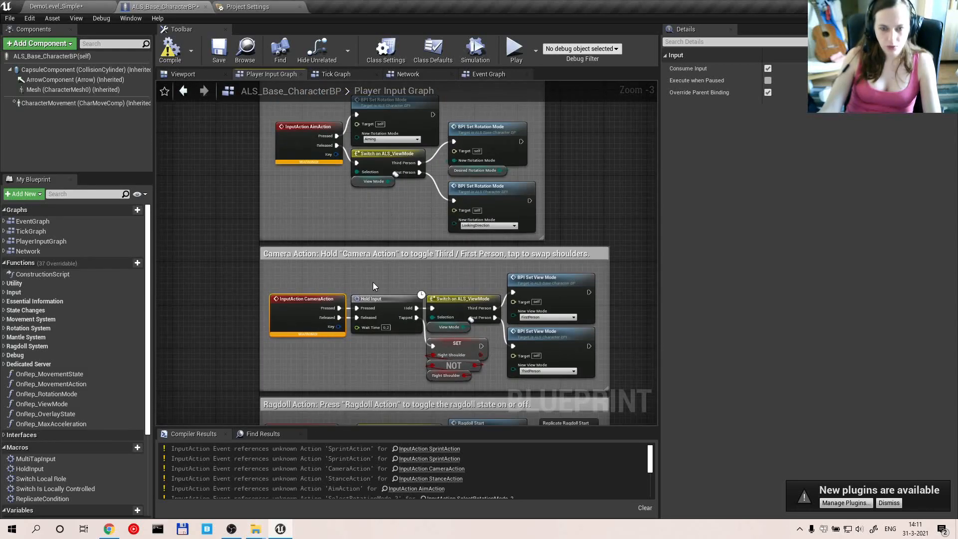
pyautogui.moveTo(417, 256)
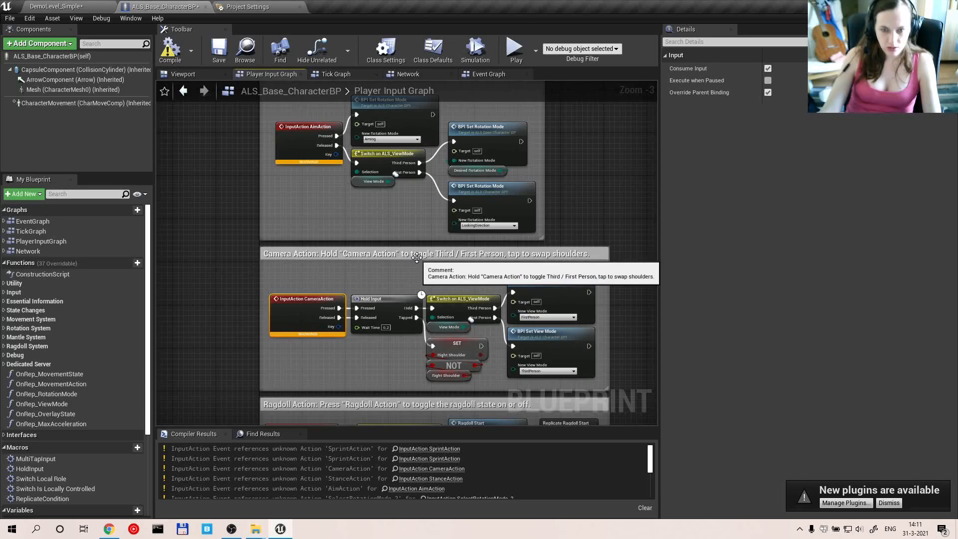
pyautogui.moveTo(476, 265)
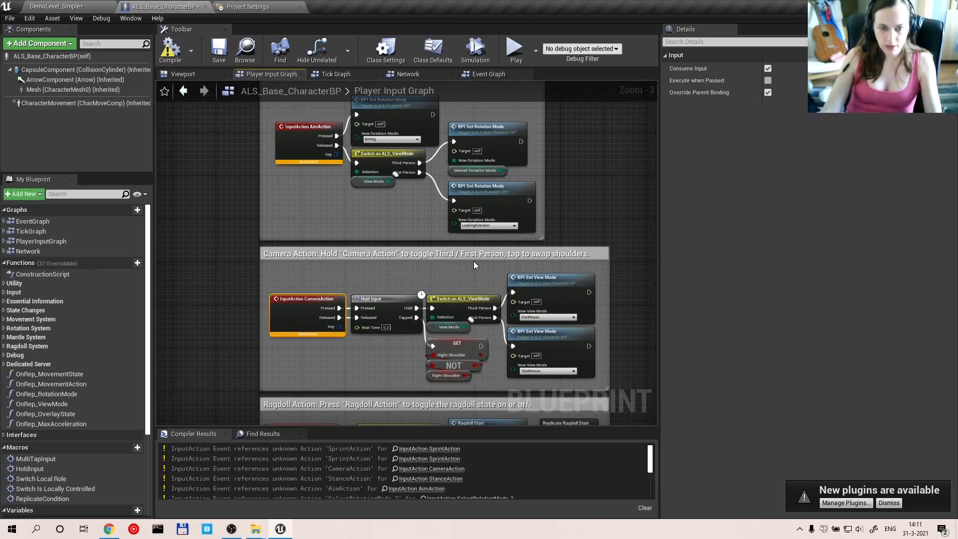
pyautogui.moveTo(465, 282)
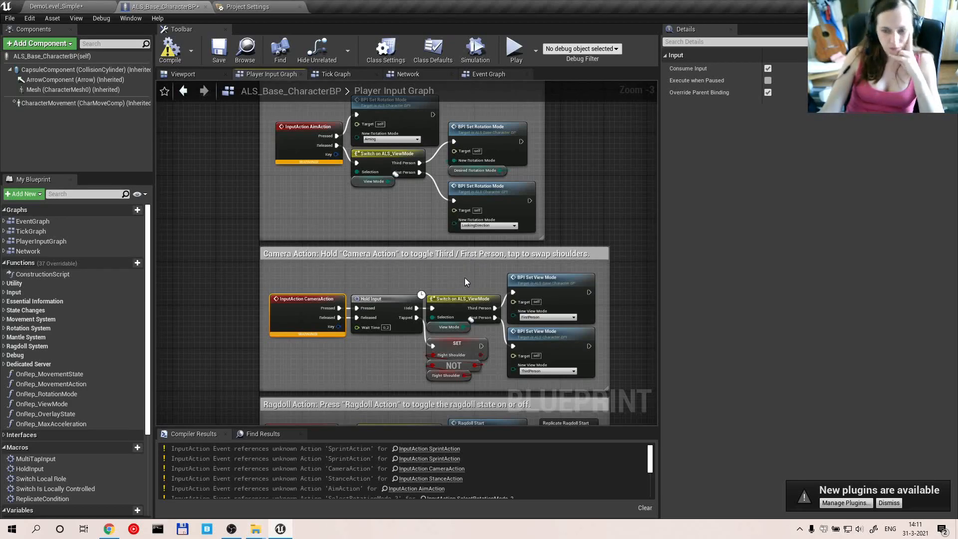
pyautogui.moveTo(351, 227)
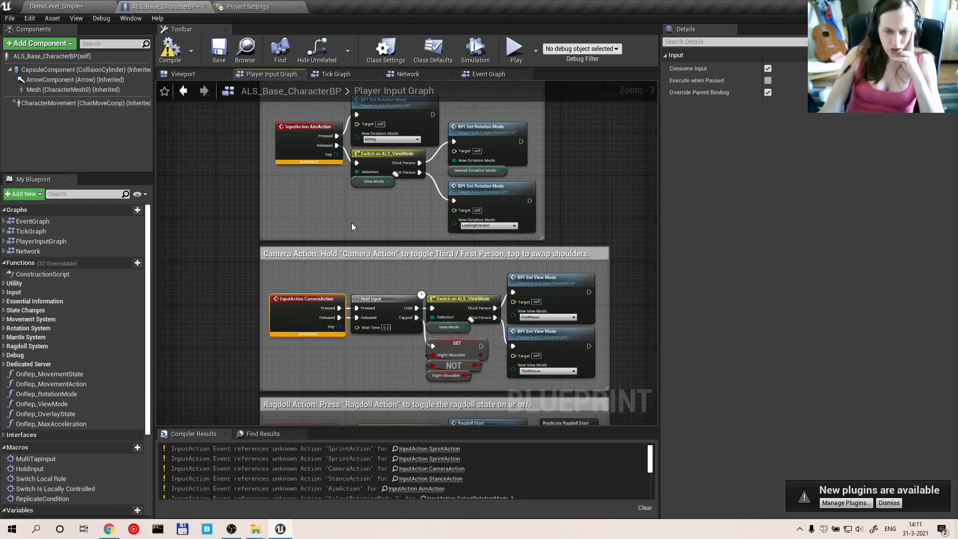
pyautogui.moveTo(443, 271)
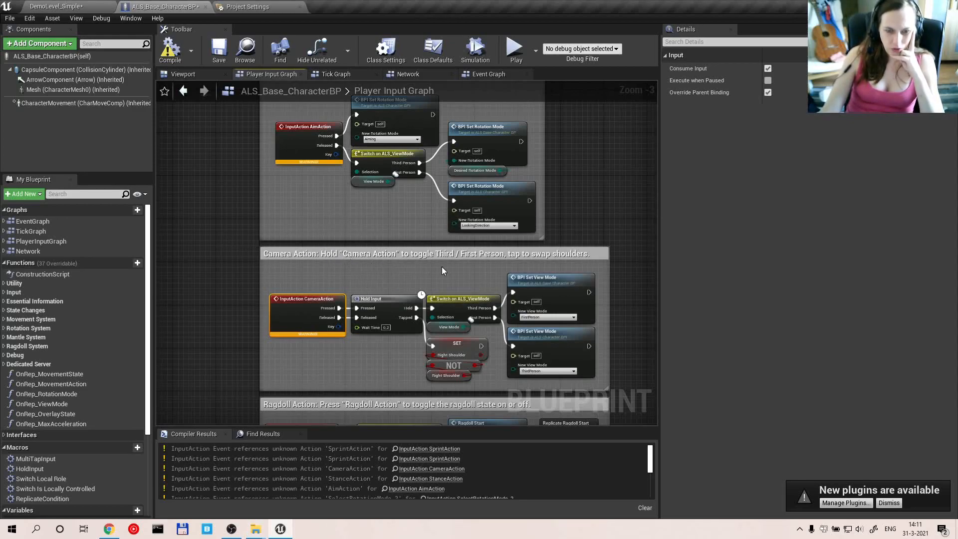
pyautogui.moveTo(409, 263)
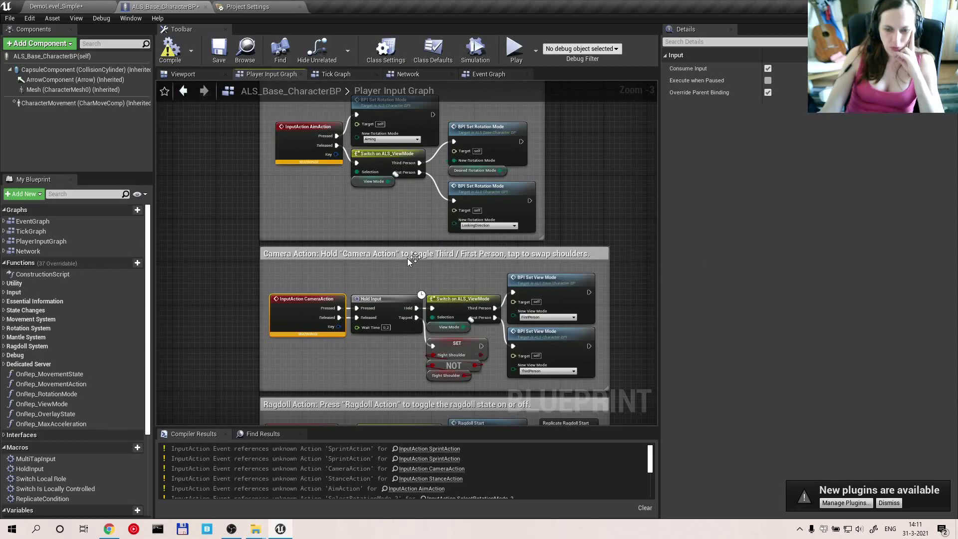
pyautogui.moveTo(562, 338)
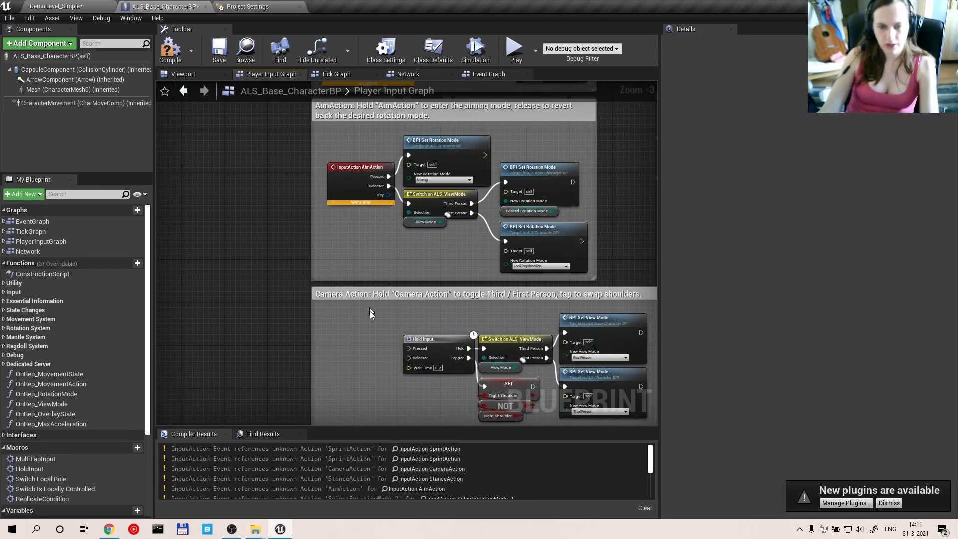
pyautogui.scroll(-3)
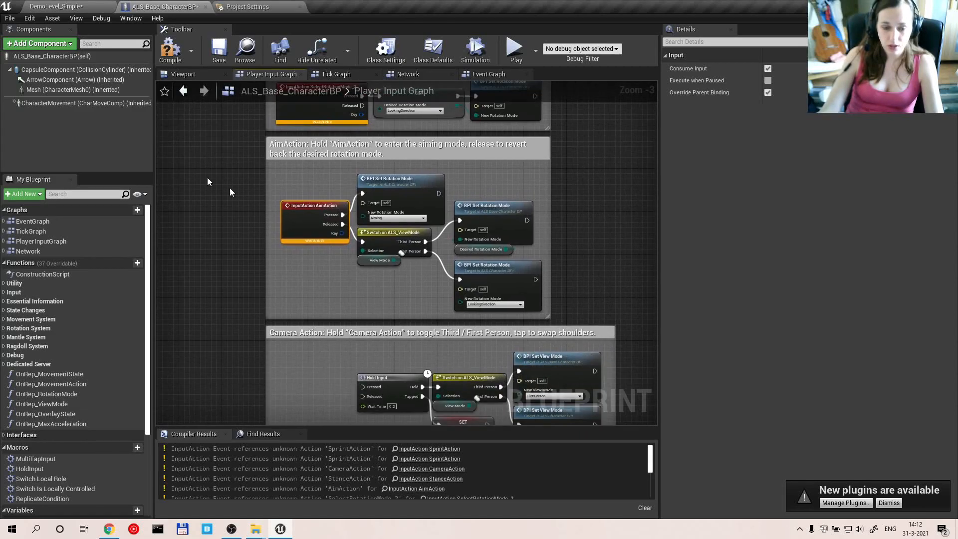
pyautogui.scroll(3)
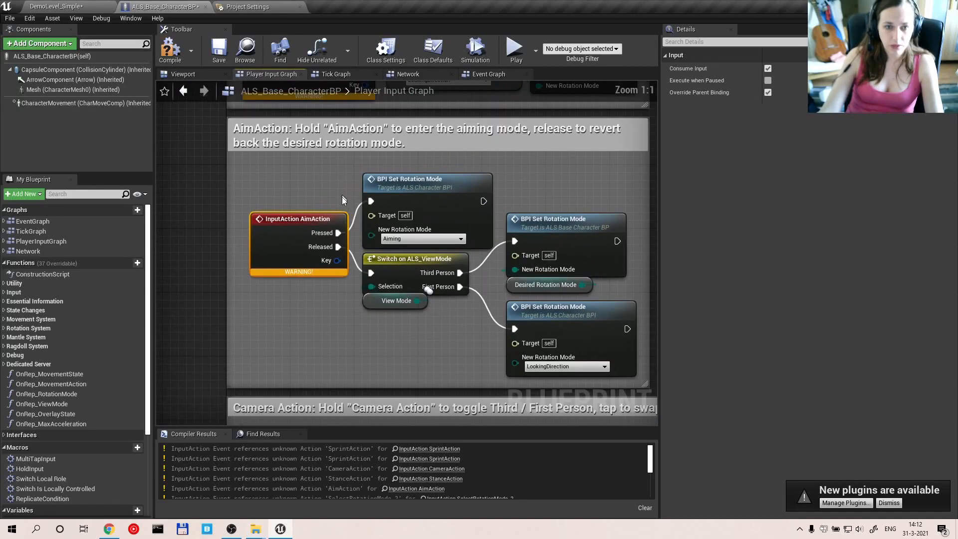
pyautogui.moveTo(253, 231)
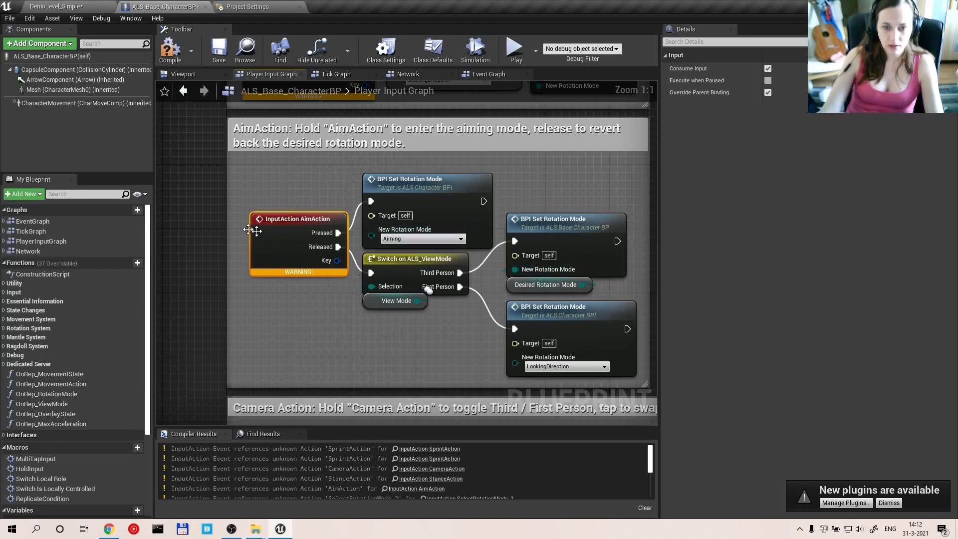
pyautogui.moveTo(263, 256)
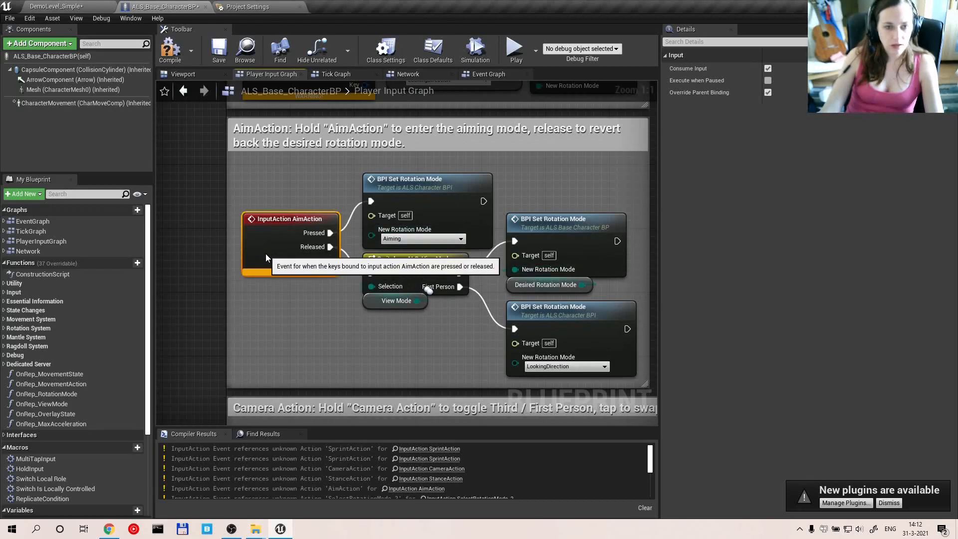
pyautogui.moveTo(487, 310)
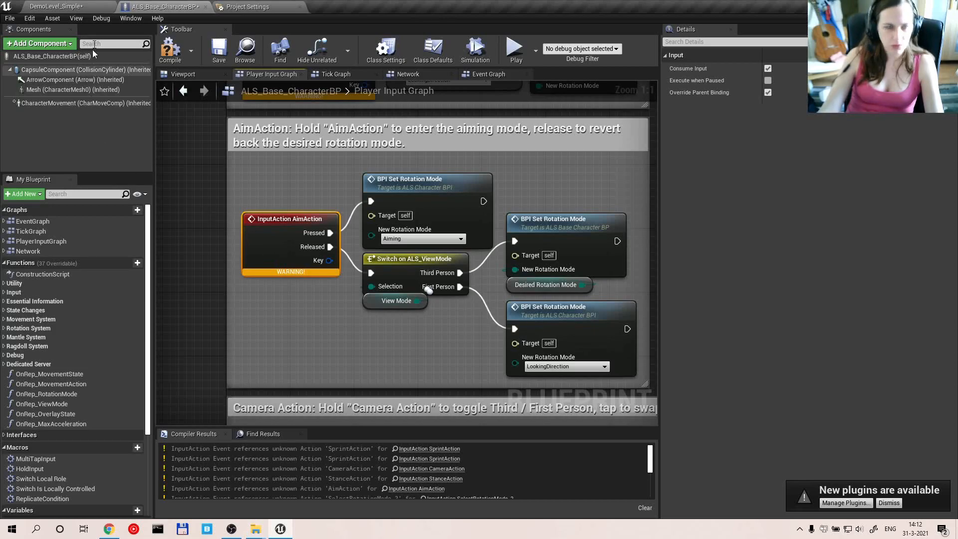
pyautogui.moveTo(244, 6)
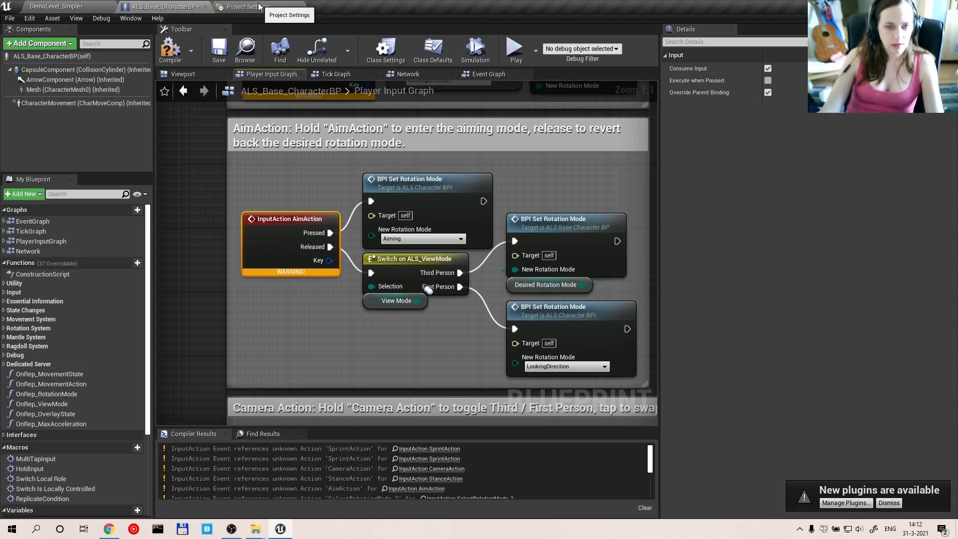
# - In the project Input settings, bind the AimAction mapping to Right Mouse Button
pyautogui.click(242, 6)
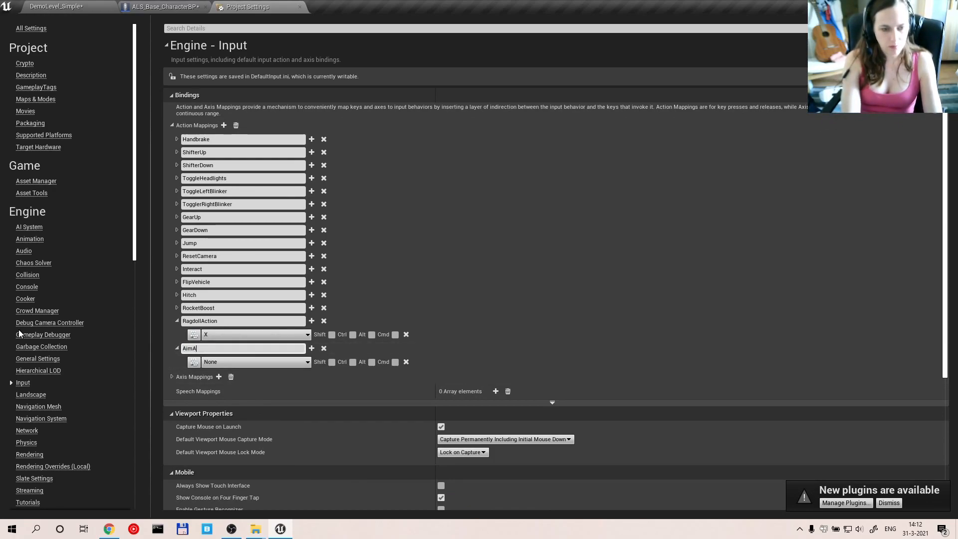
pyautogui.write('ction')
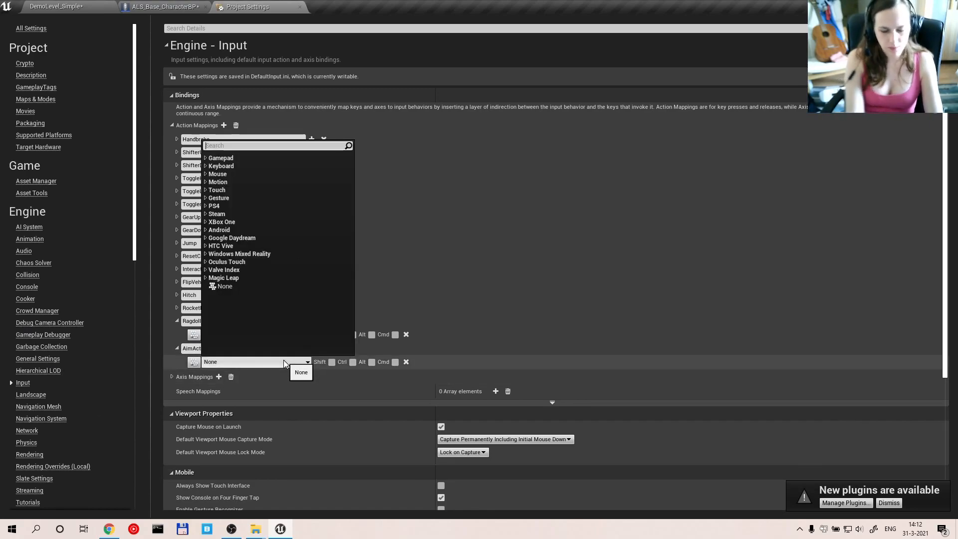
pyautogui.write('right')
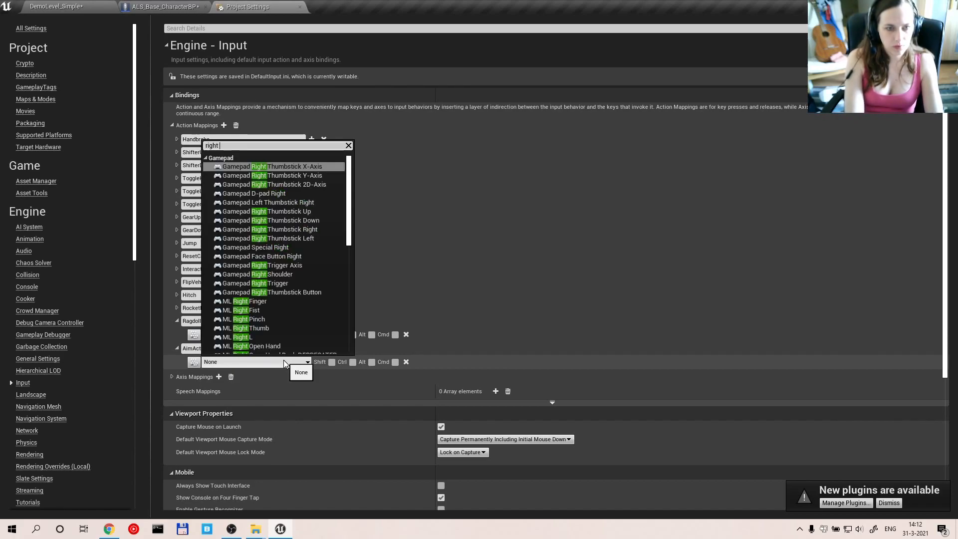
pyautogui.write('mou')
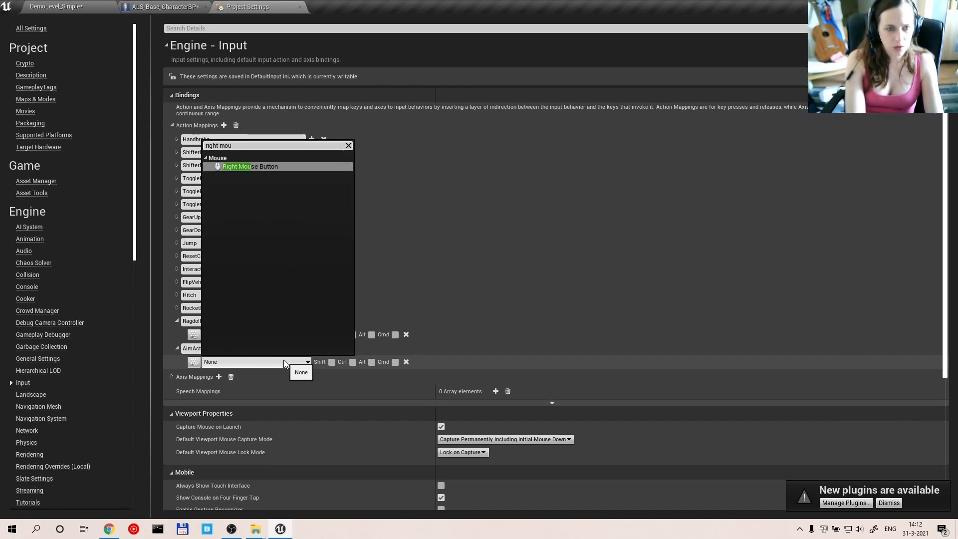
pyautogui.click(250, 166)
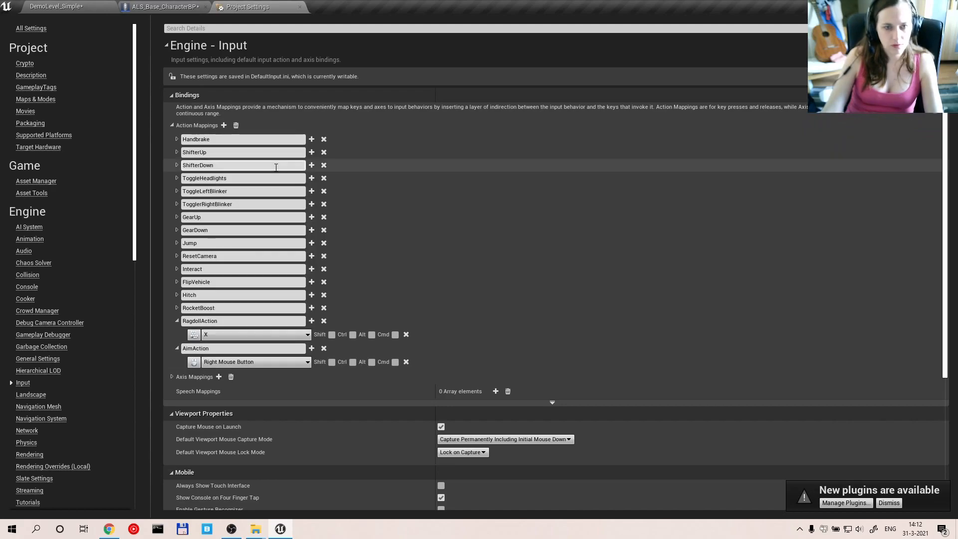
pyautogui.moveTo(814, 513)
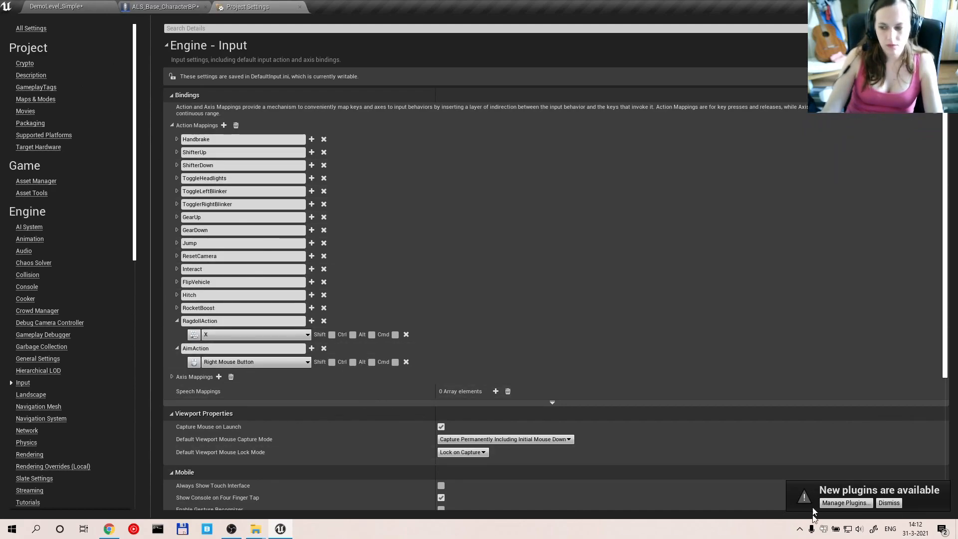
# - Add a Flip Flop after SelectRotationMode_1 alternating the Velocity and Looking Direction sets
pyautogui.click(161, 6)
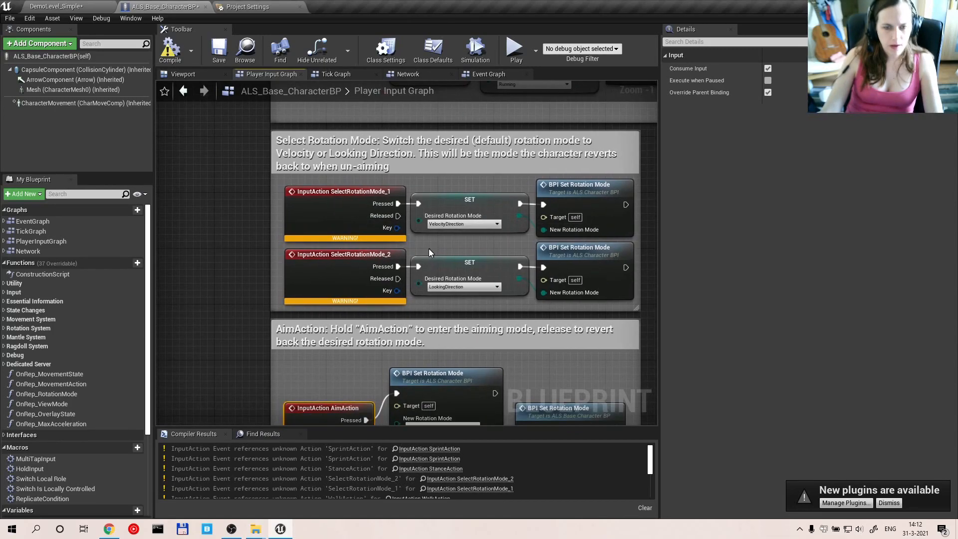
pyautogui.moveTo(327, 225)
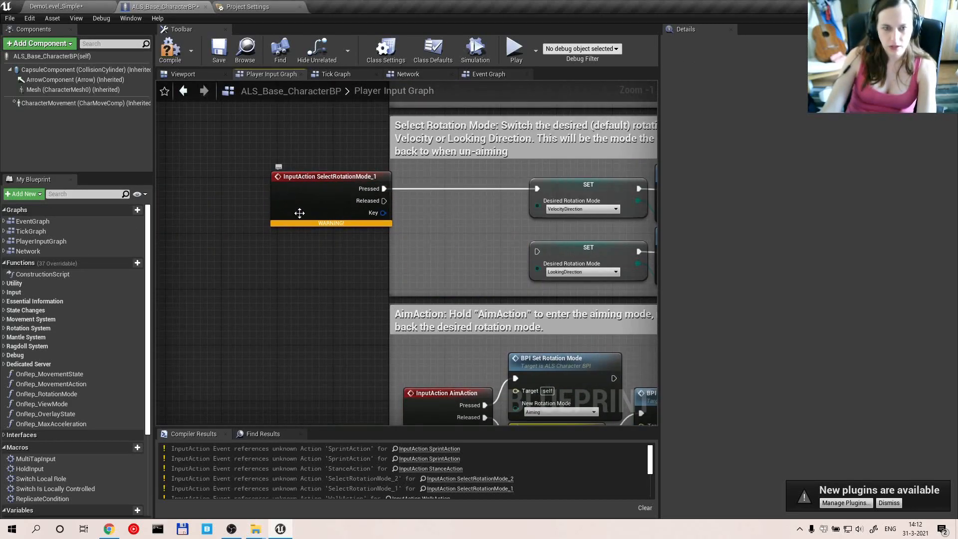
pyautogui.click(330, 176)
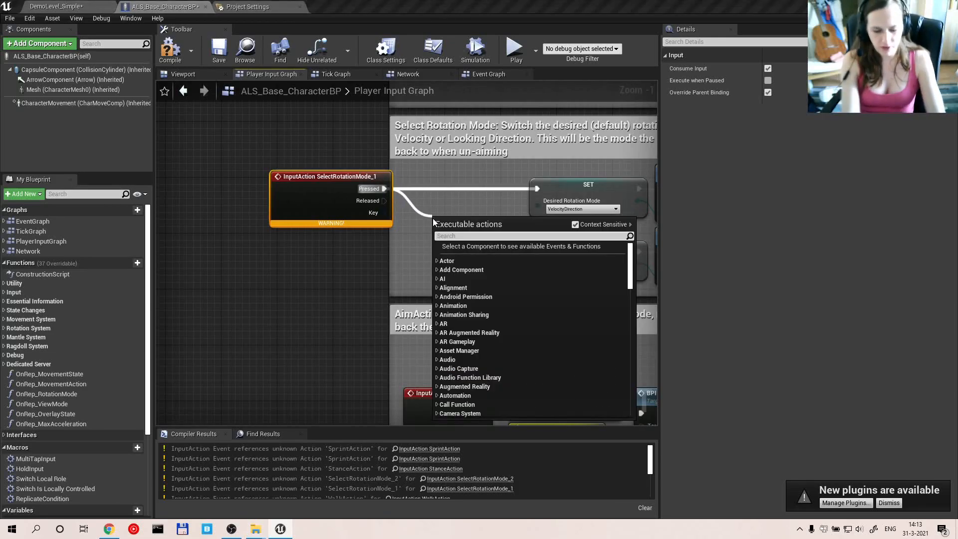
pyautogui.write('fli')
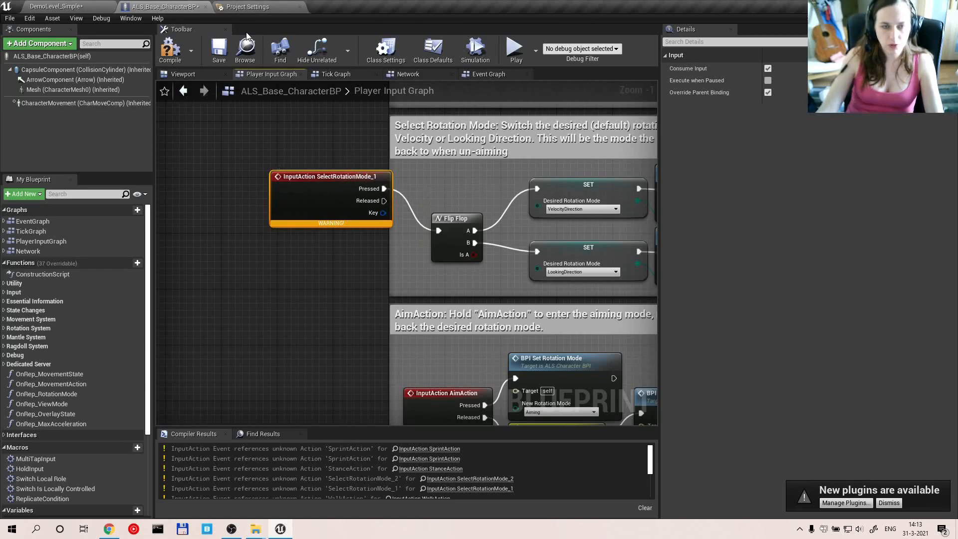
# - Add a SelectRotationmode action mapping in the project Input settings
pyautogui.click(246, 7)
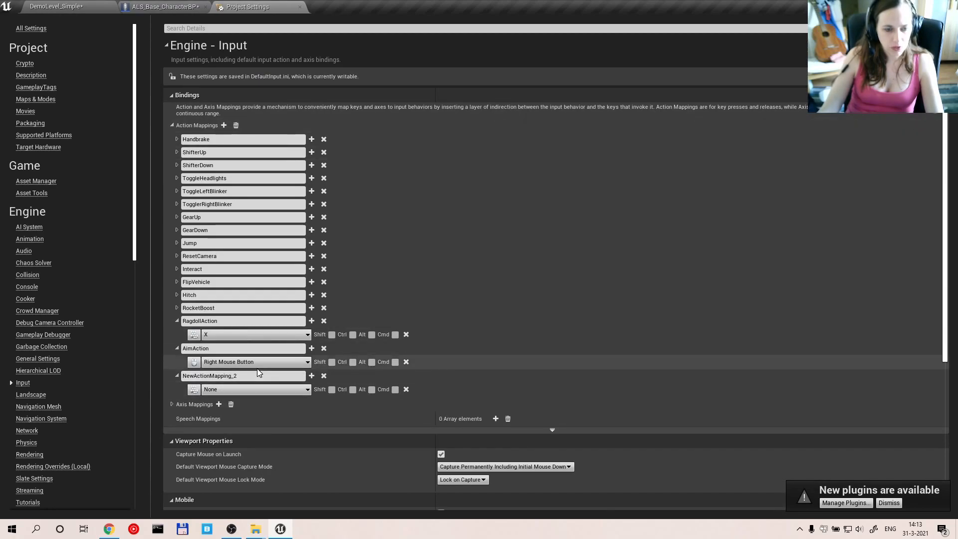
pyautogui.write('SelectRotationmode')
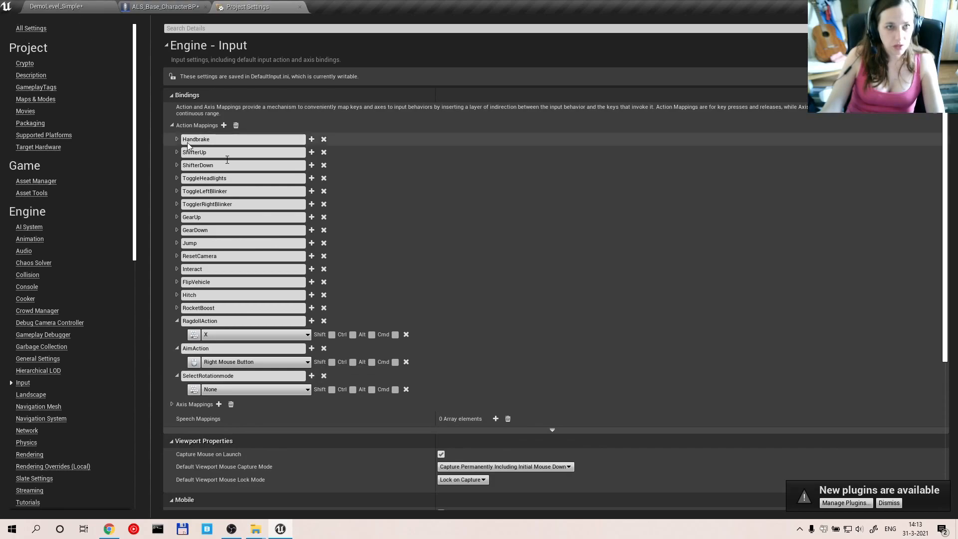
pyautogui.click(162, 7)
pyautogui.write('selectrot')
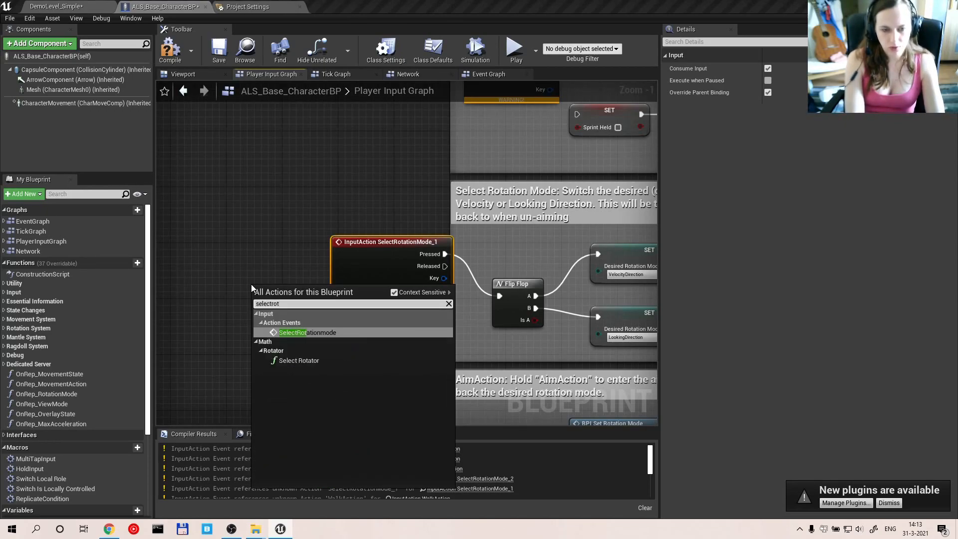
# - Place the SelectRotationmode event, add InputAction RocketBoost, and review RocketBoost's Left Shift binding
pyautogui.click(307, 331)
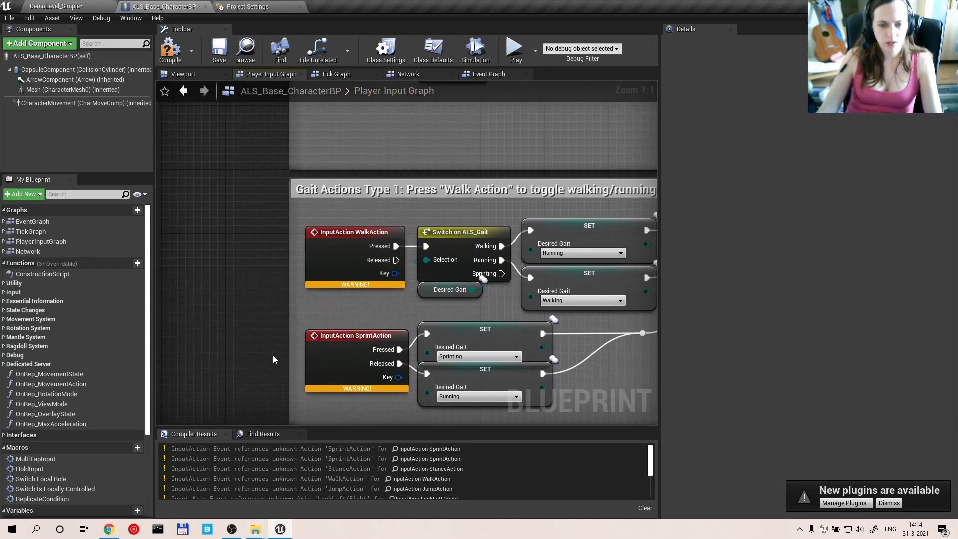
pyautogui.rightClick(273, 359)
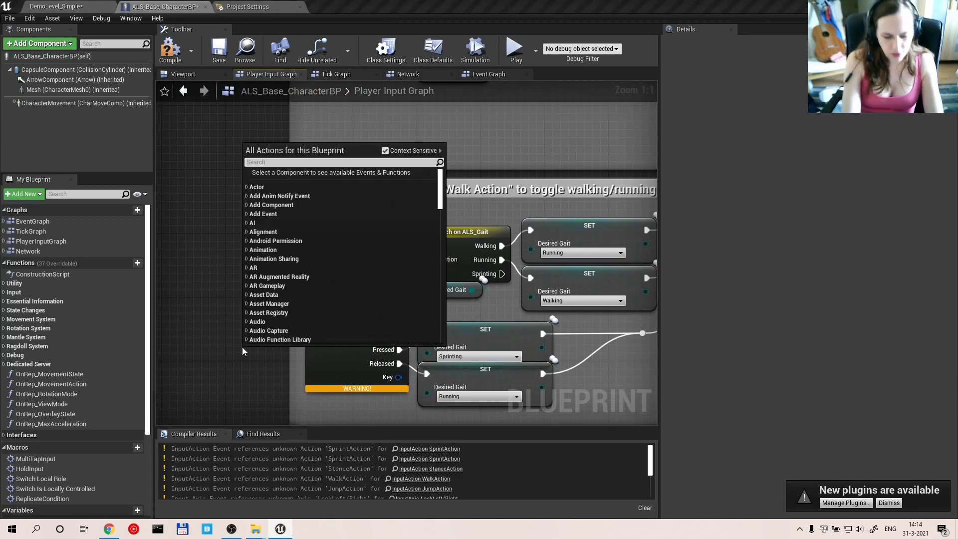
pyautogui.write('sprint')
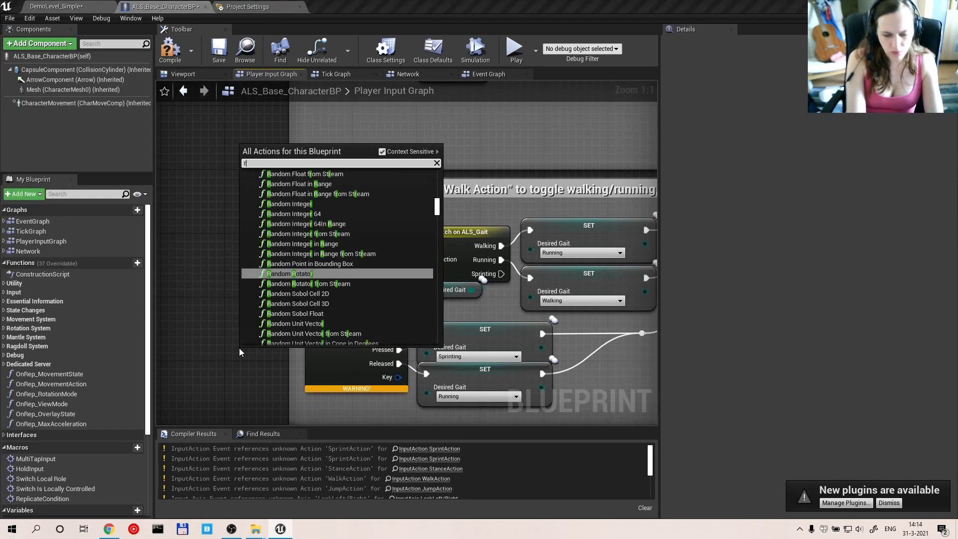
pyautogui.write('ock')
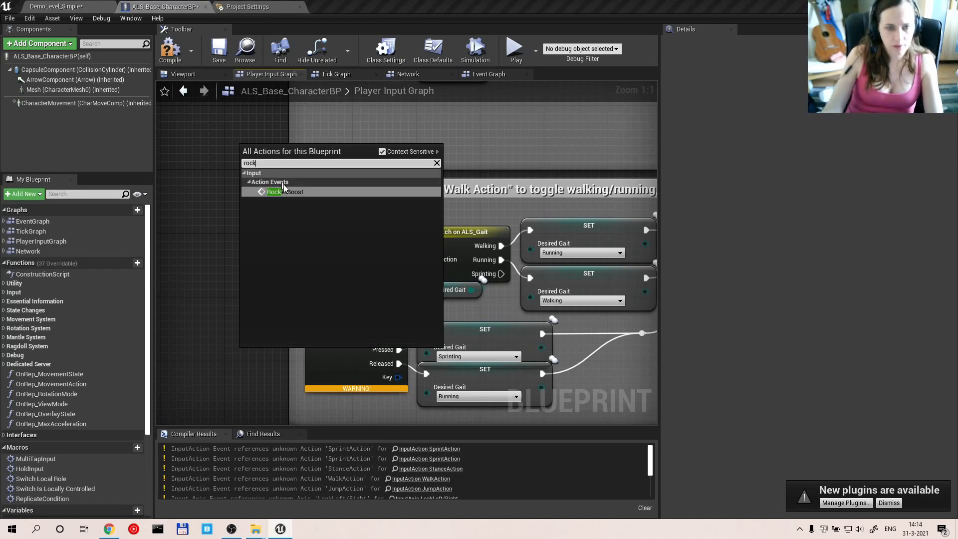
pyautogui.click(245, 6)
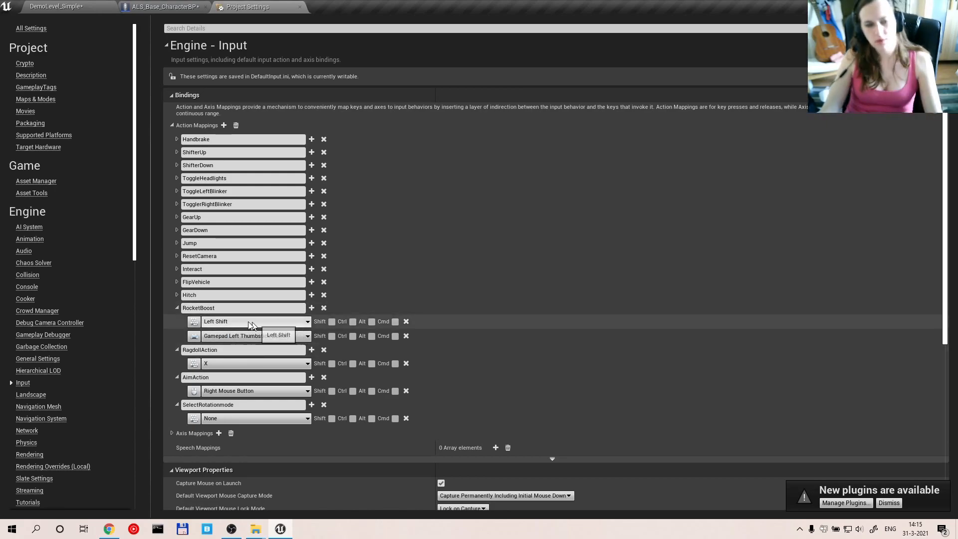
# - Wire RocketBoost to the sprint SET nodes and bind WalkAction to Left Ctrl
pyautogui.click(162, 6)
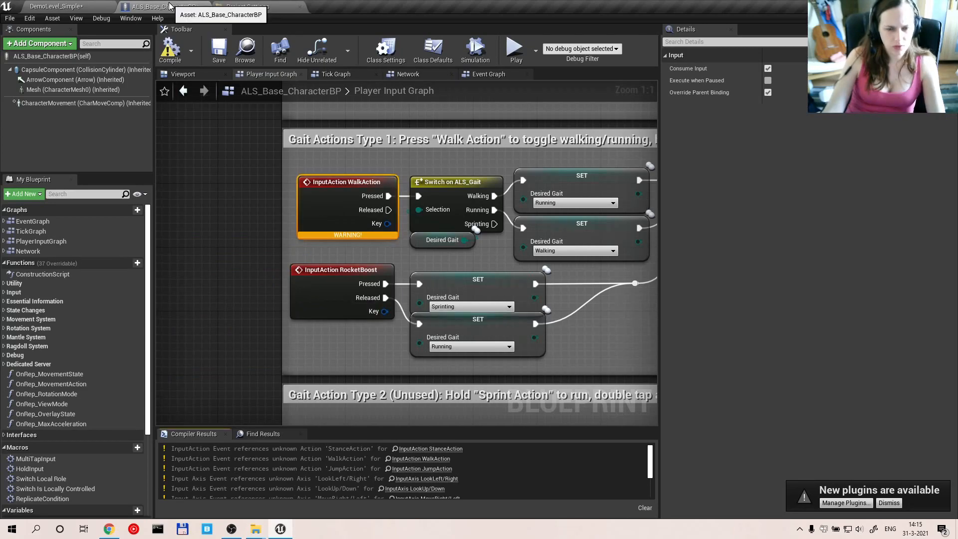
pyautogui.click(245, 6)
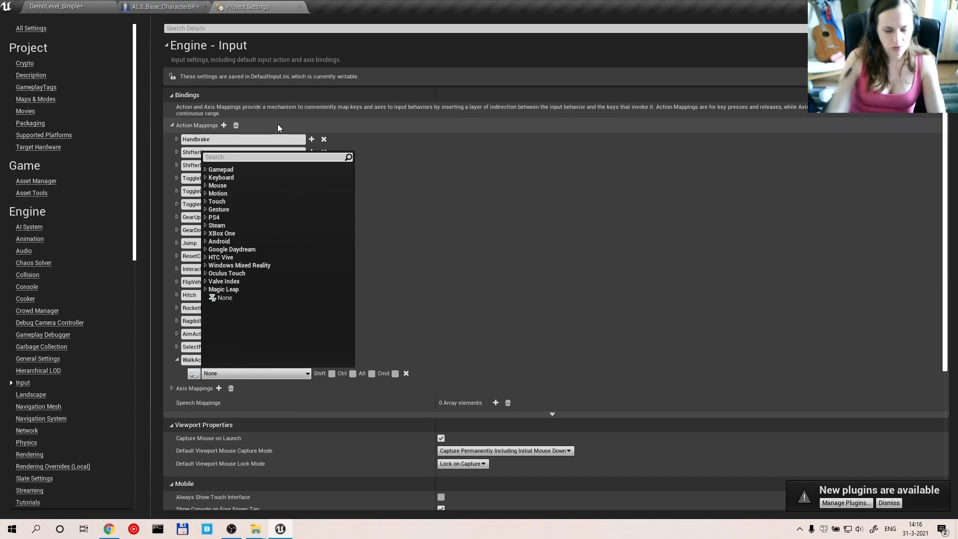
pyautogui.write('L')
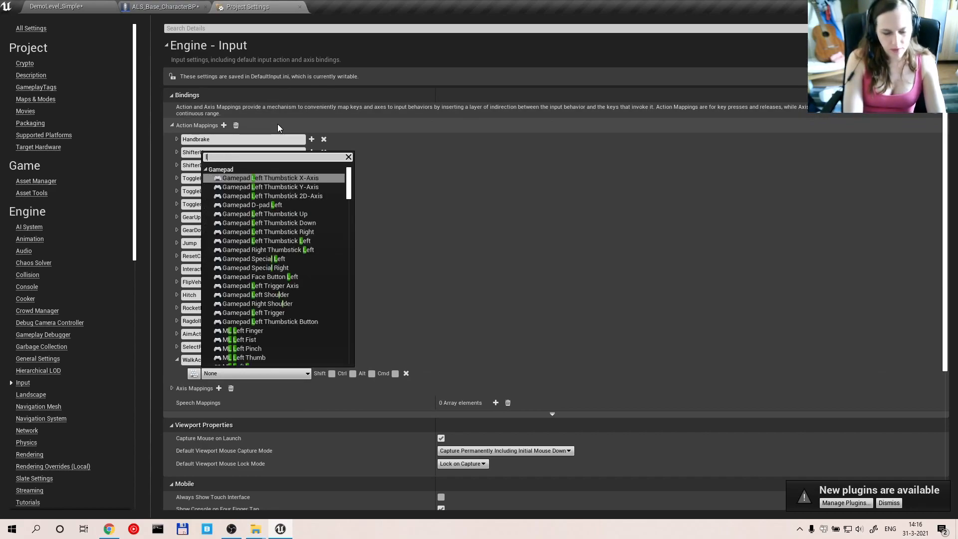
pyautogui.write('eft ct')
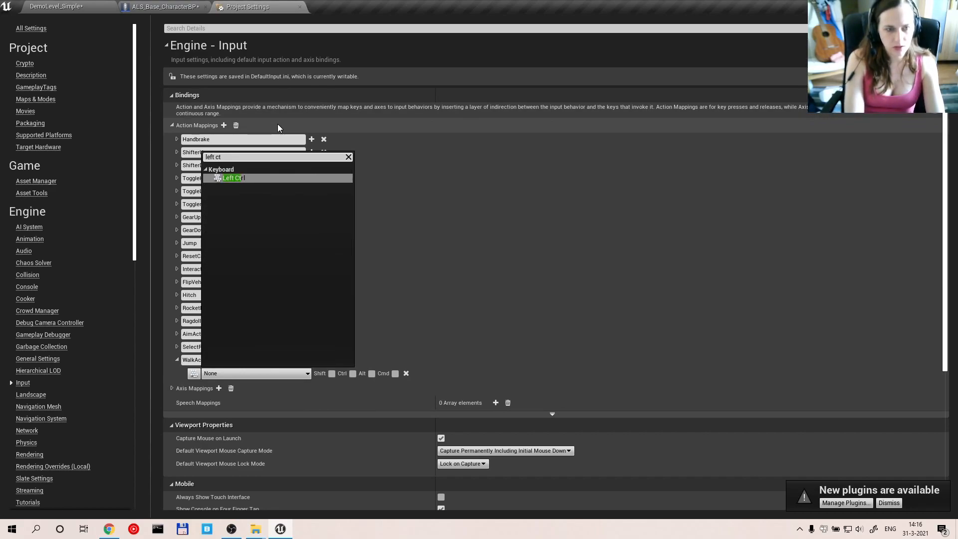
pyautogui.moveTo(235, 178)
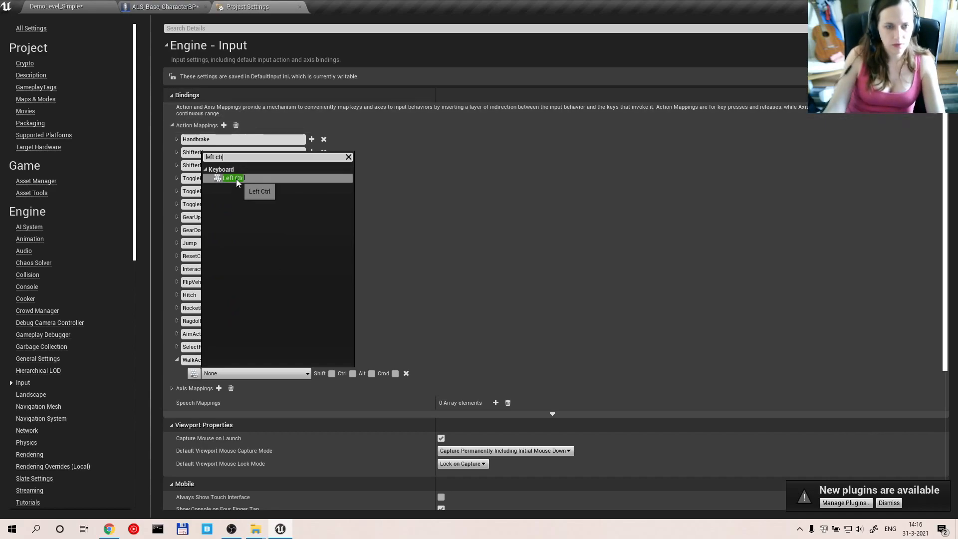
pyautogui.click(233, 178)
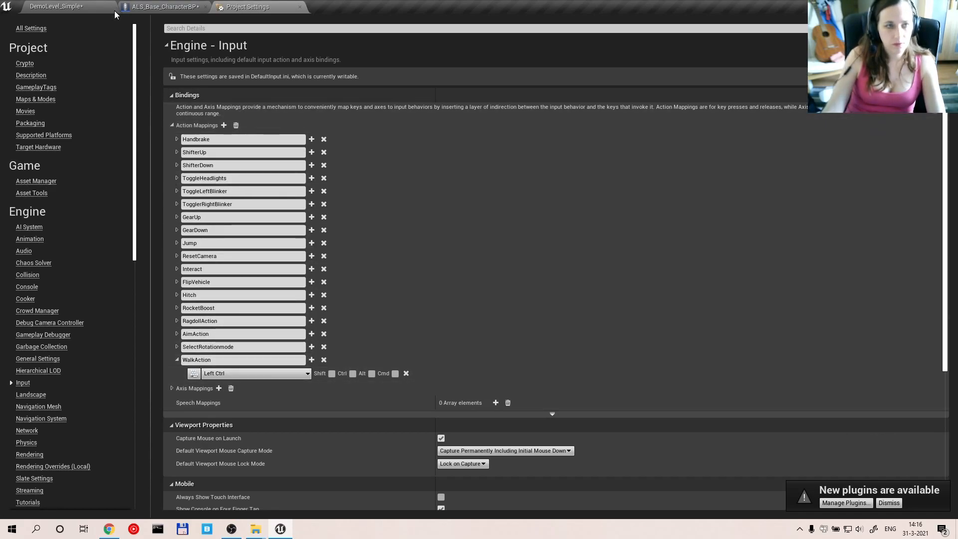
pyautogui.click(161, 6)
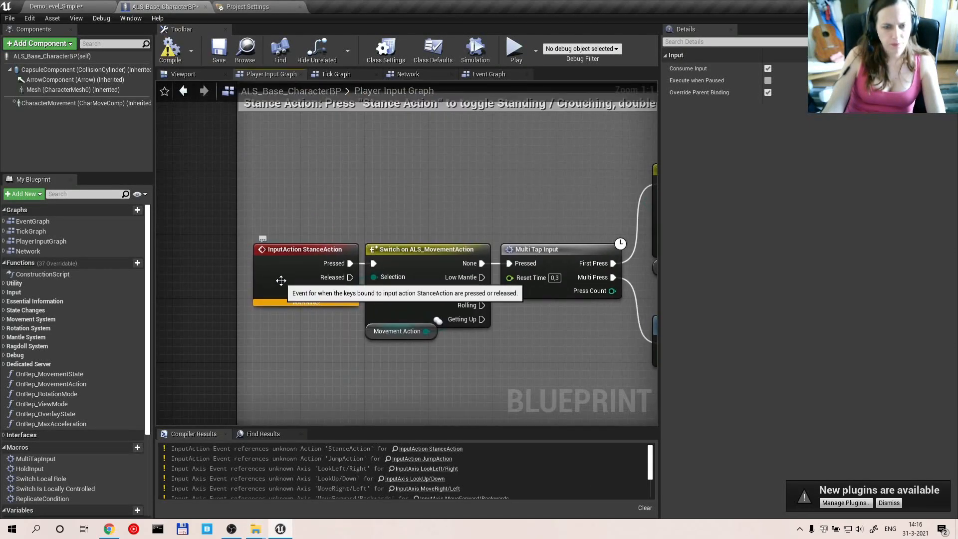
pyautogui.moveTo(395, 295)
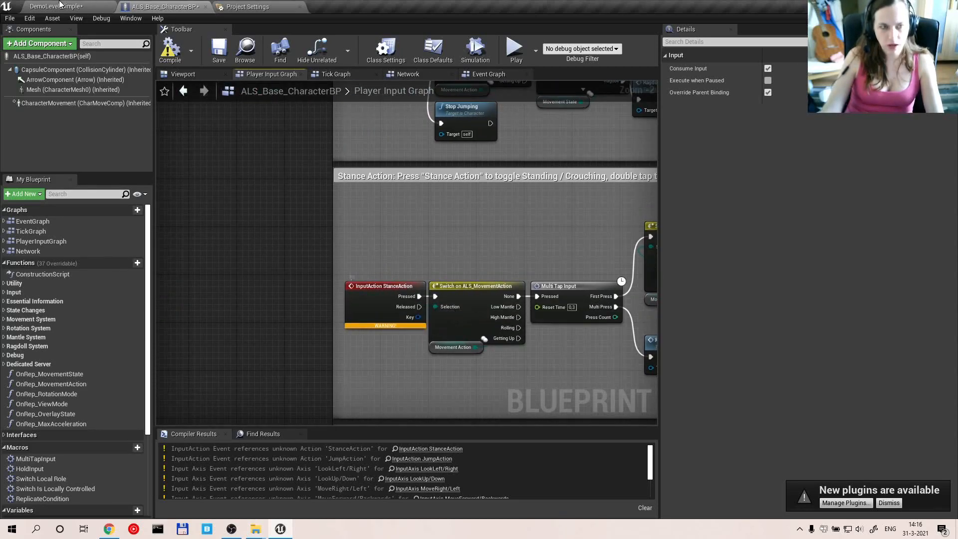
# - Bind StanceAction to Left Alt in the Input settings
pyautogui.click(247, 6)
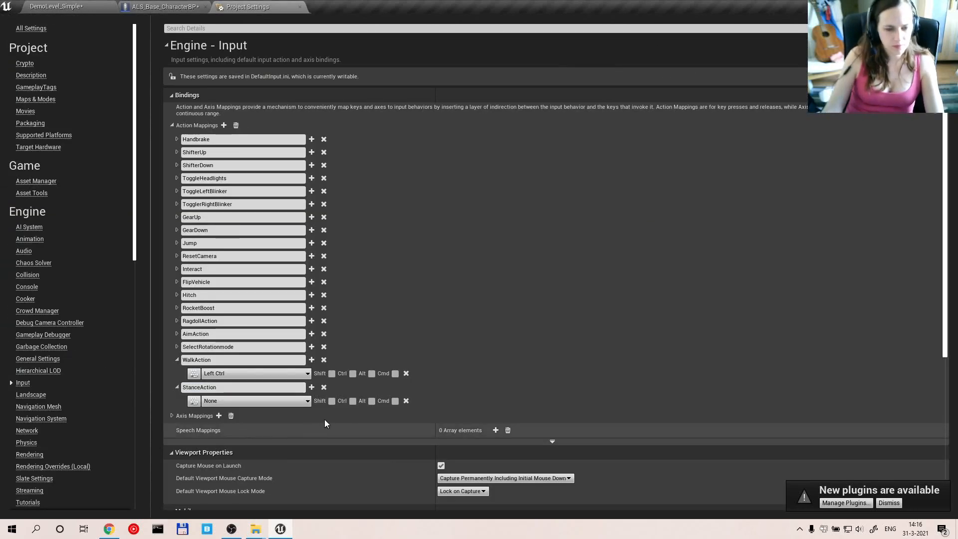
pyautogui.click(307, 400)
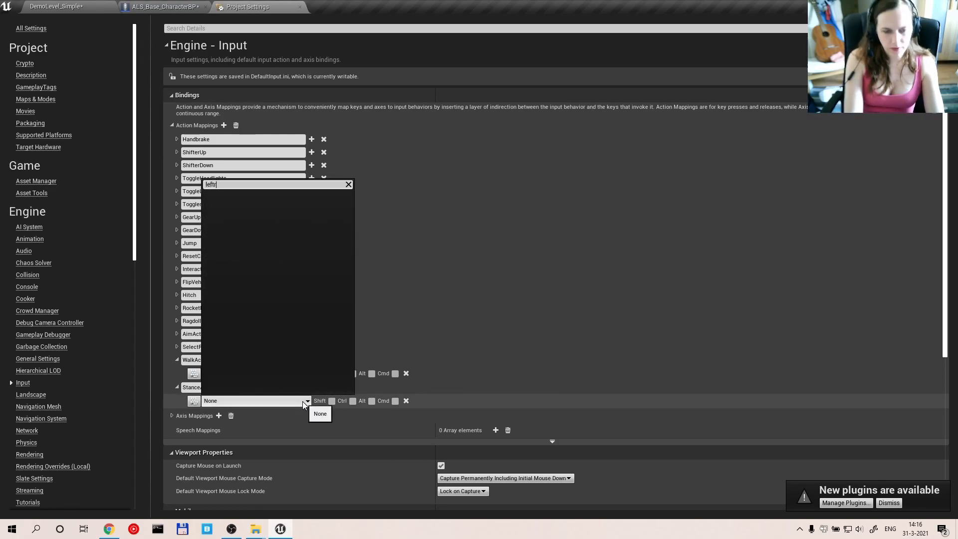
pyautogui.write('al')
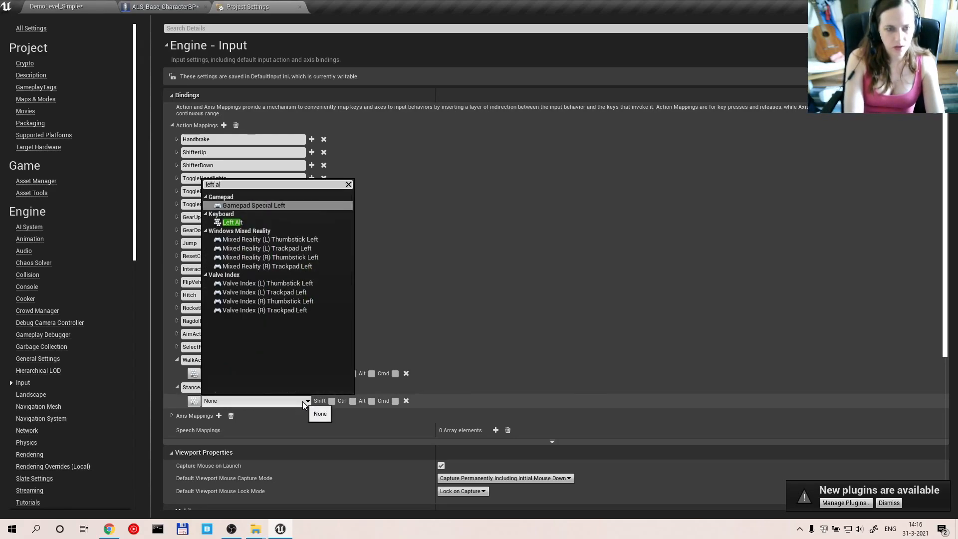
pyautogui.click(231, 221)
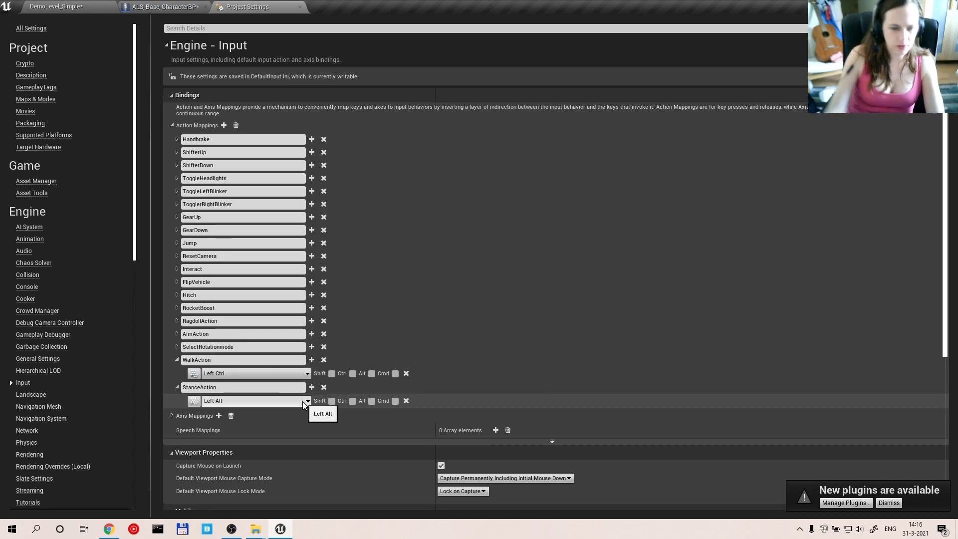
pyautogui.click(161, 6)
pyautogui.write('input')
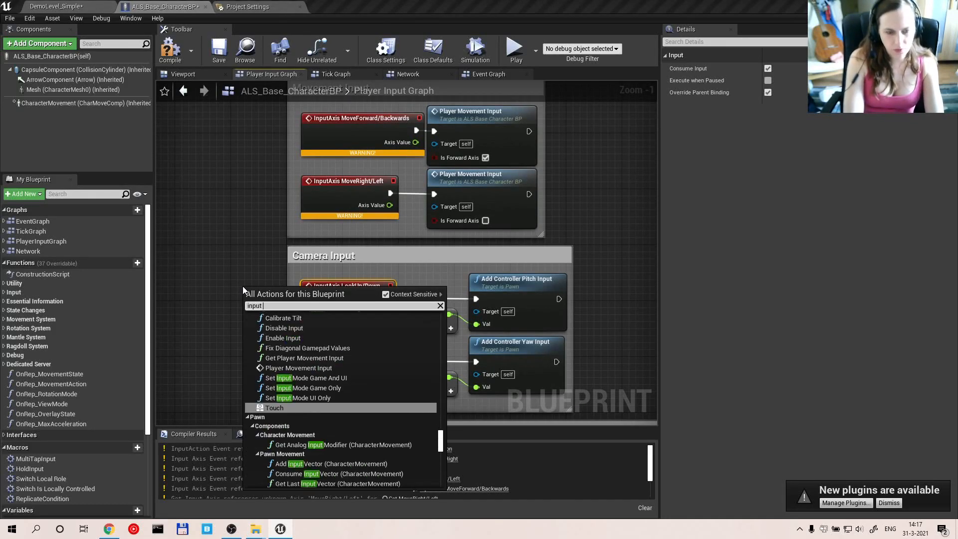
# - Add an InputAxis LookUp event to the Camera Input section
pyautogui.write('ax')
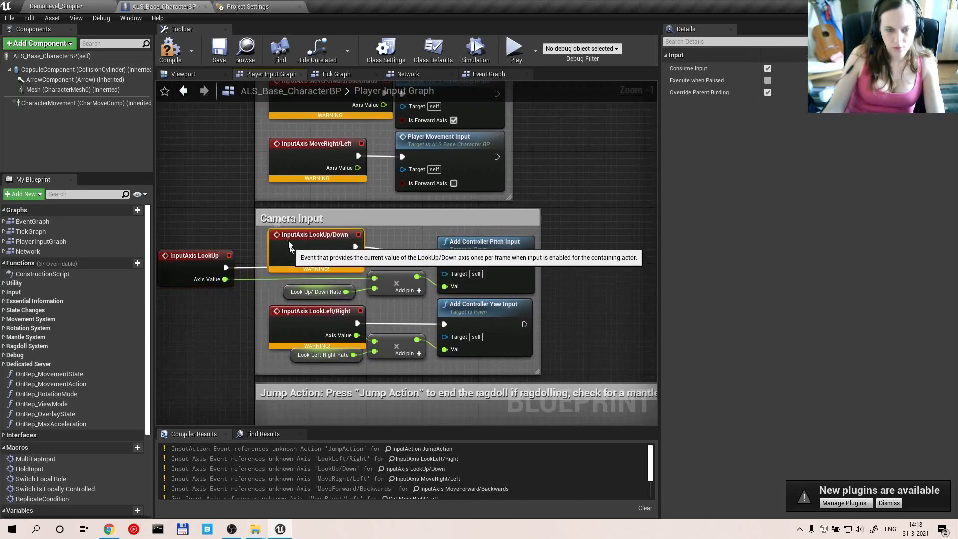
pyautogui.moveTo(180, 294)
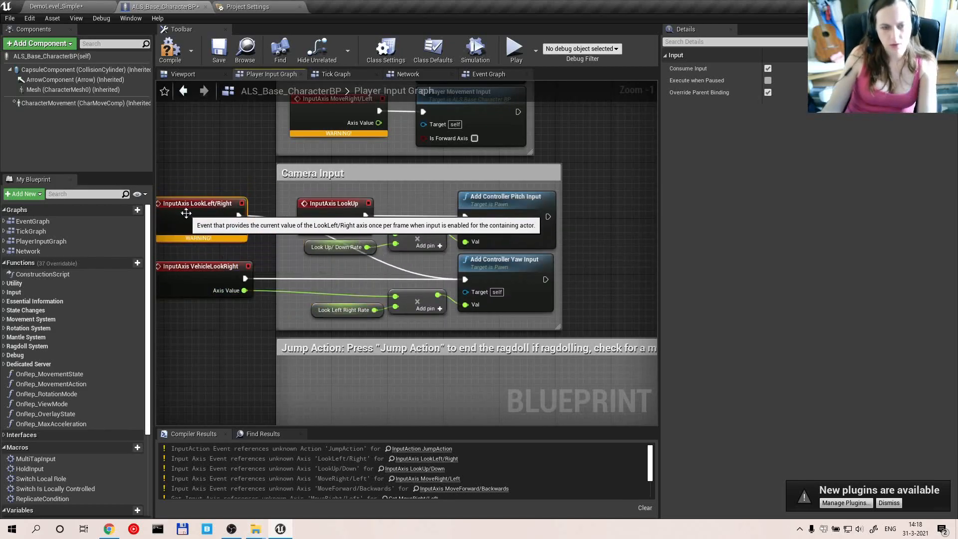
pyautogui.moveTo(333, 278)
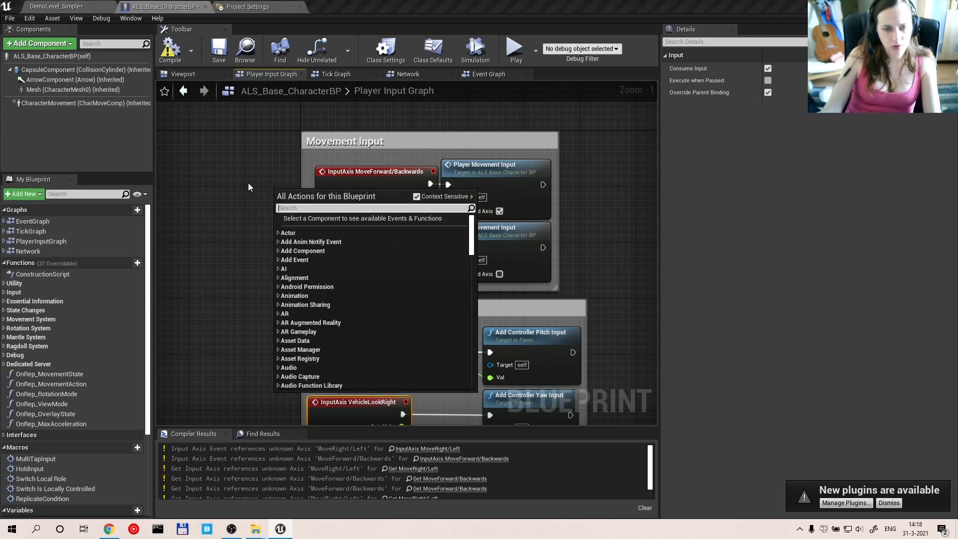
# - Add InputAxis MoveForward and MoveRight events to the Movement Input section
pyautogui.write('move')
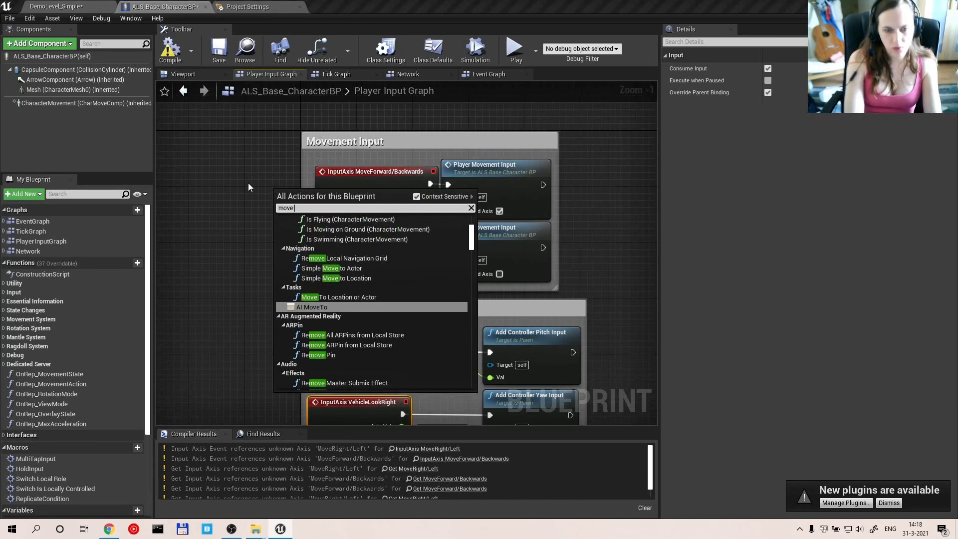
pyautogui.write('for')
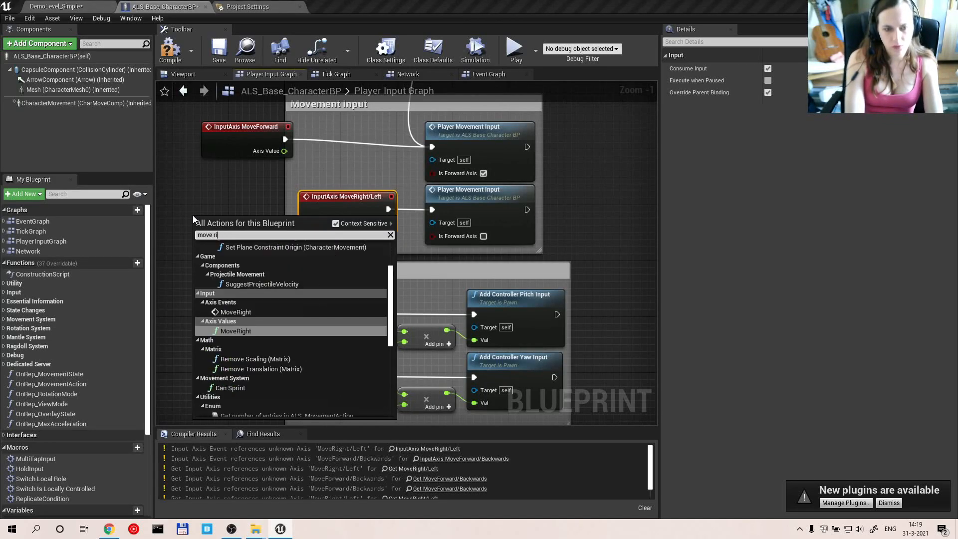
pyautogui.click(236, 330)
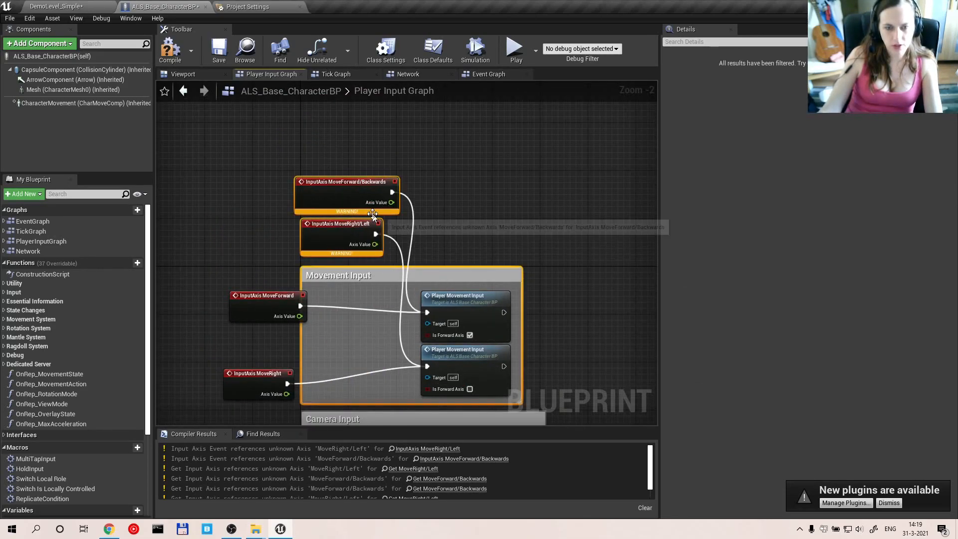
# - Delete the old movement axis events, connect MoveForward, and compile with four warnings
pyautogui.click(340, 223)
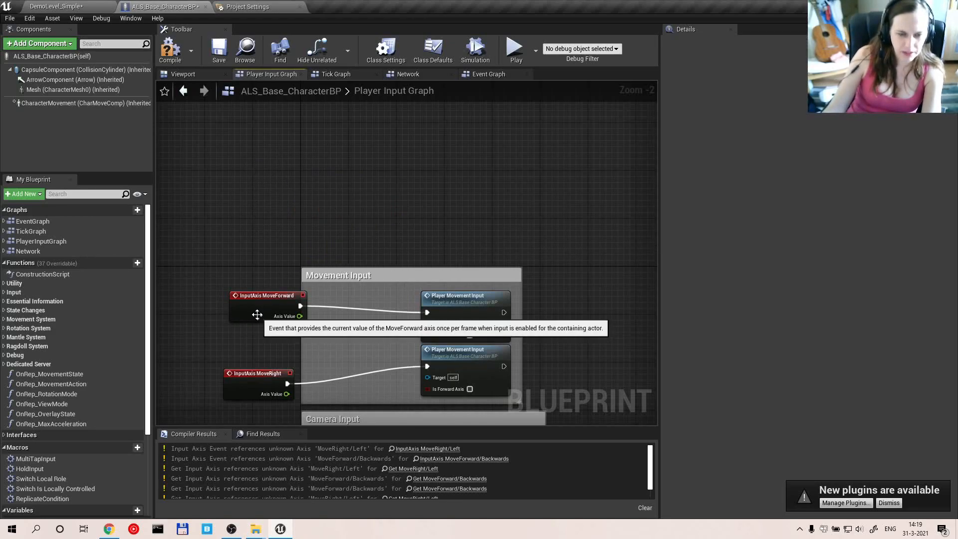
pyautogui.click(359, 354)
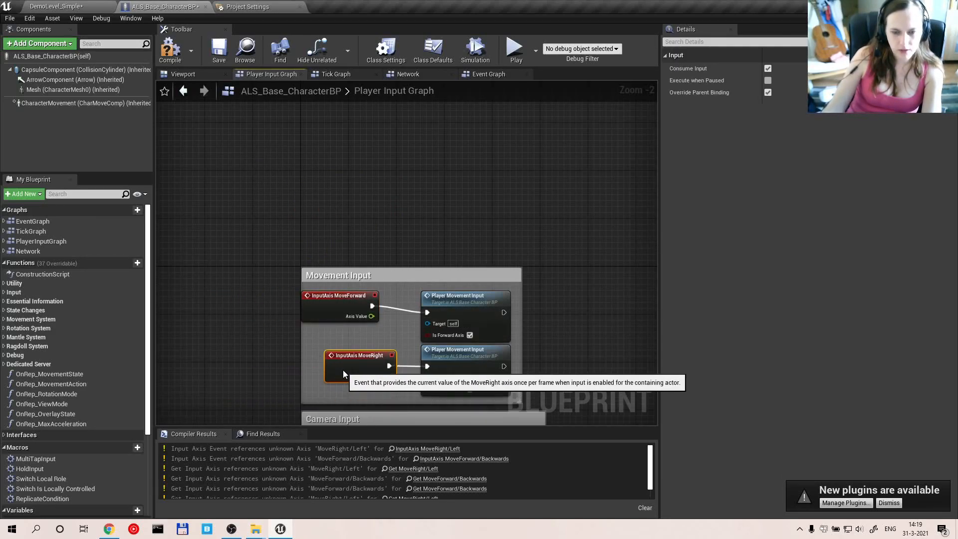
pyautogui.click(170, 50)
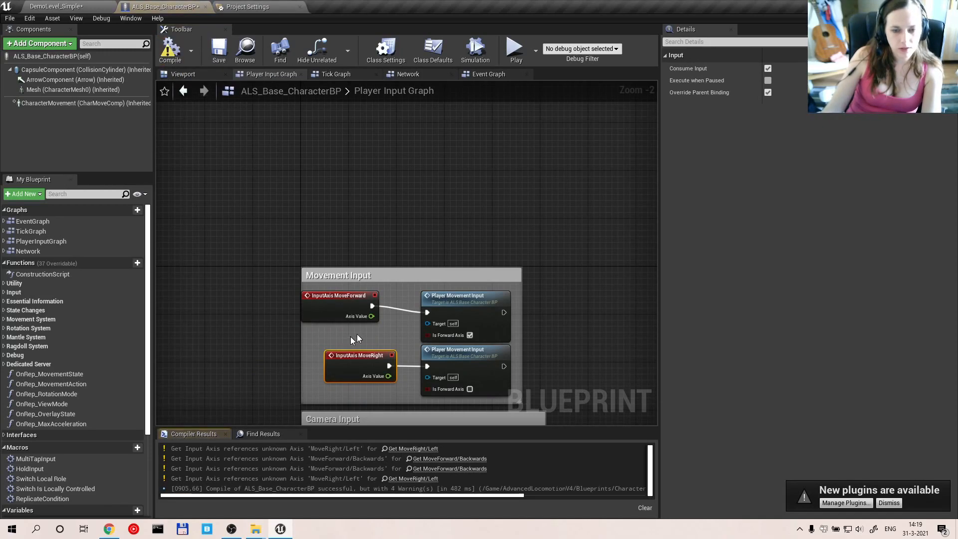
pyautogui.moveTo(304, 186)
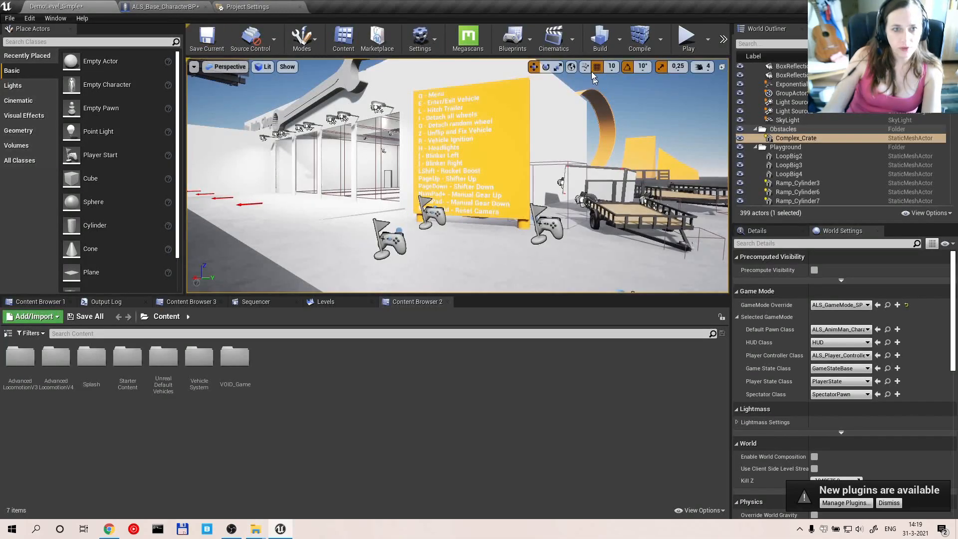
# - Play-test the level with the mannequin, then stop and open Player Movement Input
pyautogui.click(687, 35)
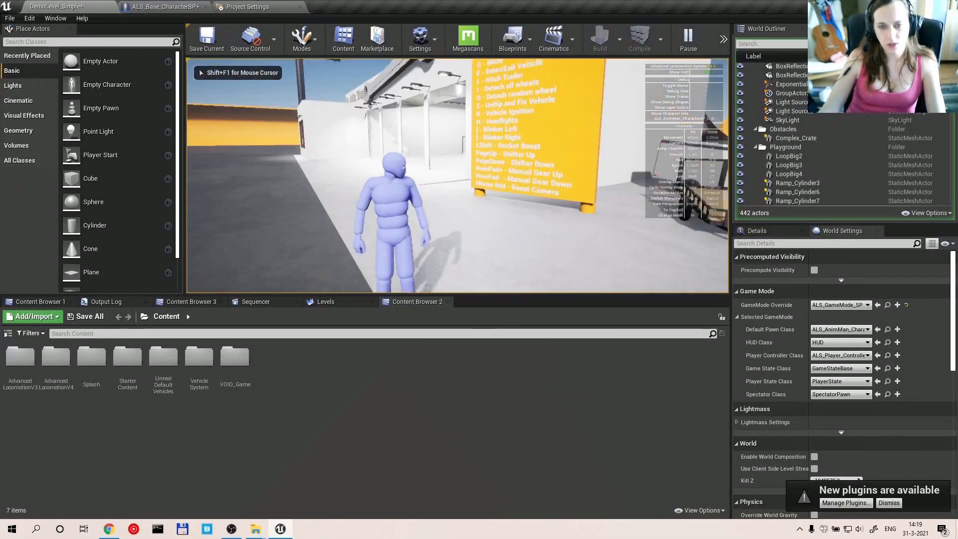
pyautogui.click(161, 7)
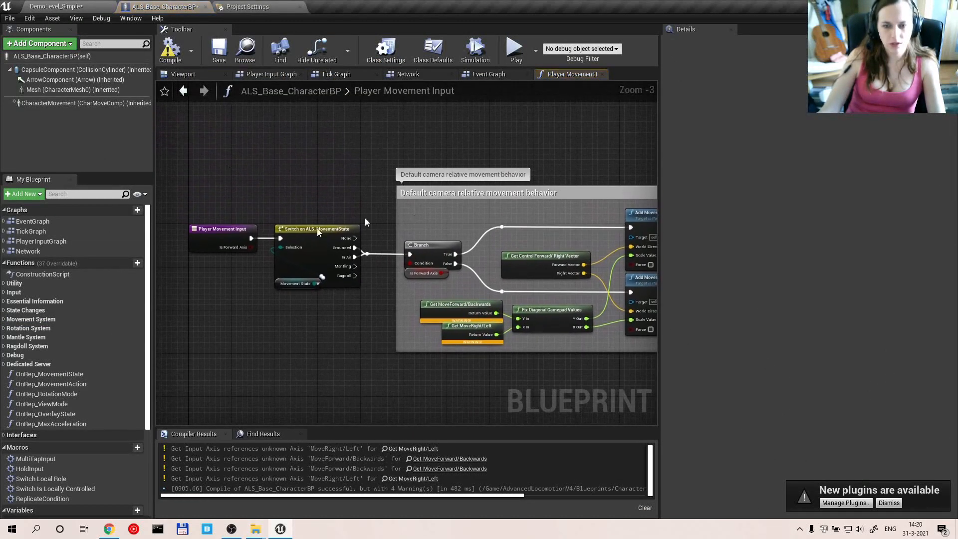
# - Replace the old getters with Get MoveForward and Get MoveRight, then recompile
pyautogui.scroll(3)
pyautogui.write('get move')
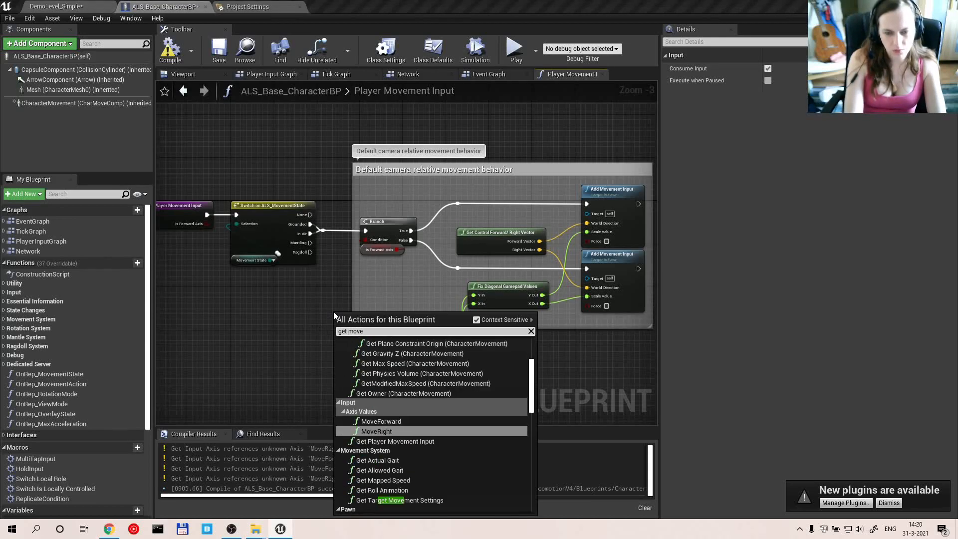
pyautogui.write('for')
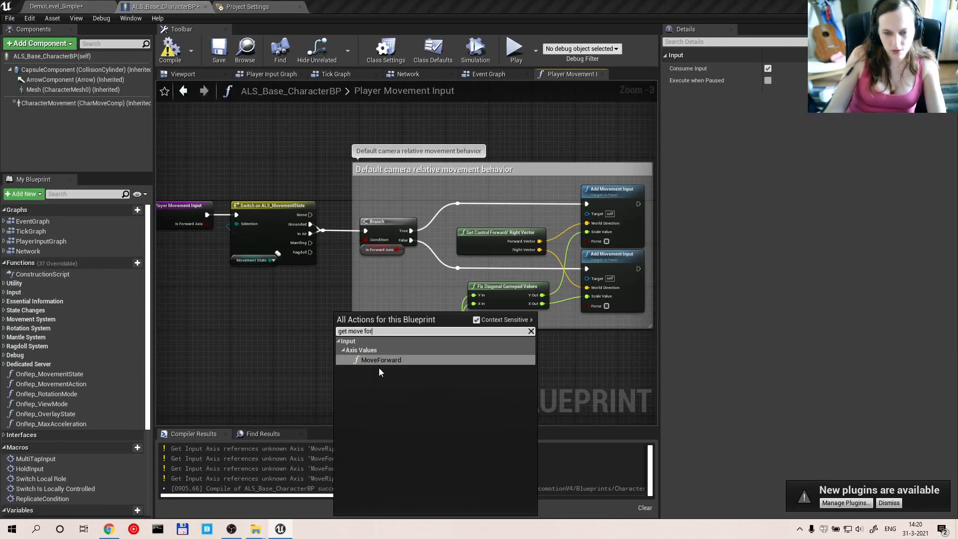
pyautogui.click(382, 360)
pyautogui.write('get move')
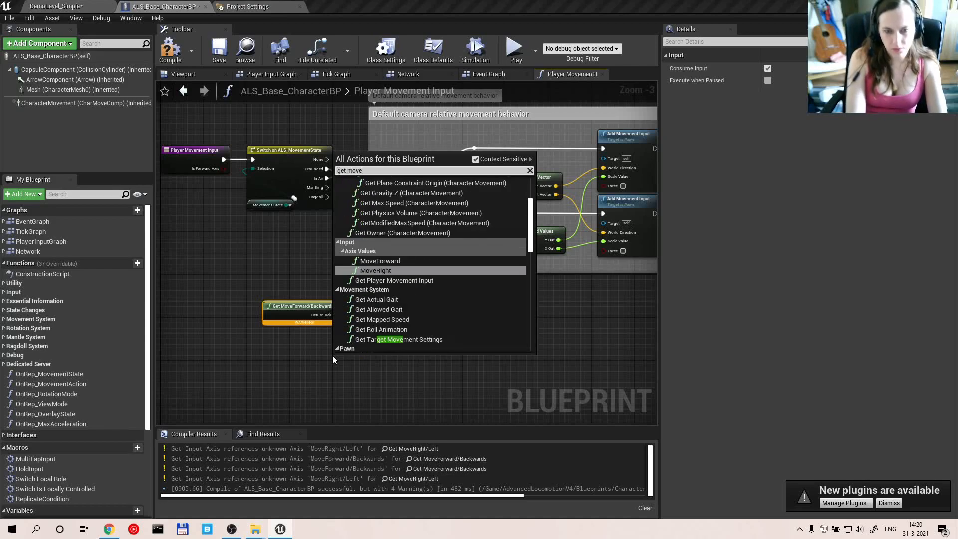
pyautogui.click(375, 270)
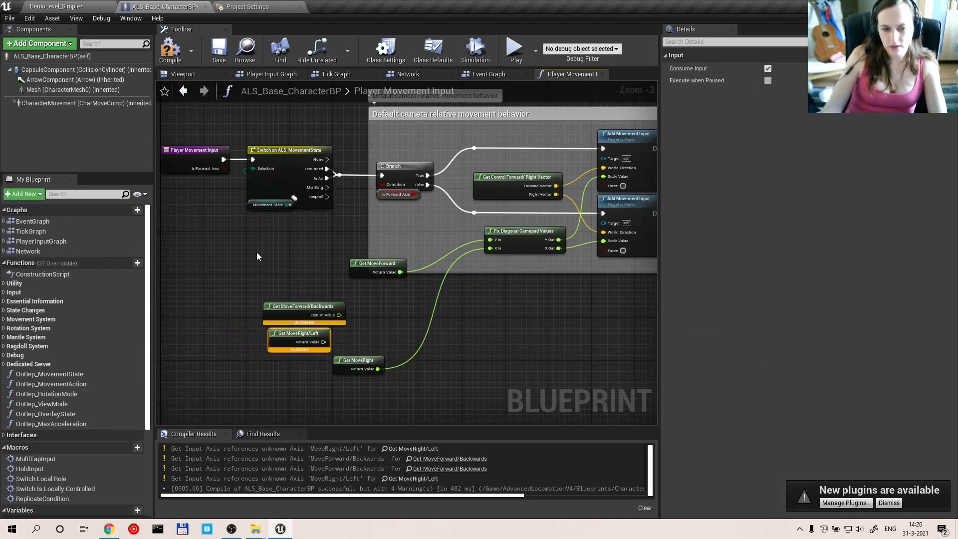
pyautogui.moveTo(304, 316)
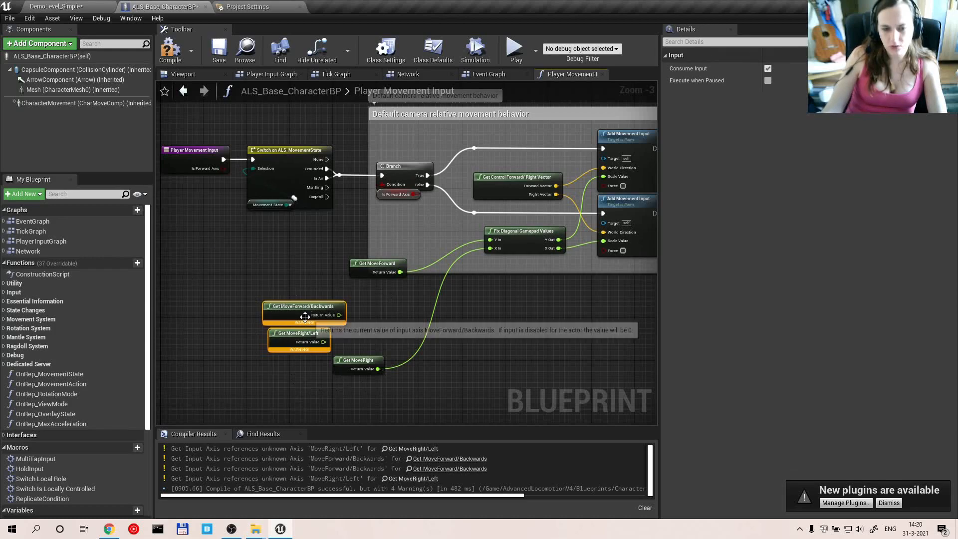
pyautogui.moveTo(308, 361)
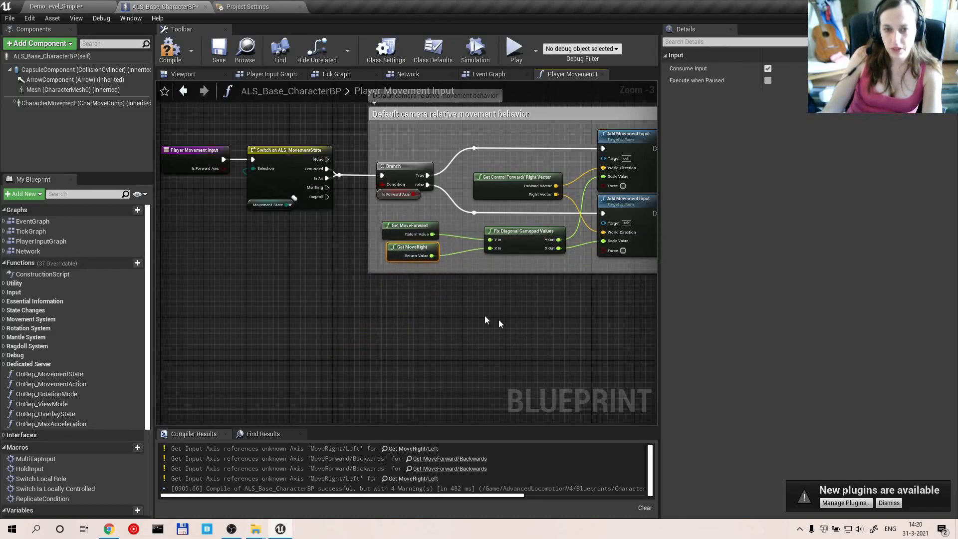
pyautogui.scroll(-3)
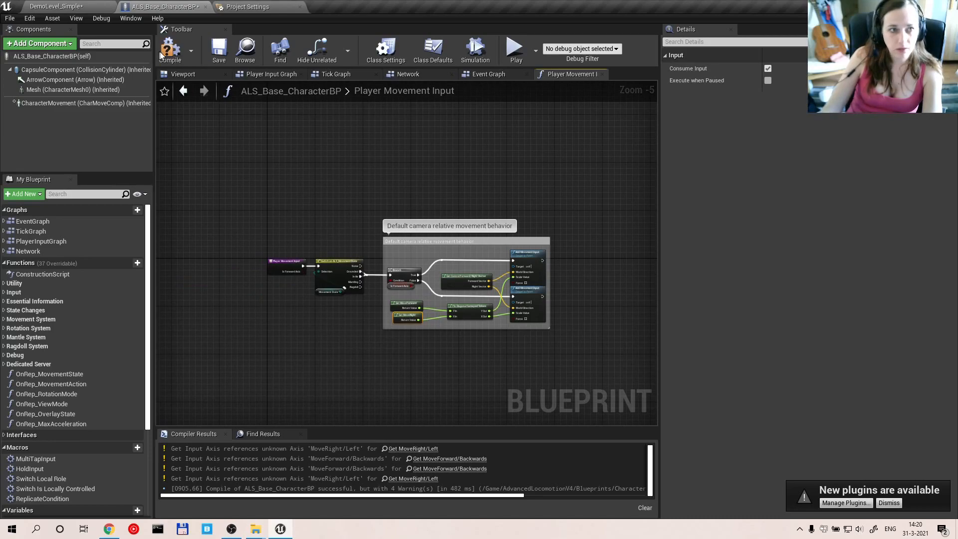
pyautogui.click(169, 50)
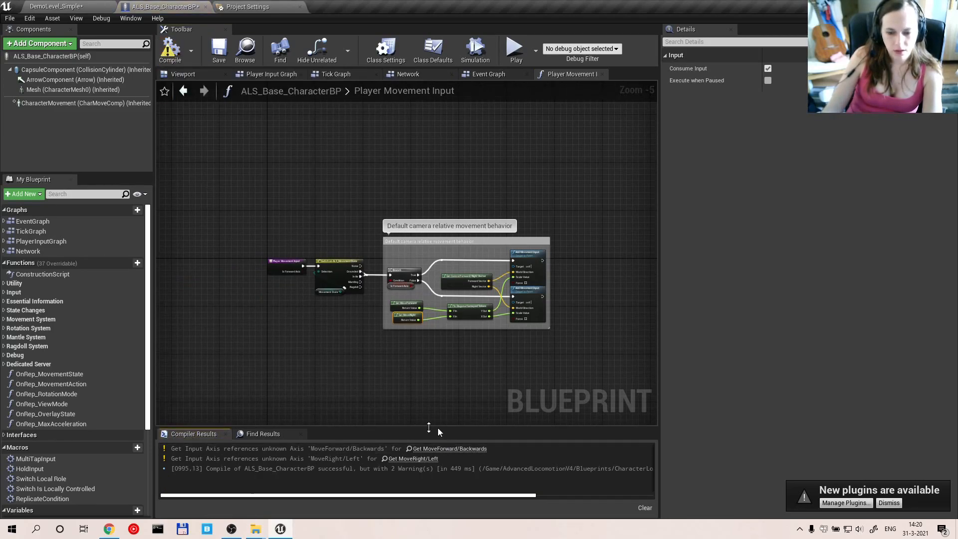
pyautogui.moveTo(449, 449)
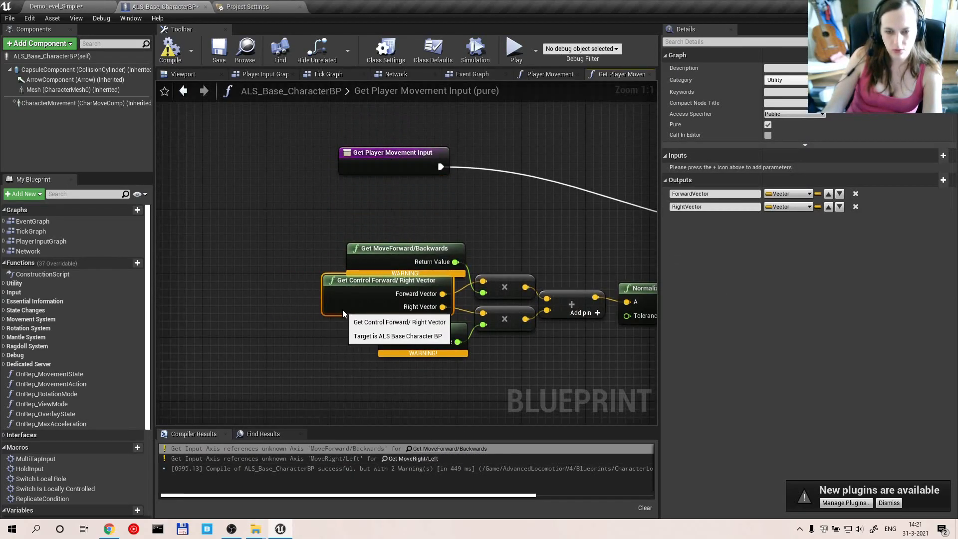
# - Swap the old MoveForward/Backwards and MoveRight/Left getters for MoveForward and MoveRight, then compile and save
pyautogui.click(389, 224)
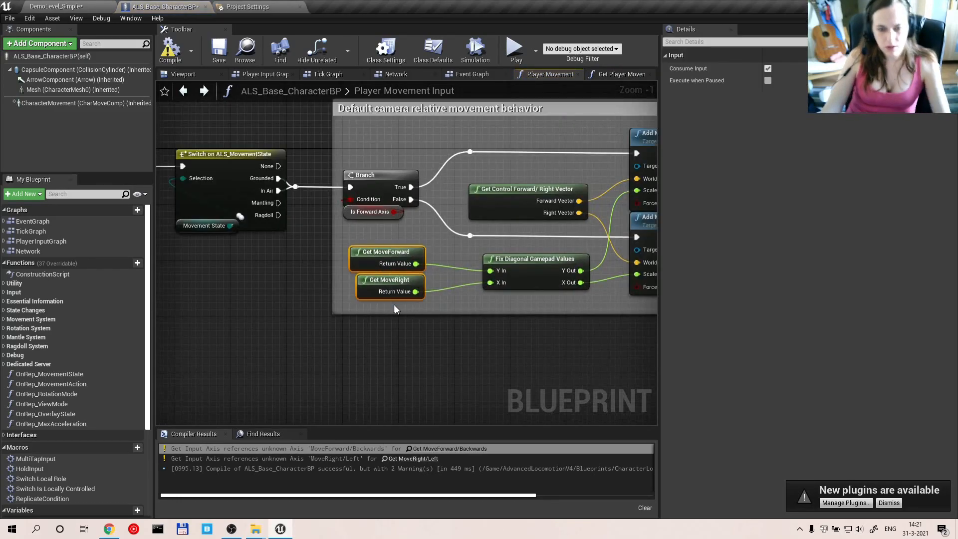
pyautogui.click(620, 74)
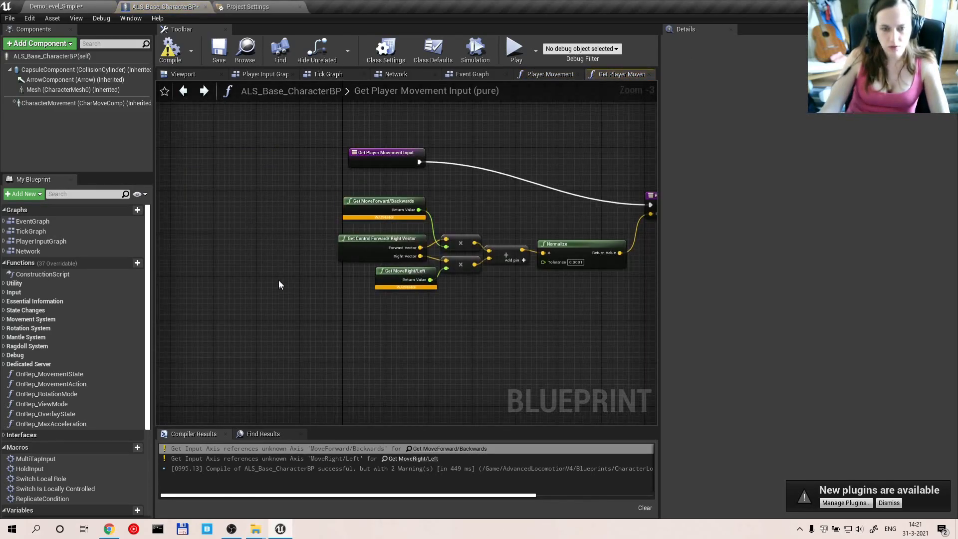
pyautogui.click(296, 206)
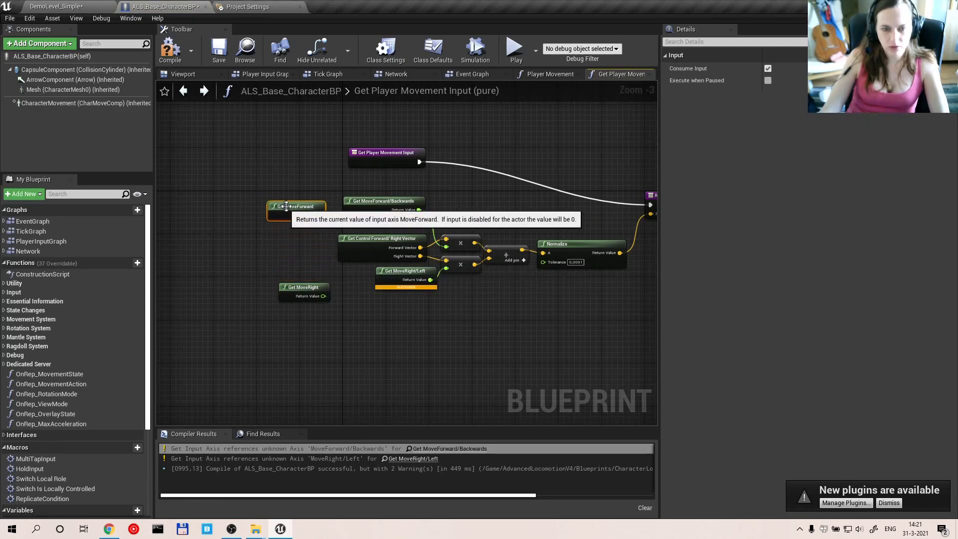
pyautogui.moveTo(317, 215)
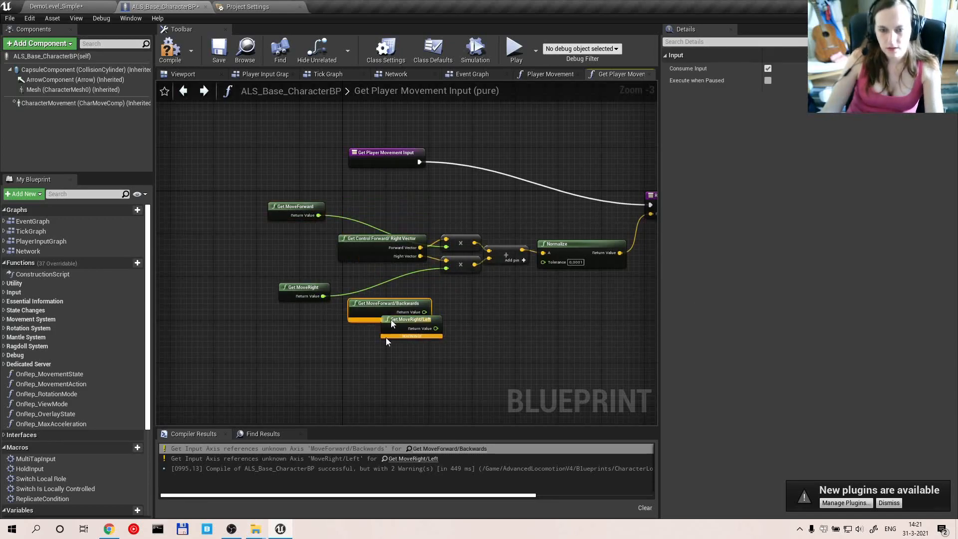
pyautogui.press('Delete')
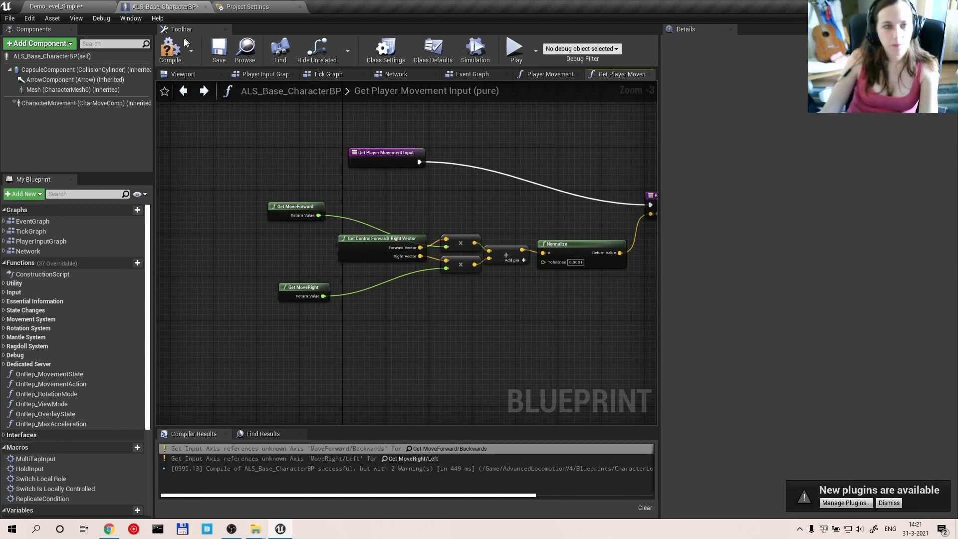
pyautogui.click(218, 50)
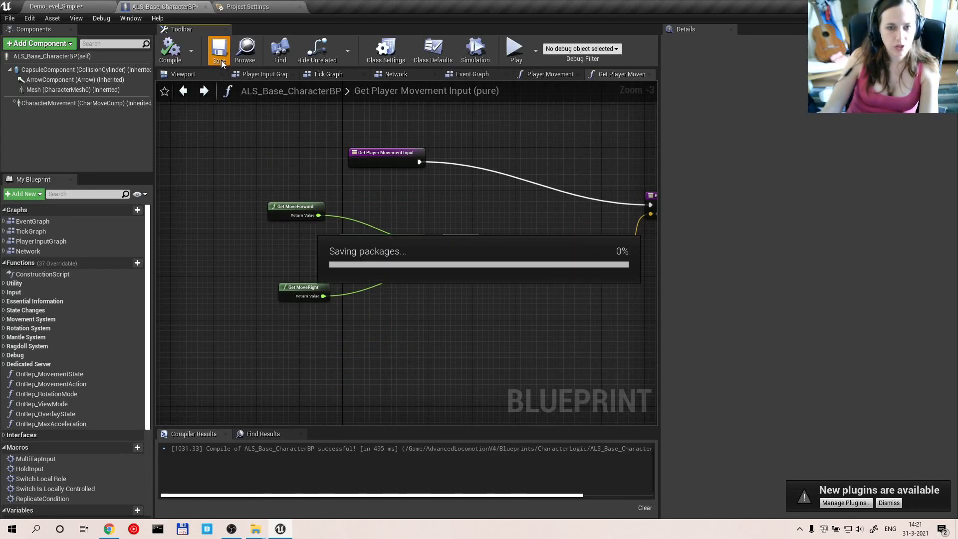
pyautogui.click(219, 50)
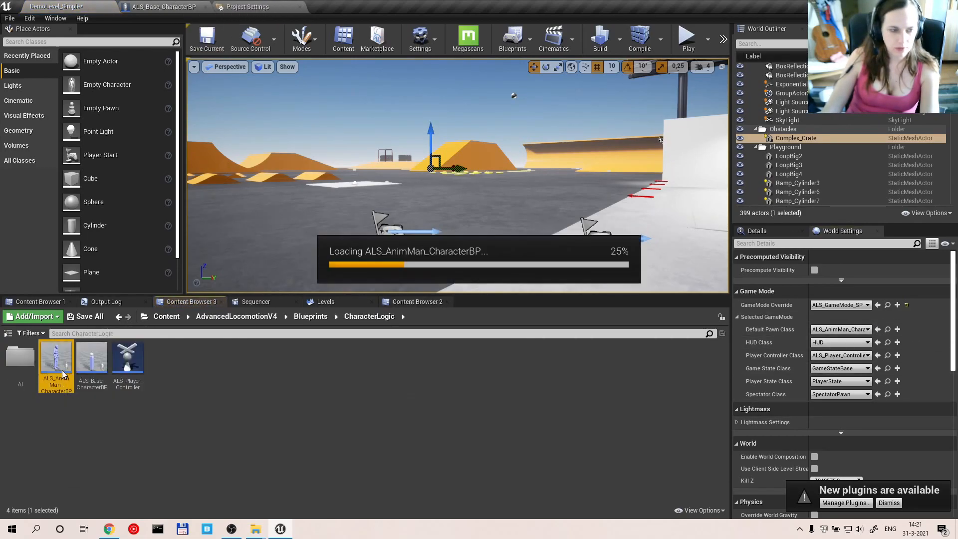
# - Open ALS_Player_Controller to see warnings for unknown CycleOverlayDown, CycleOverlayUp and OpenOverlayMenu actions
pyautogui.doubleClick(56, 357)
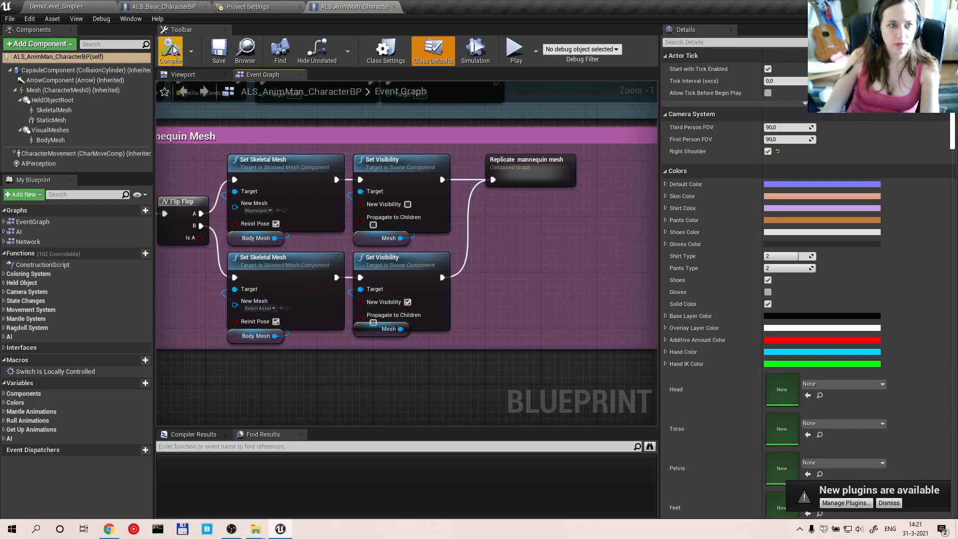
pyautogui.scroll(-3)
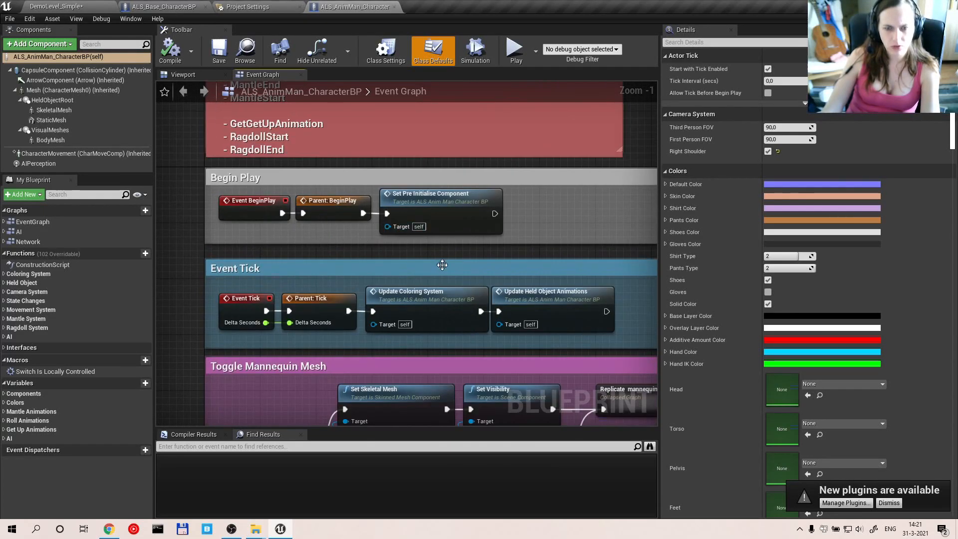
pyautogui.click(163, 6)
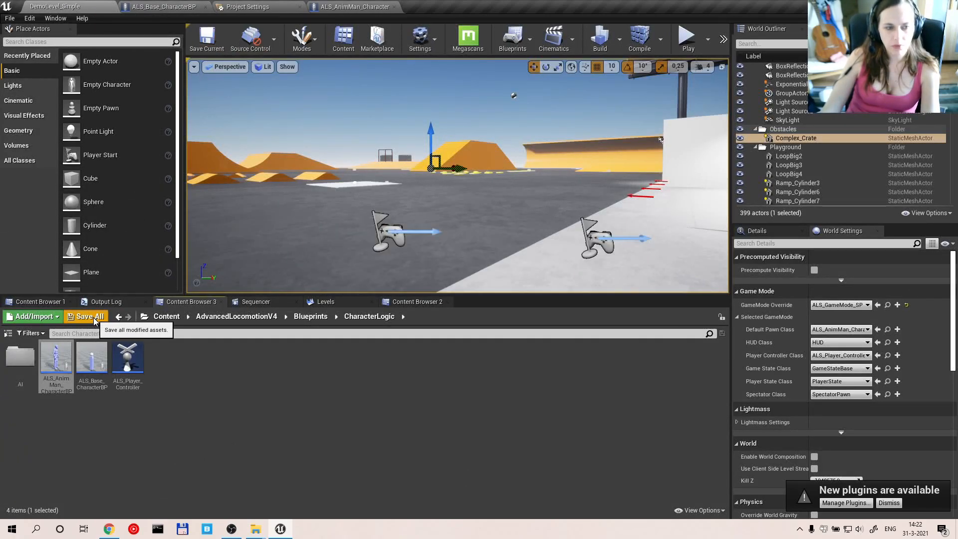
pyautogui.moveTo(643, 67)
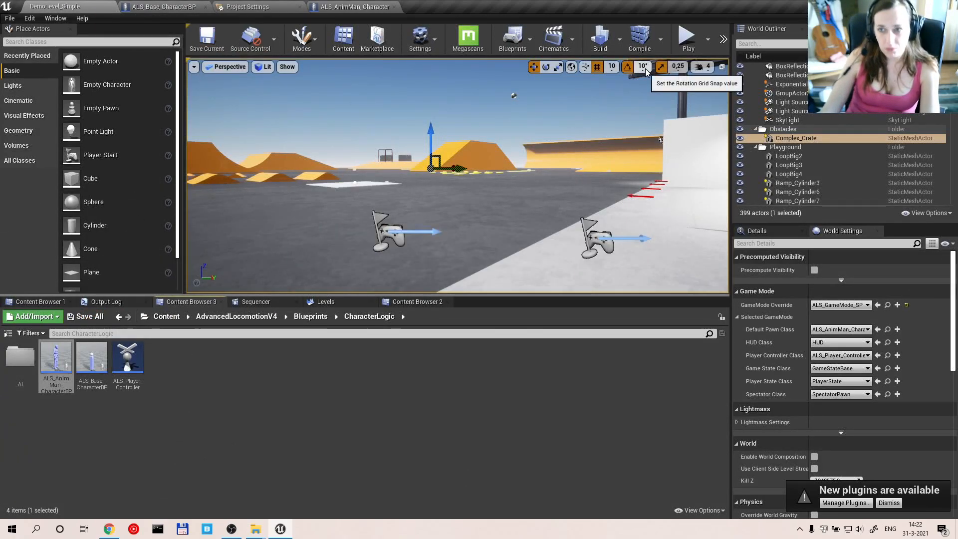
pyautogui.click(686, 36)
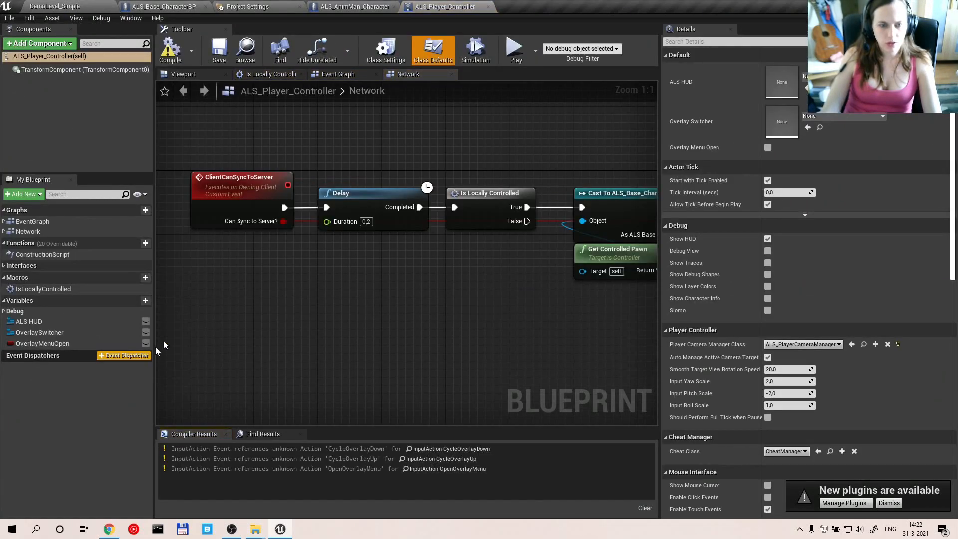
# - Recompile the player controller and jump to the flagged CycleOverlayDown input event nodes
pyautogui.click(169, 50)
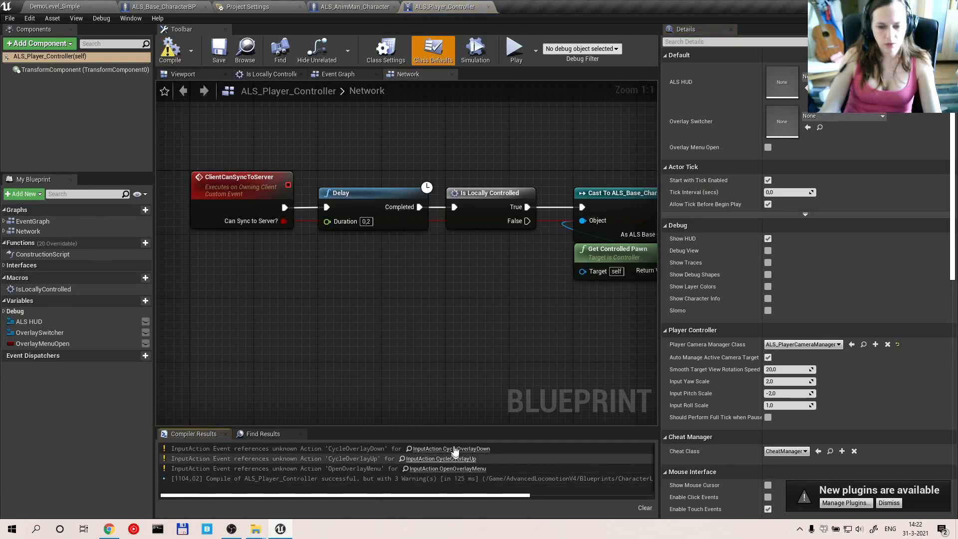
pyautogui.click(338, 74)
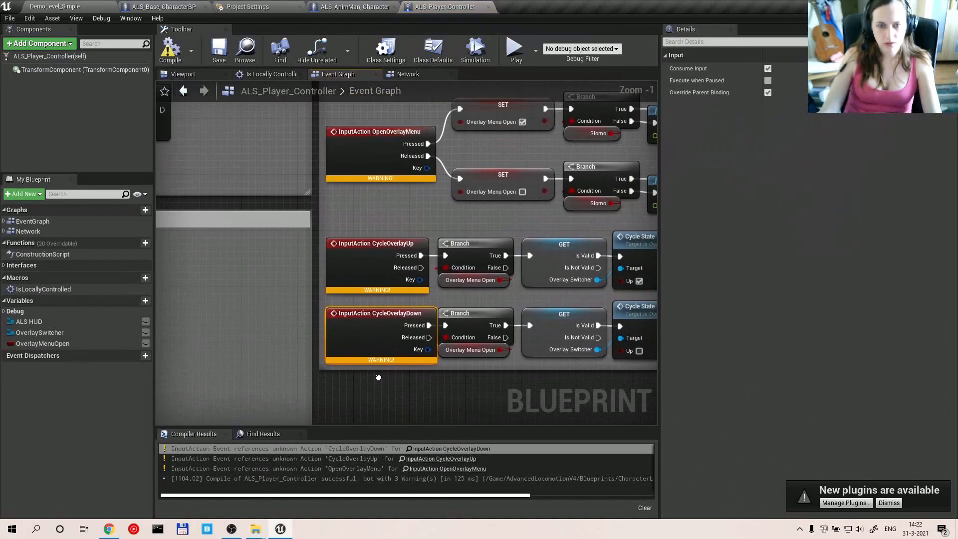
pyautogui.scroll(-3)
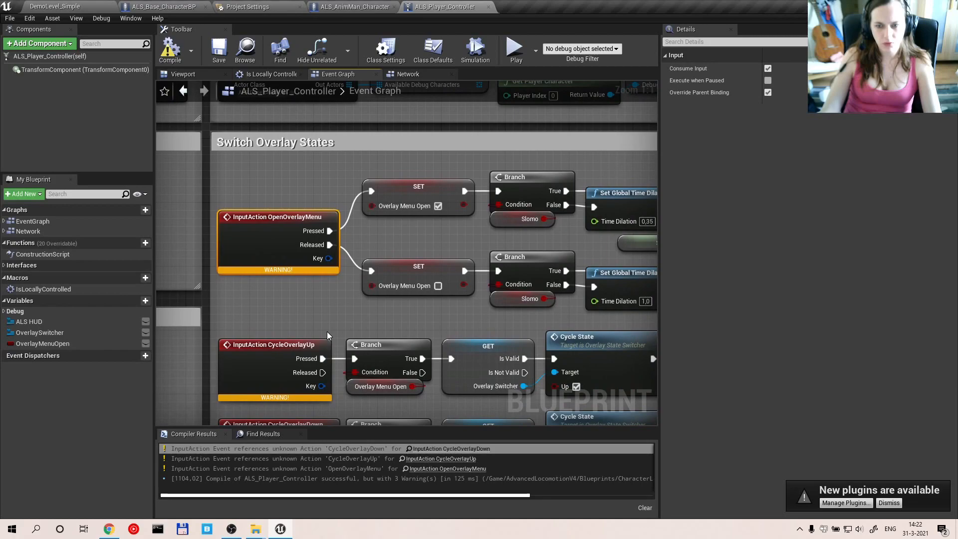
pyautogui.click(247, 7)
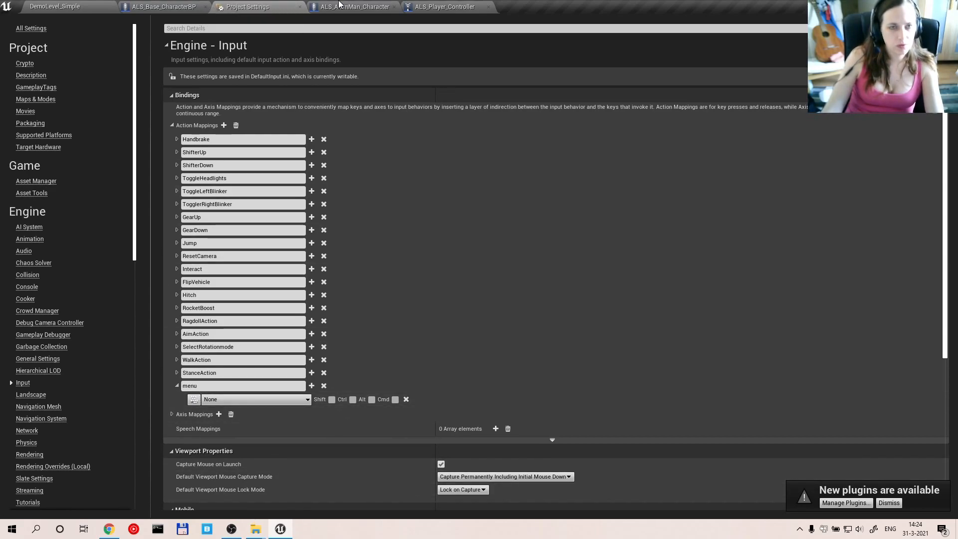
# - Add a MenuDown action mapping bound to Mouse Wheel Down
pyautogui.click(163, 6)
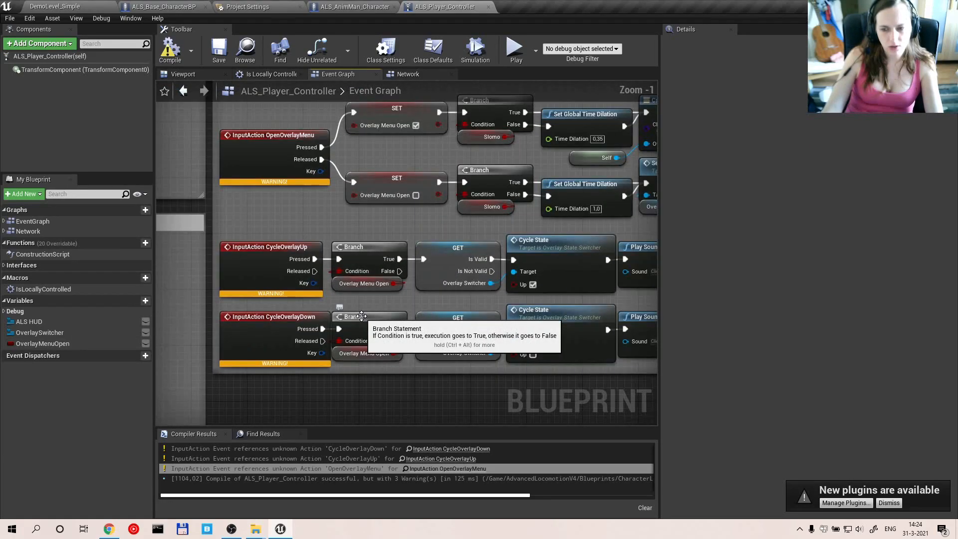
pyautogui.scroll(-3)
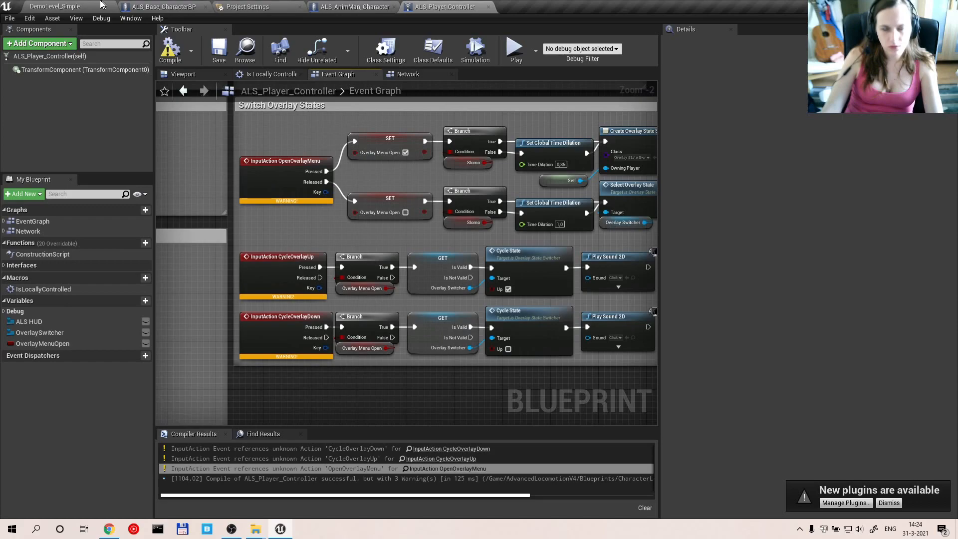
pyautogui.click(247, 6)
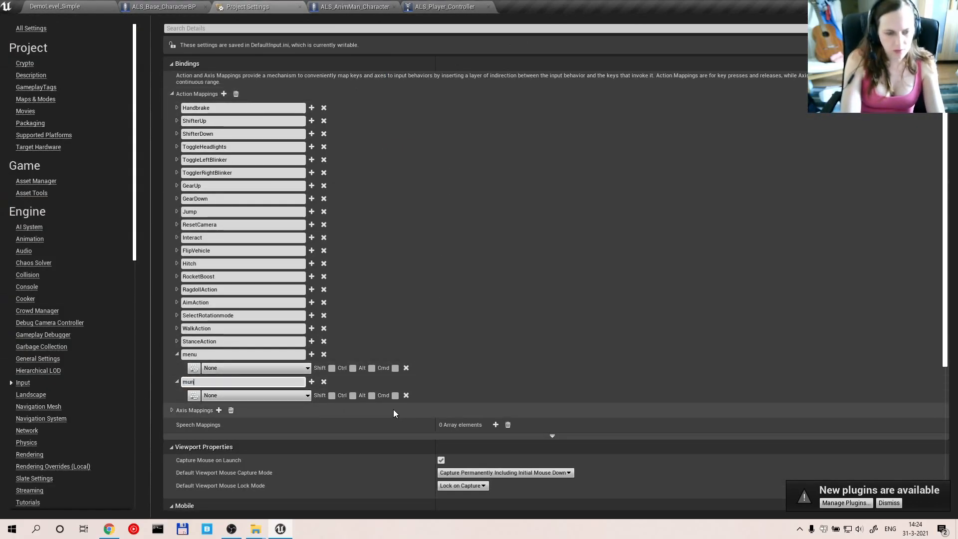
pyautogui.write('enuD')
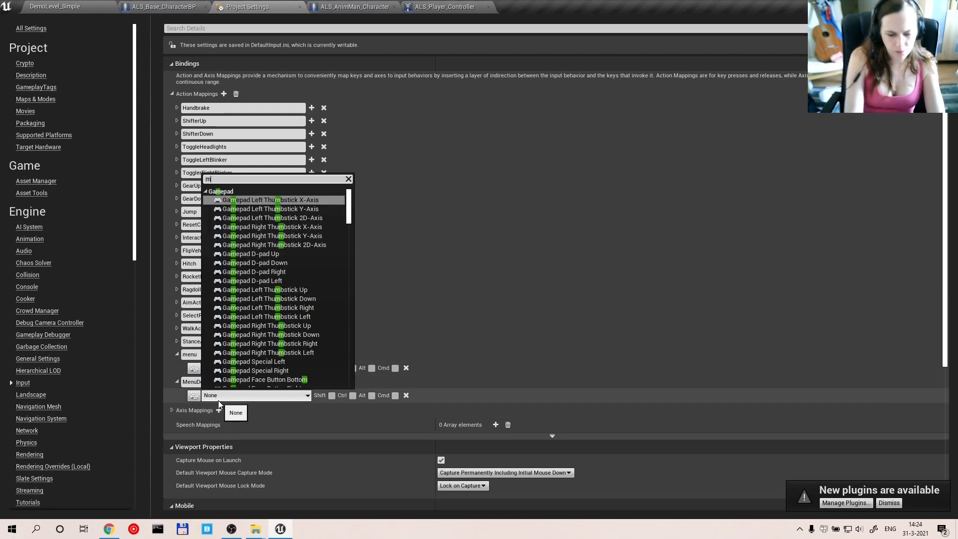
pyautogui.write('mouse w')
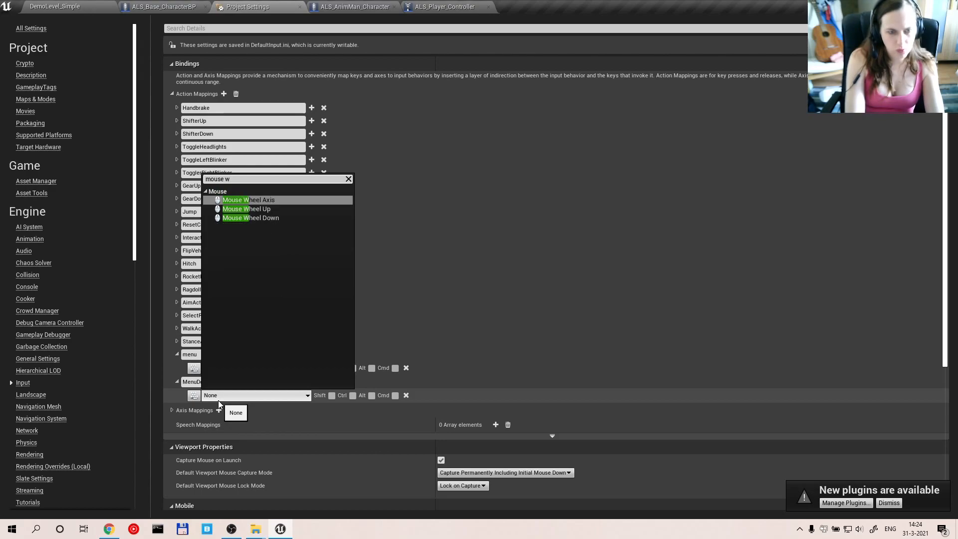
pyautogui.click(251, 218)
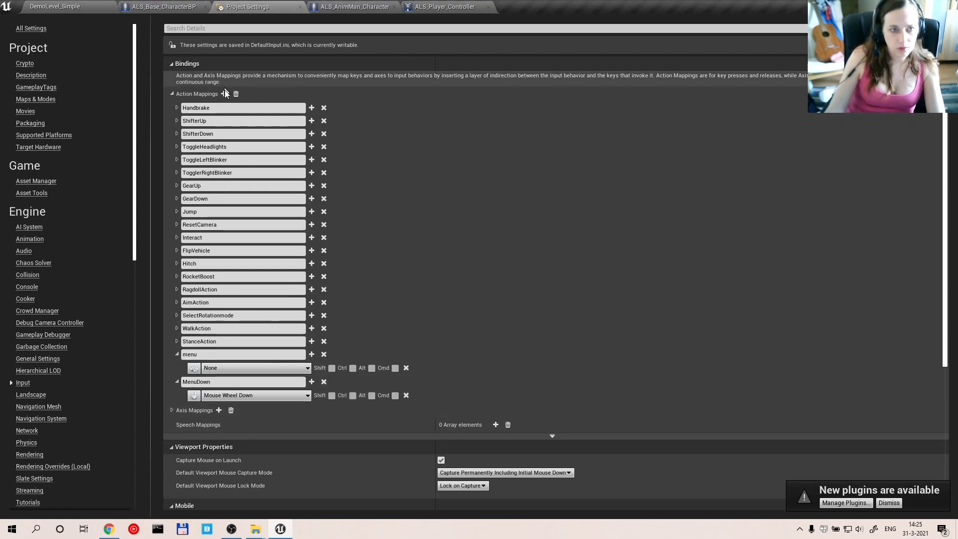
# - Add a MenuUp action mapping bound to Mouse Wheel Up
pyautogui.click(224, 93)
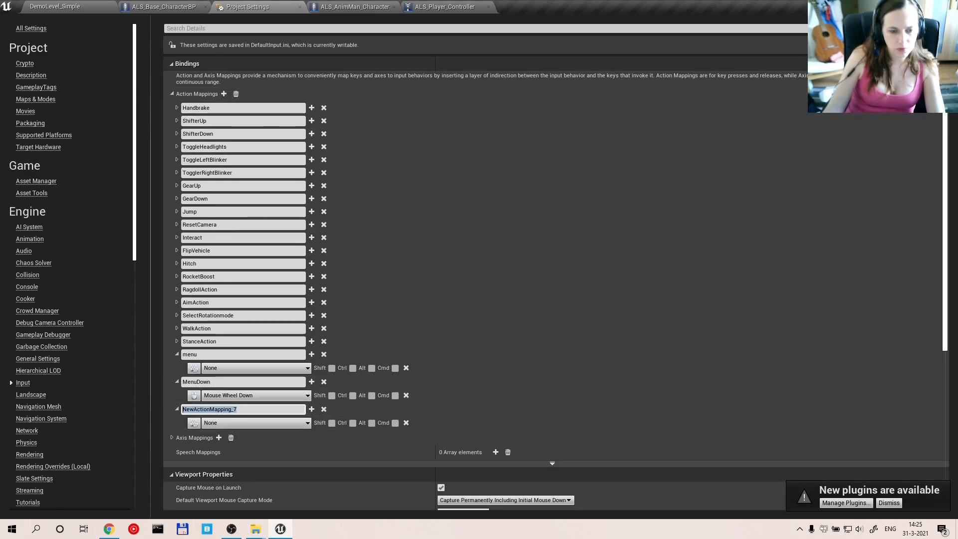
pyautogui.write('MenuUp')
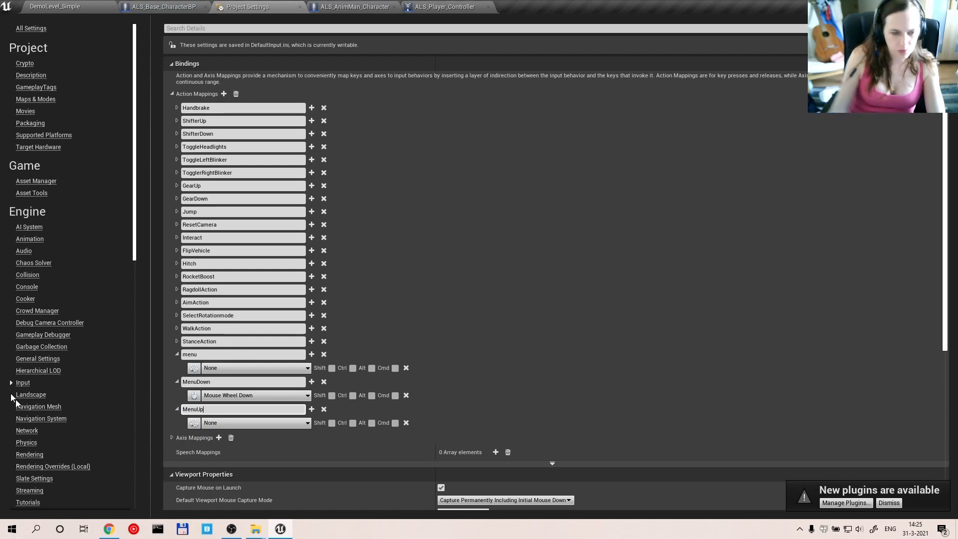
pyautogui.click(255, 422)
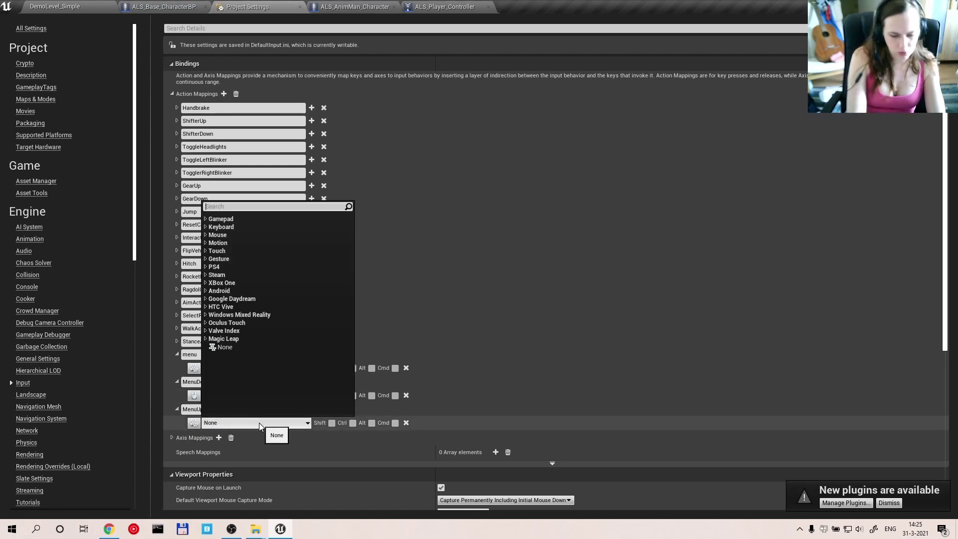
pyautogui.write('mouse')
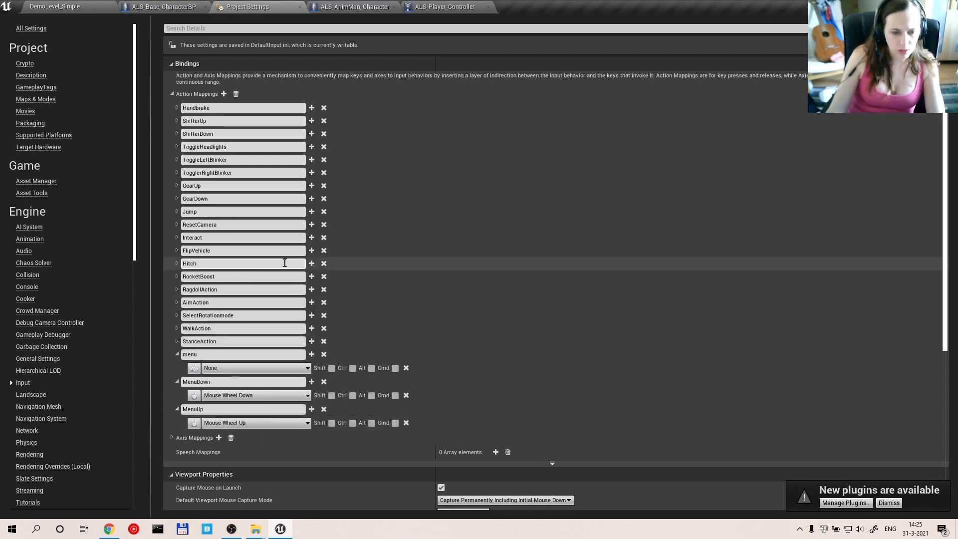
pyautogui.click(444, 7)
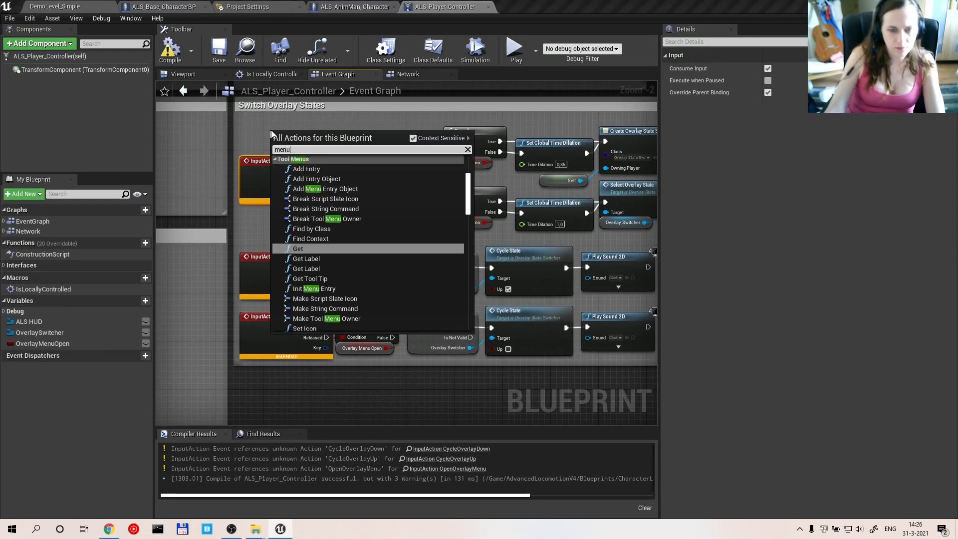
# - Place MenuUp and MenuDown input event nodes in the player controller's overlay graph
pyautogui.scroll(3)
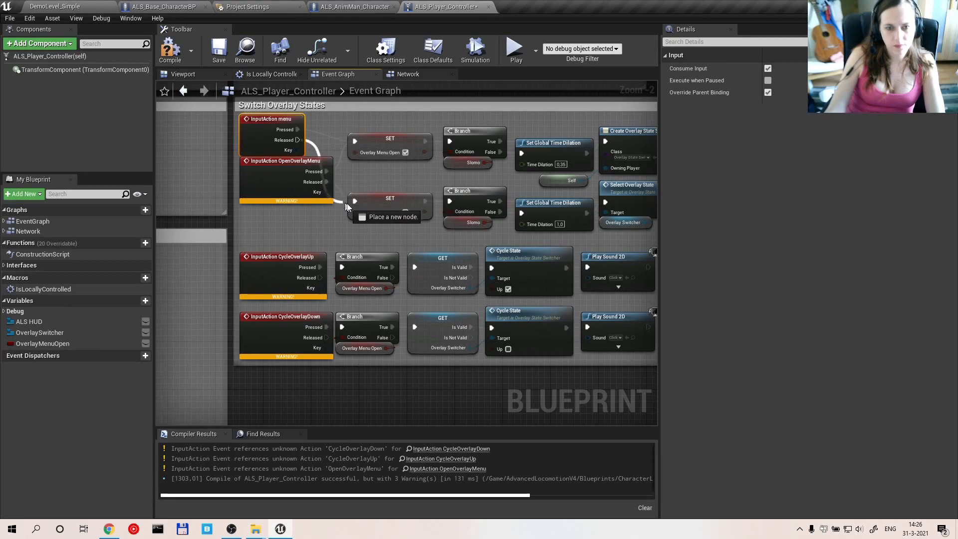
pyautogui.moveTo(278, 186)
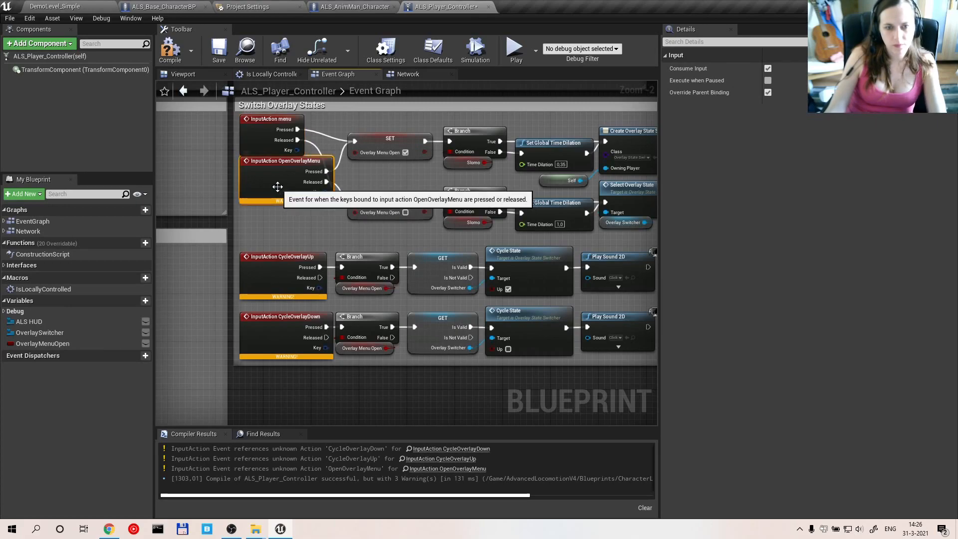
pyautogui.rightClick(276, 235)
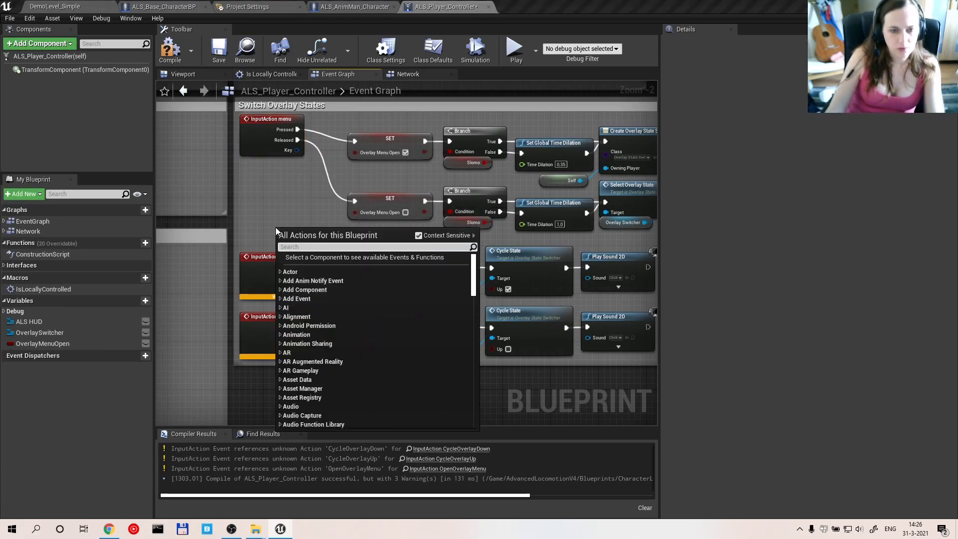
pyautogui.write('menu u')
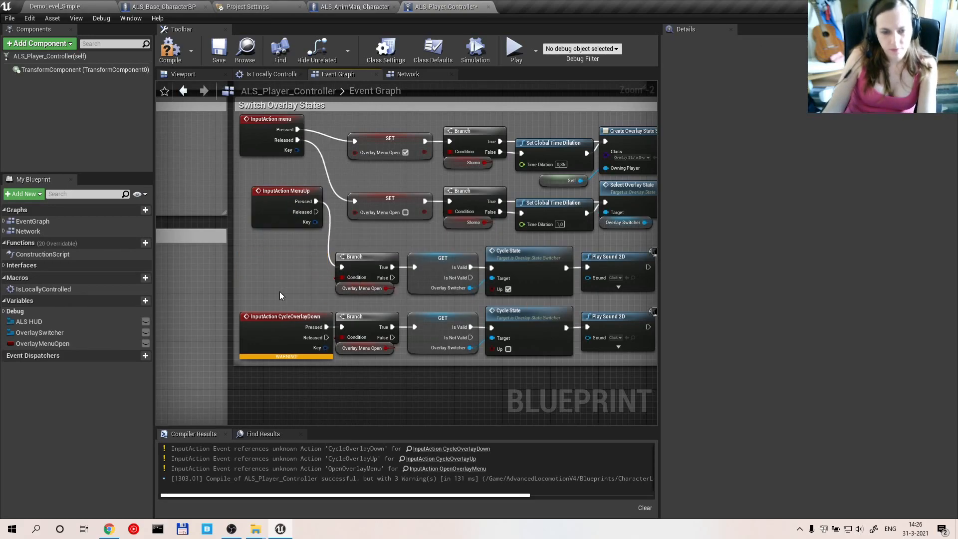
pyautogui.rightClick(281, 296)
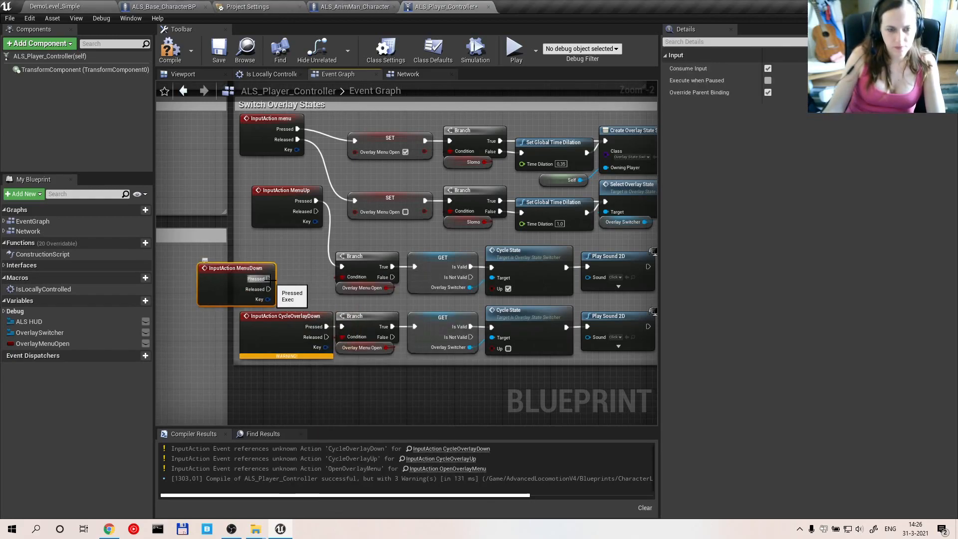
pyautogui.moveTo(261, 338)
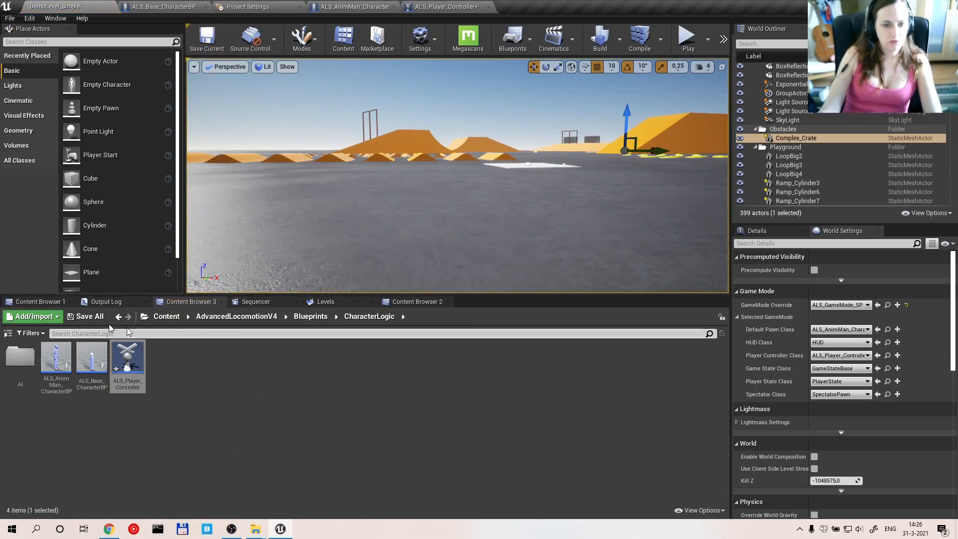
# - Save all modified assets, confirming the player controller in the Save Content dialog
pyautogui.click(90, 315)
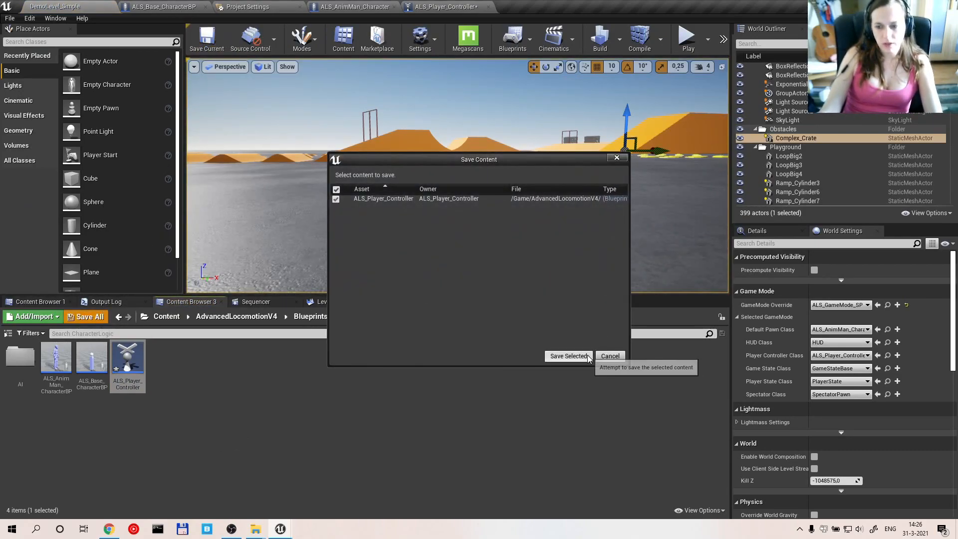
pyautogui.click(568, 356)
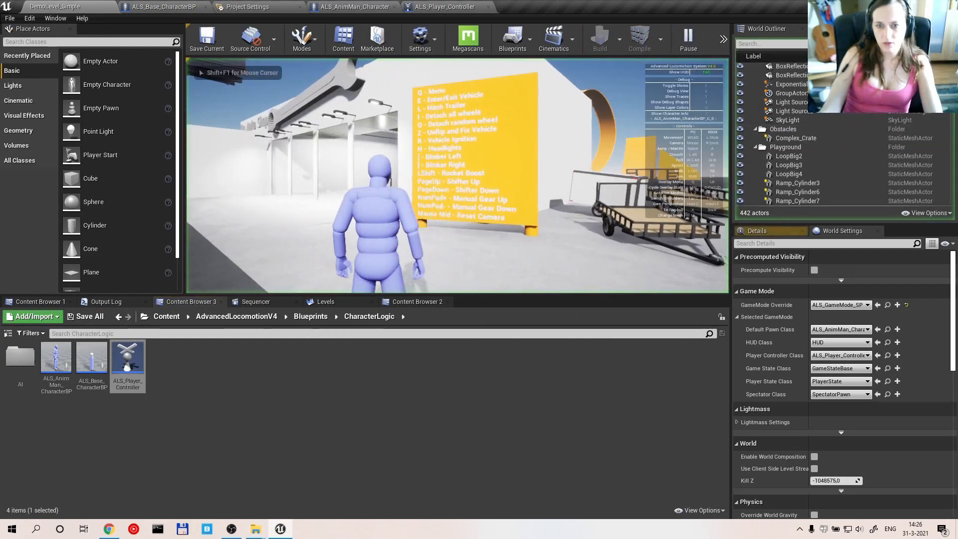